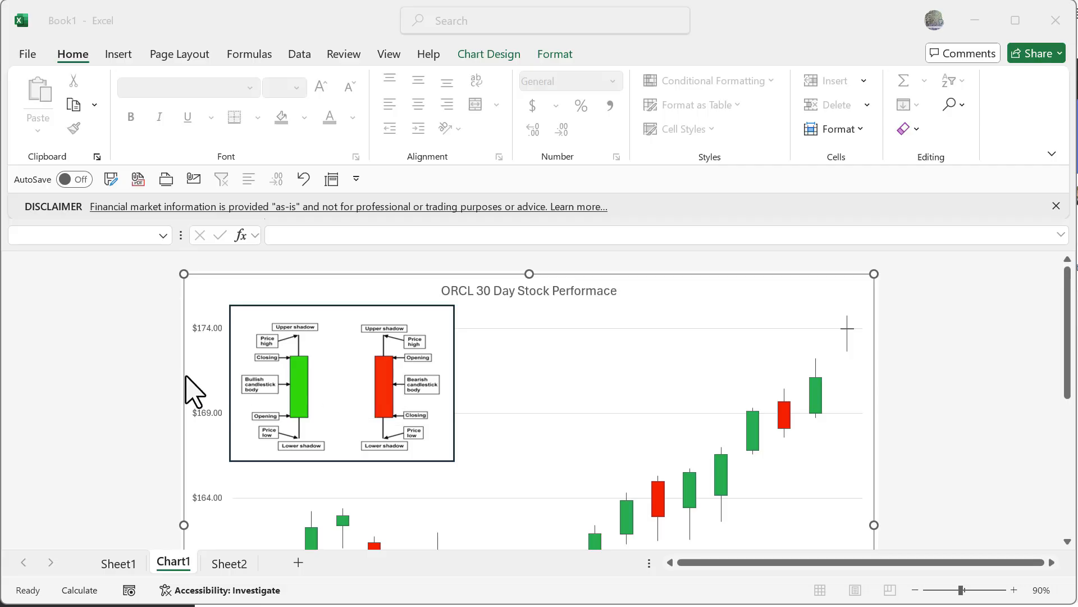
mouse_move(181, 395)
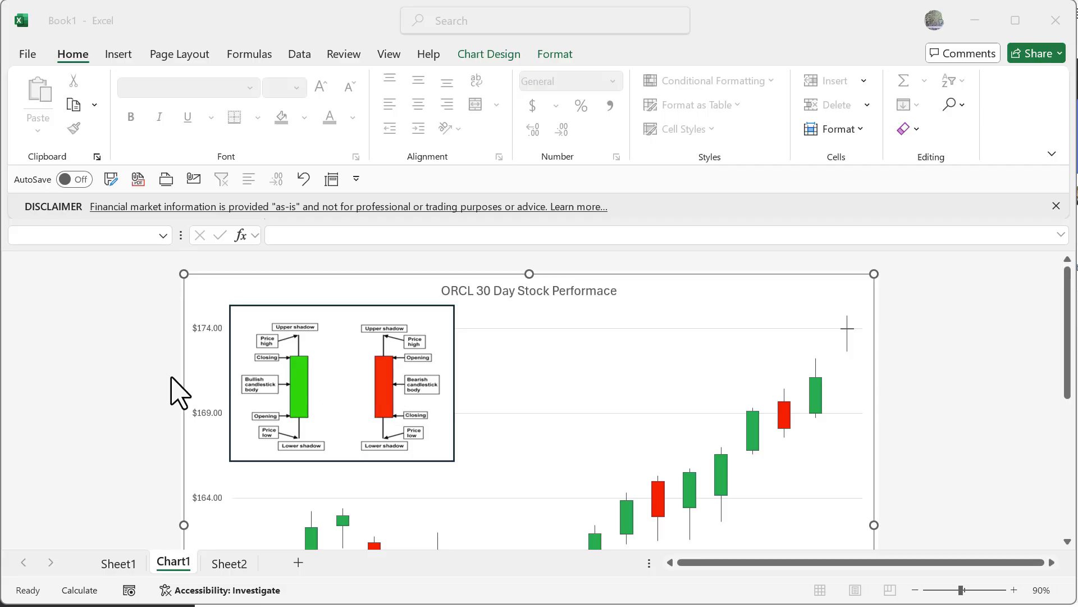
mouse_move(746, 390)
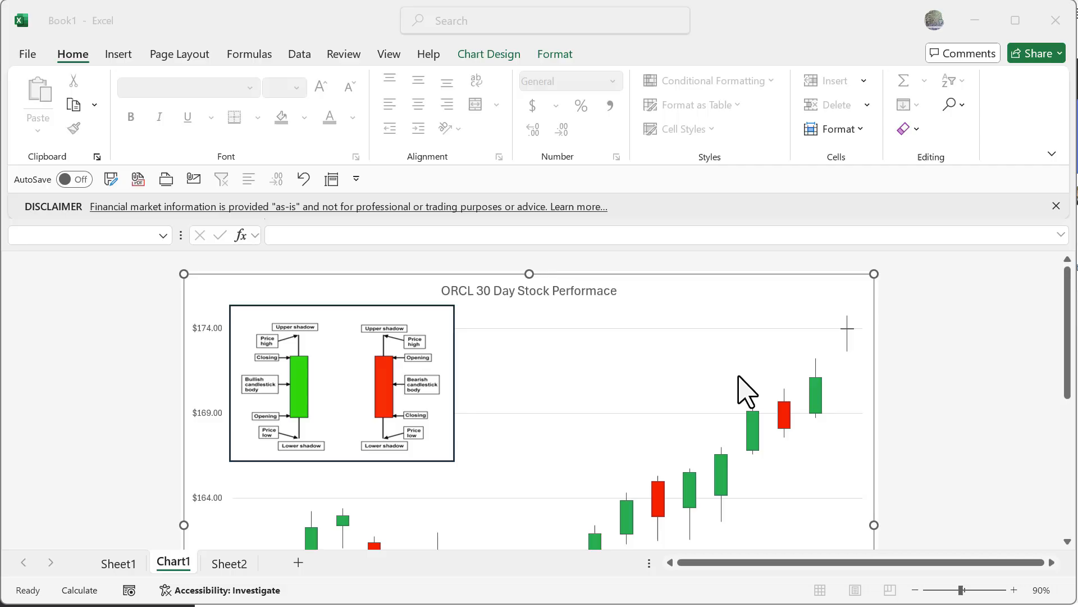
mouse_move(284, 402)
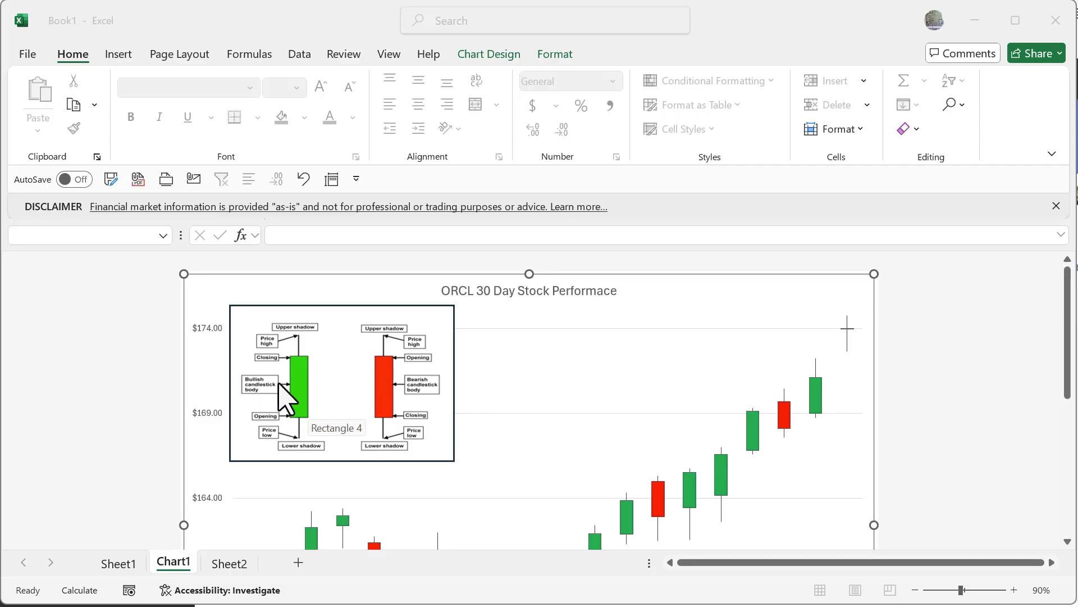
mouse_move(428, 424)
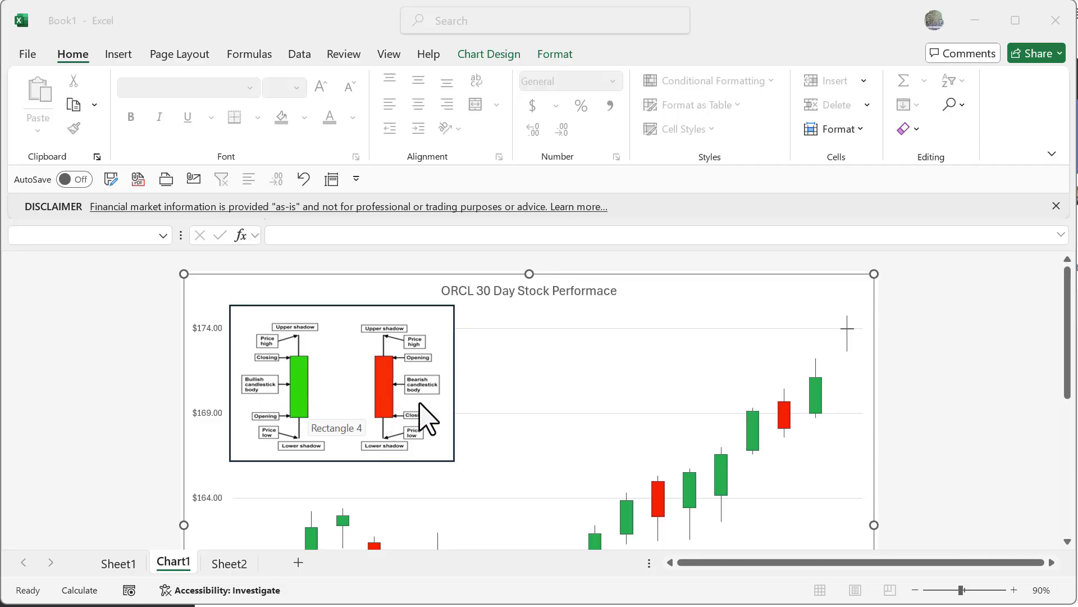
Switch to Sheet1 and review the A1 STOCKHISTORY formula for the ORCL data without changing it
scroll(down, 3)
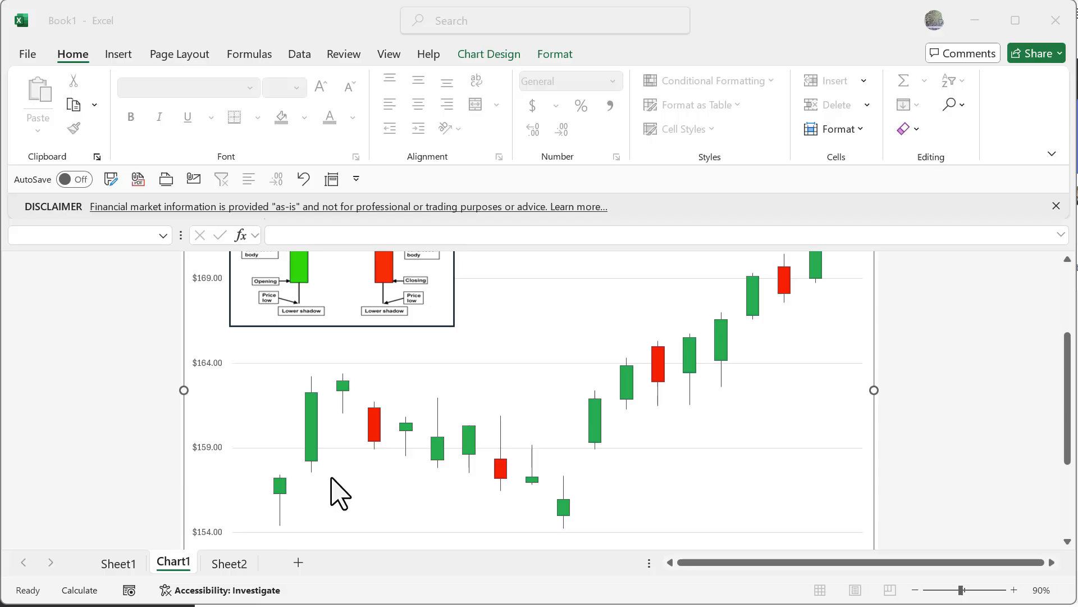
mouse_move(347, 460)
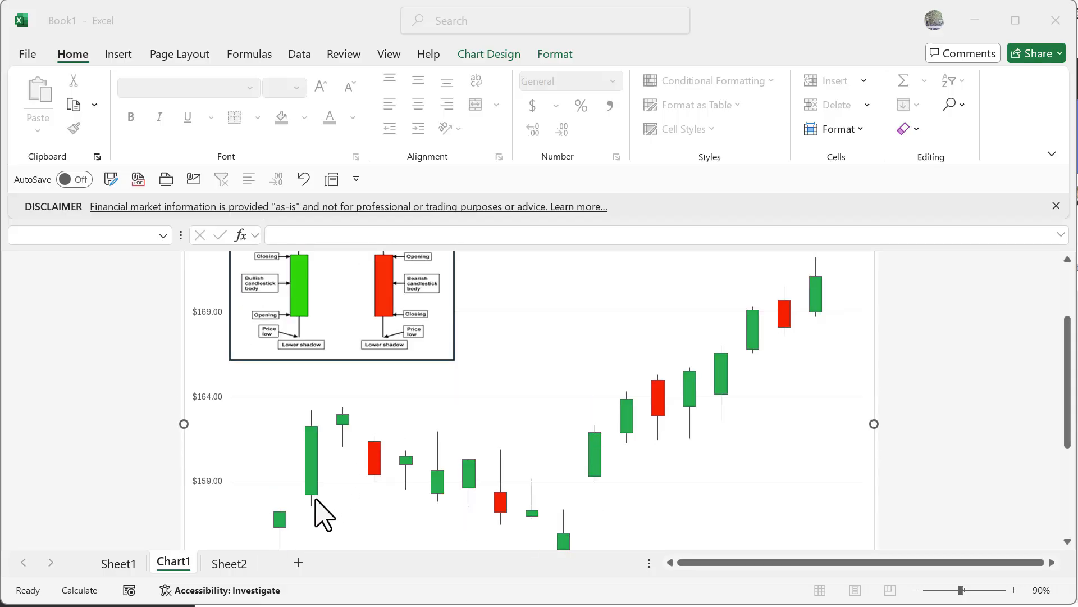
scroll(up, 3)
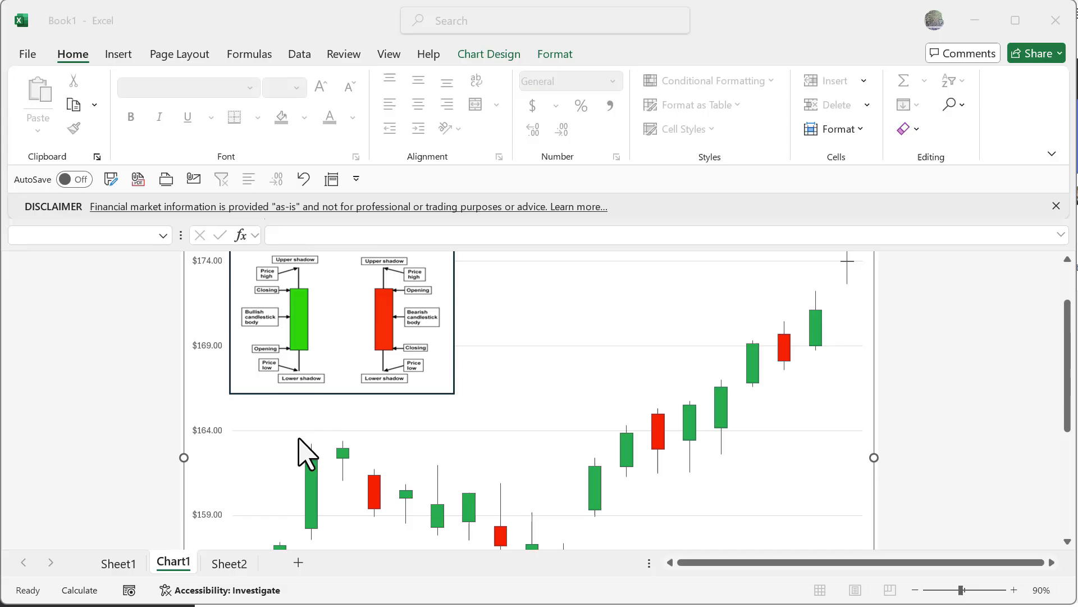
scroll(down, 3)
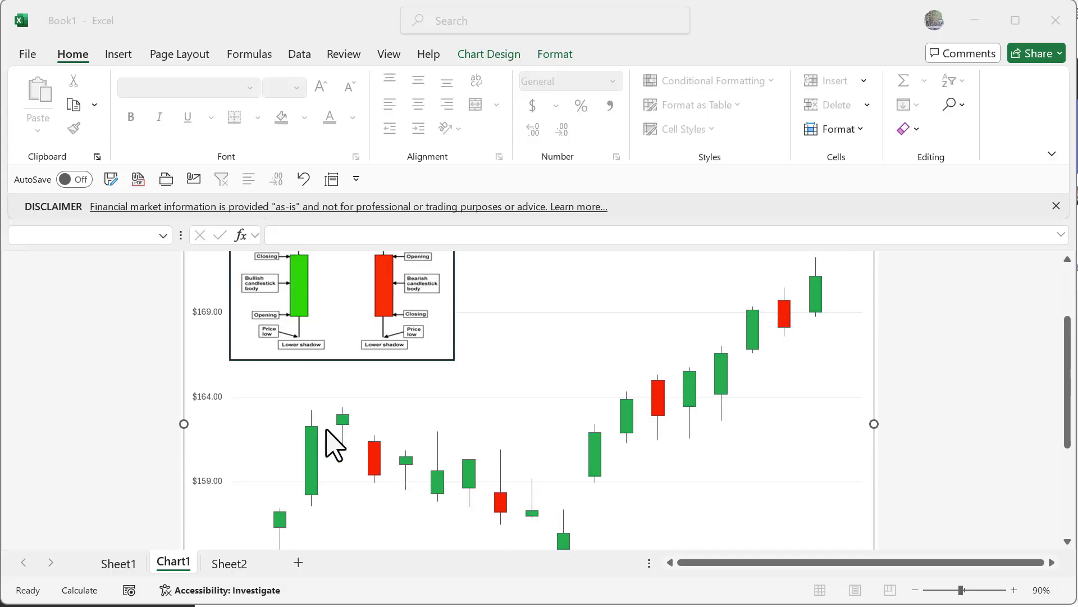
mouse_move(529, 468)
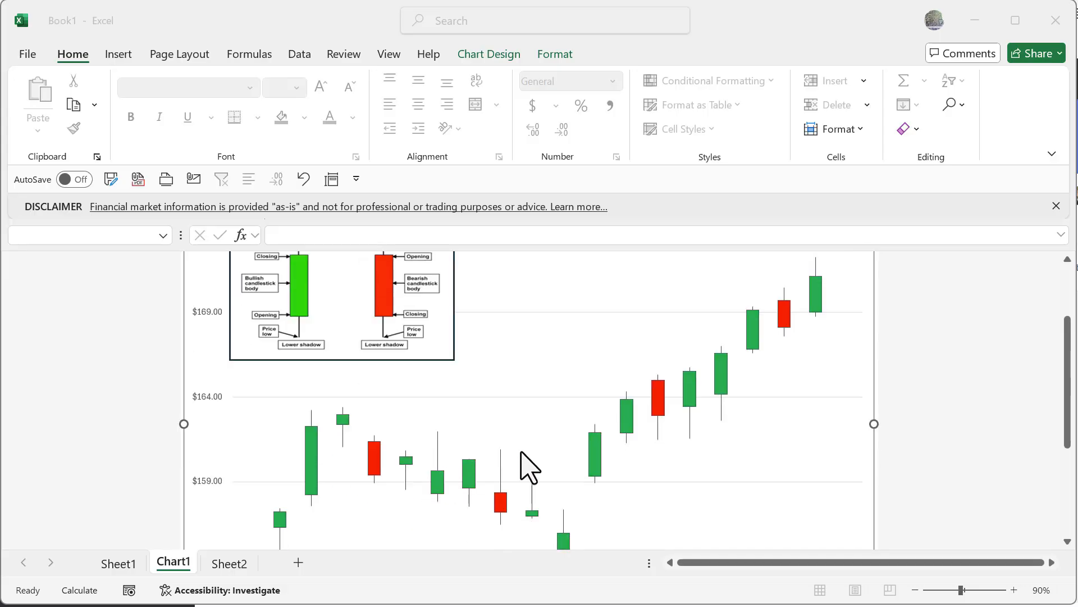
scroll(up, 3)
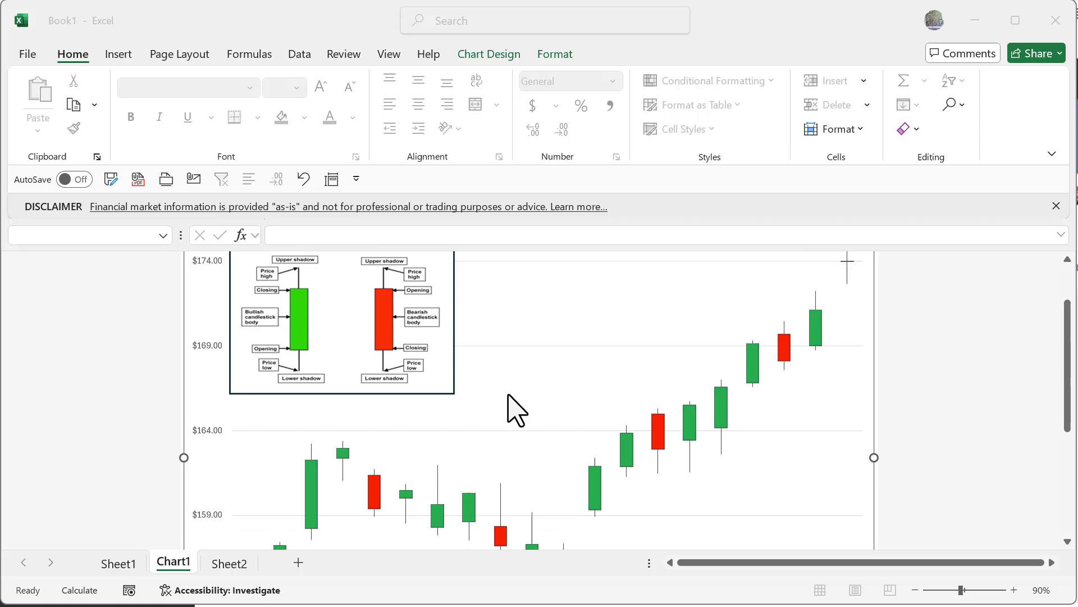
mouse_move(485, 489)
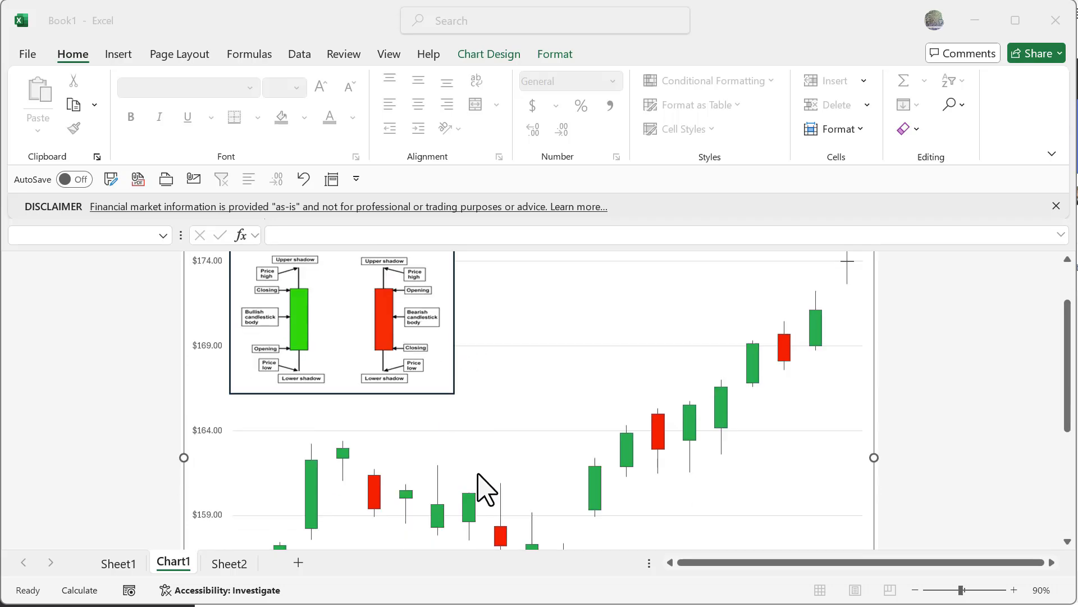
scroll(down, 3)
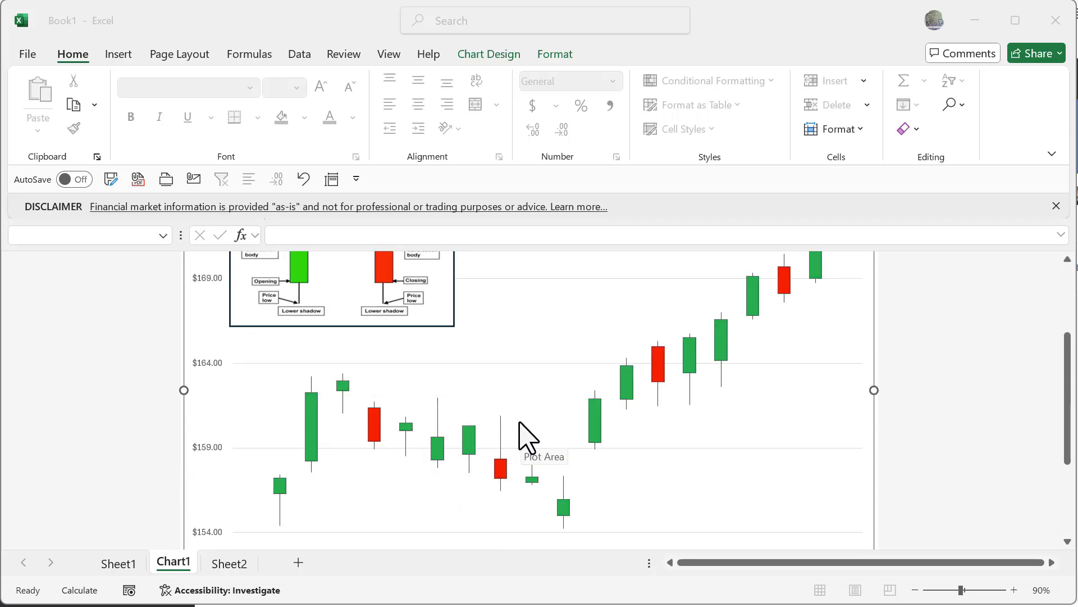
mouse_move(137, 566)
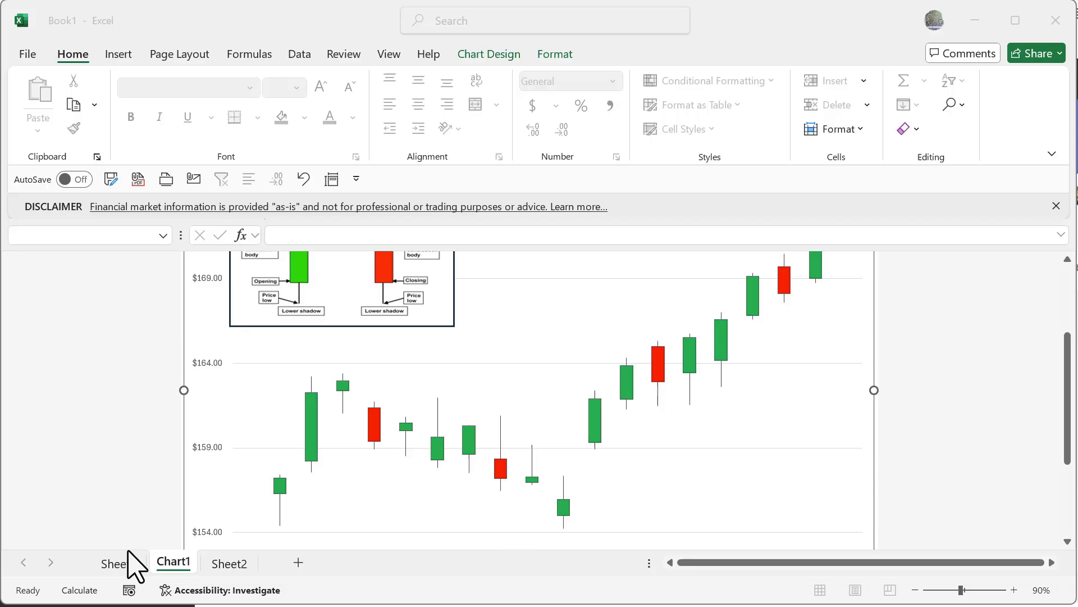
click(117, 562)
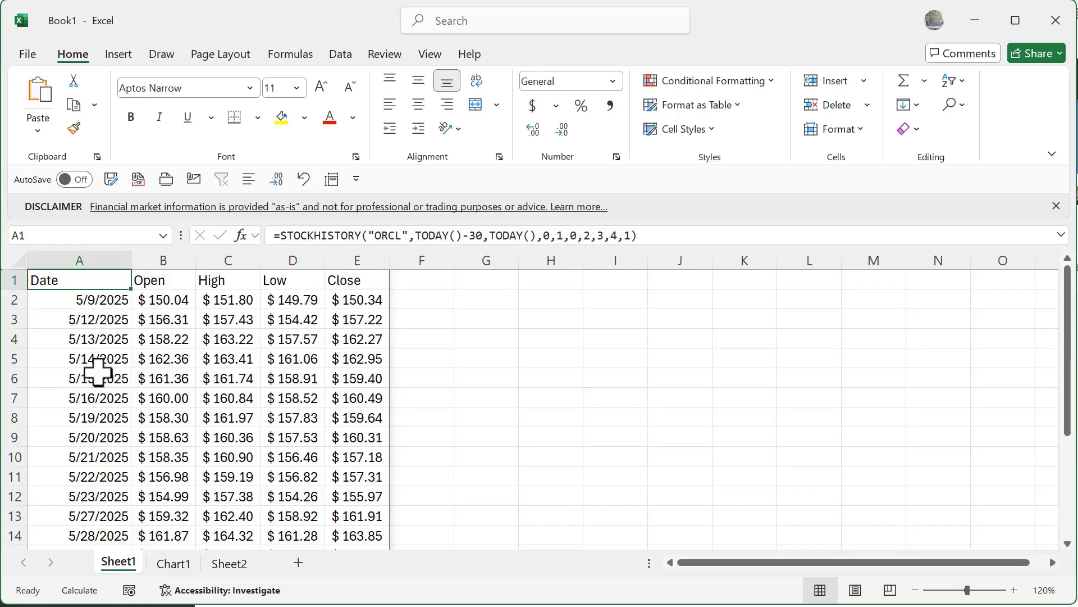
click(228, 260)
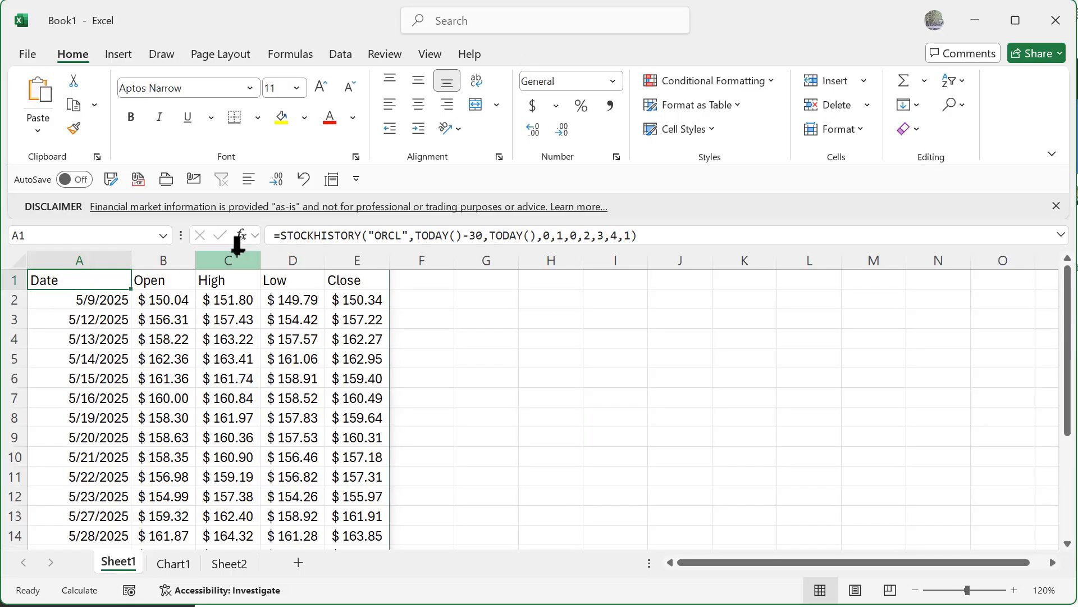
mouse_move(383, 234)
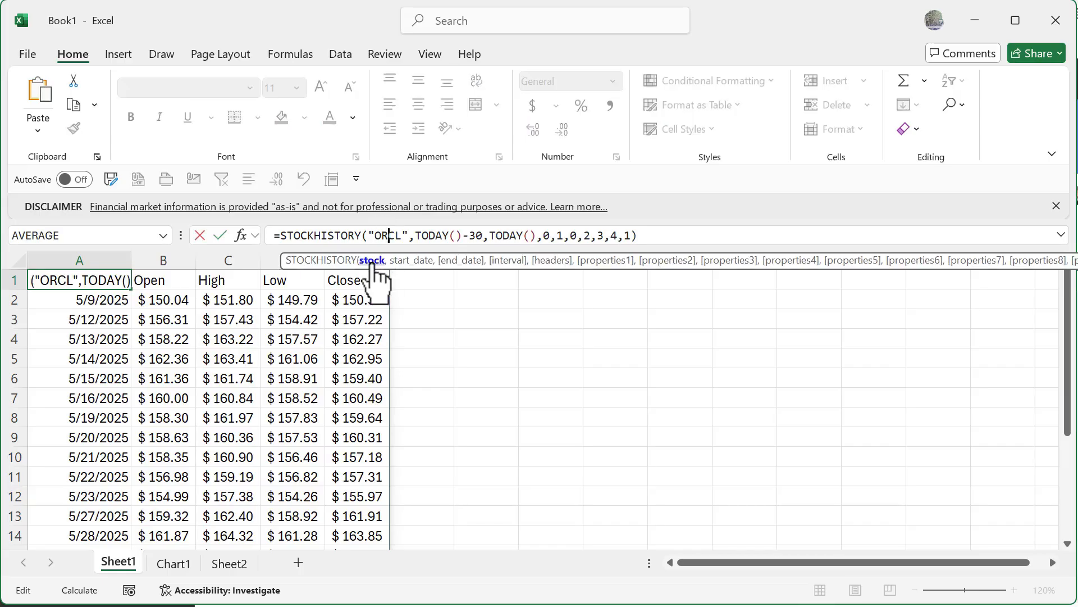
mouse_move(399, 243)
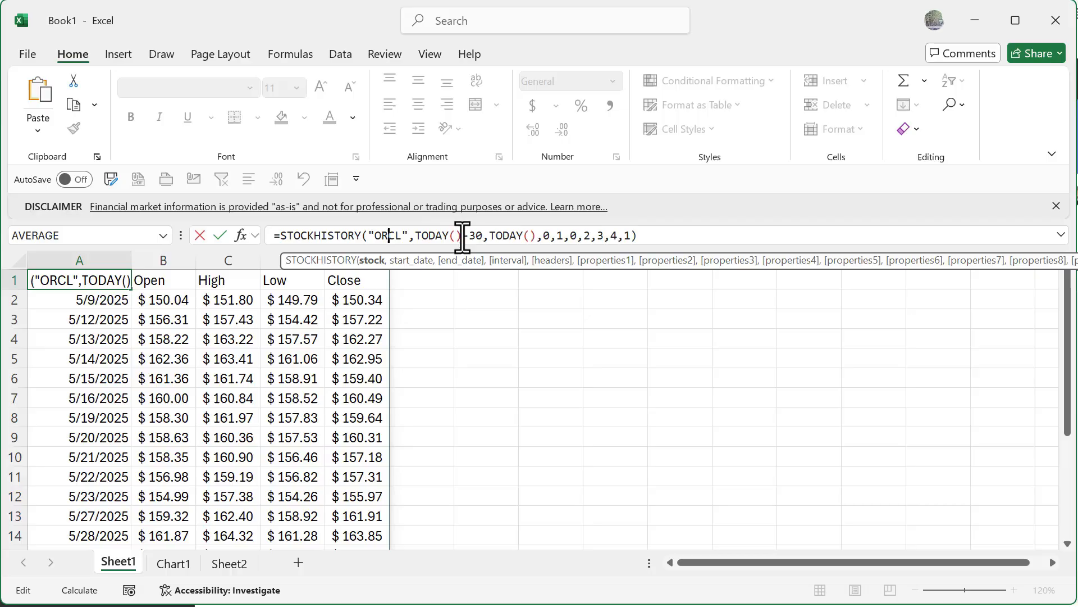
mouse_move(505, 237)
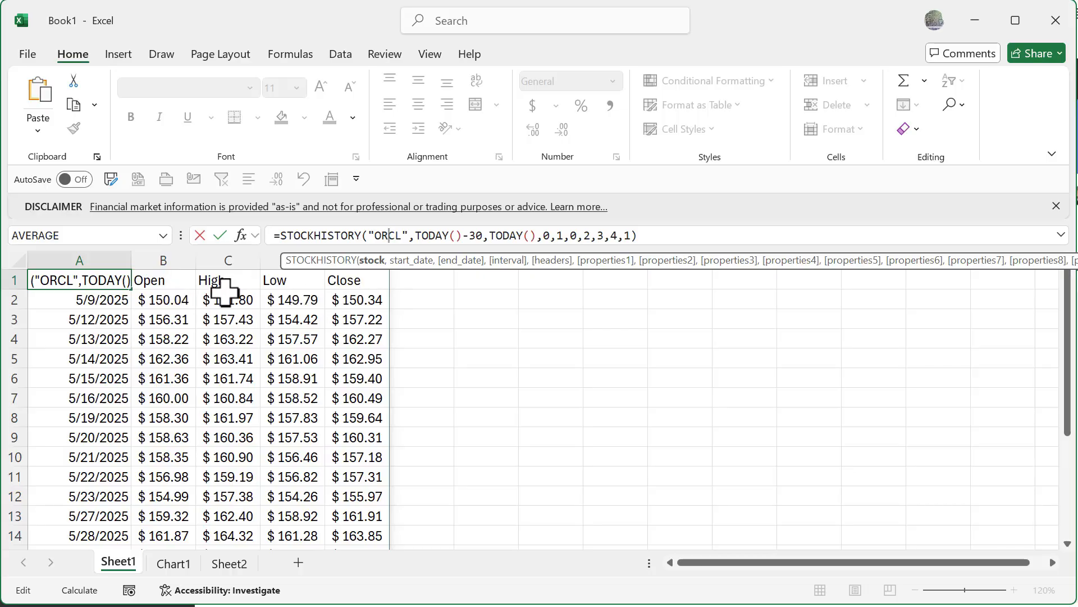
mouse_move(275, 285)
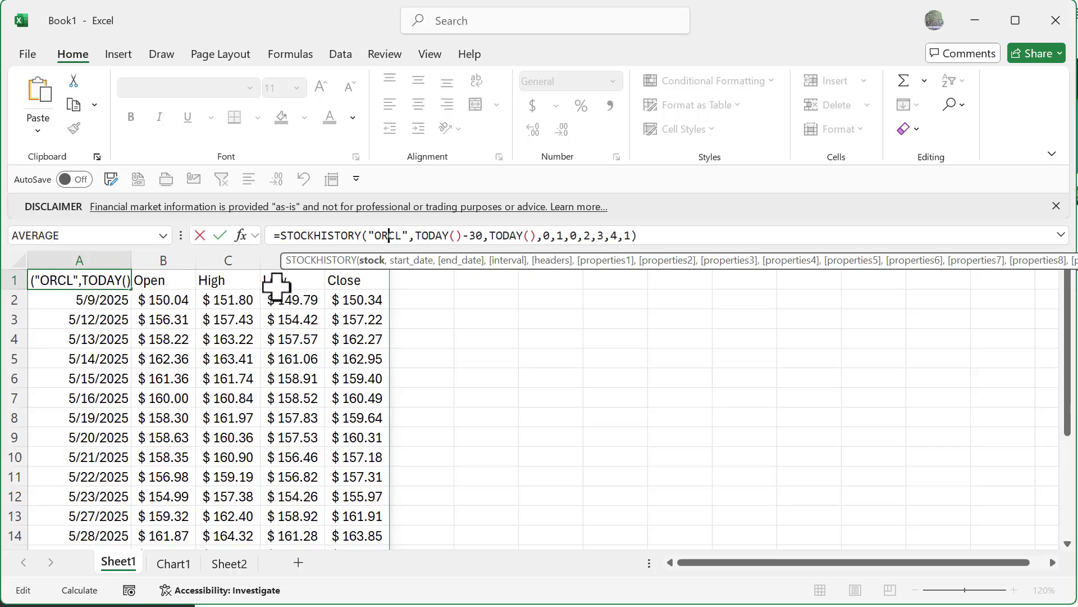
key(Return)
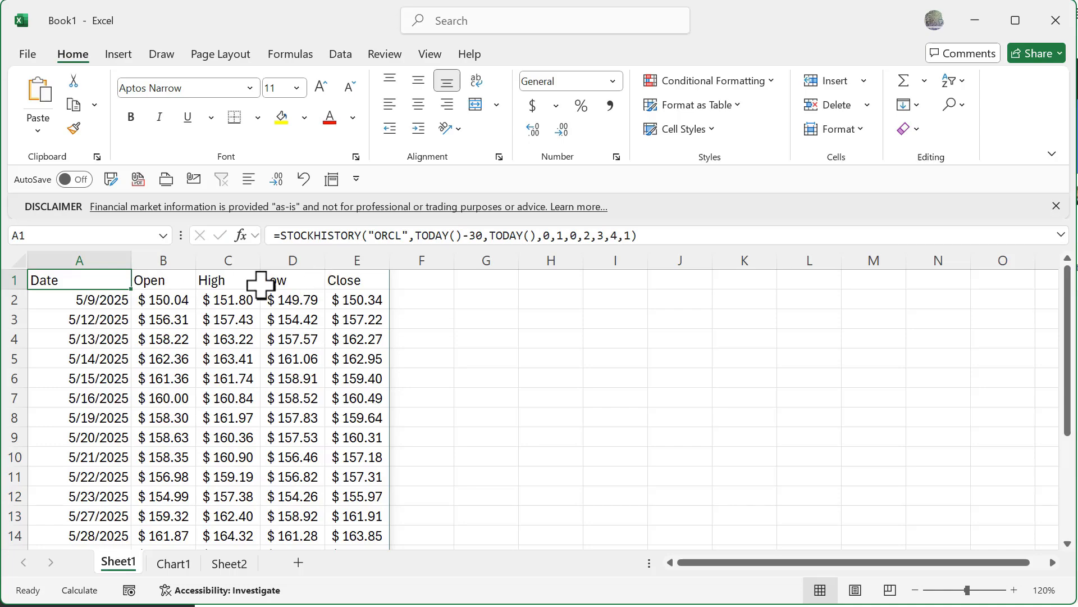
mouse_move(178, 308)
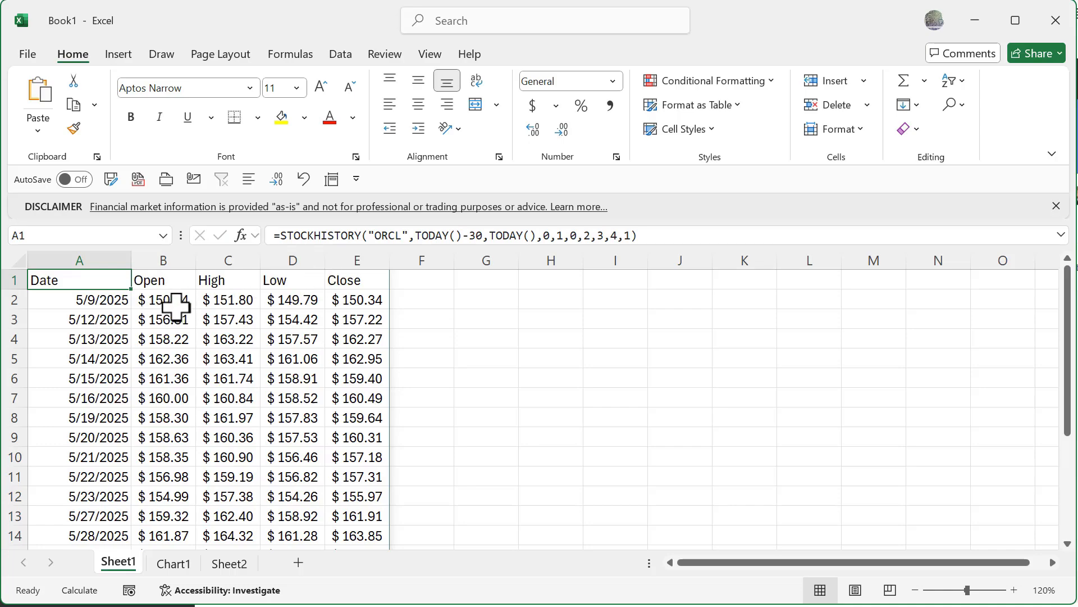
mouse_move(171, 305)
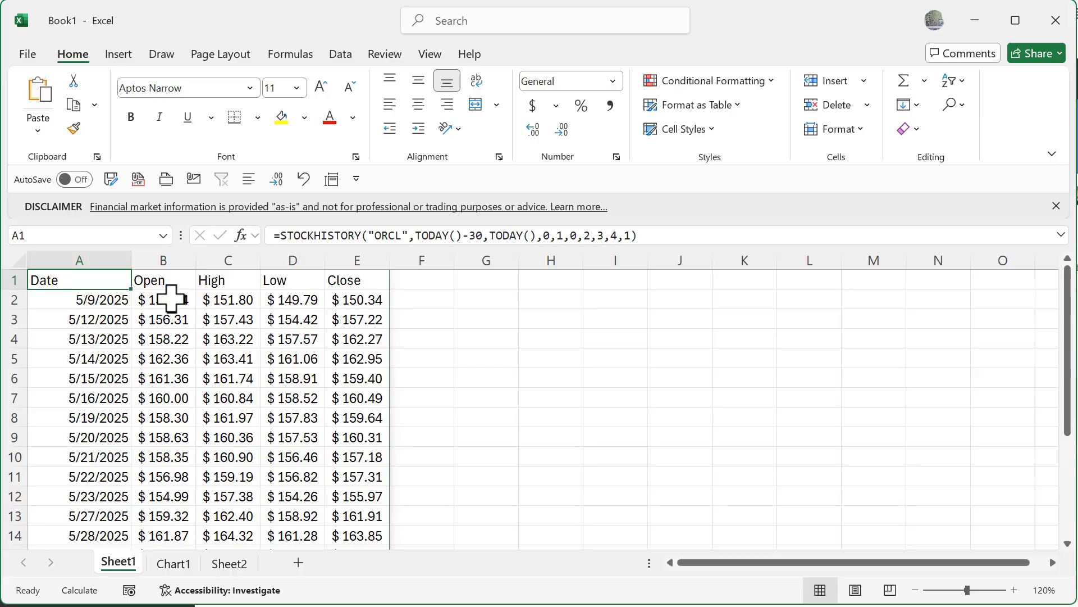
mouse_move(350, 305)
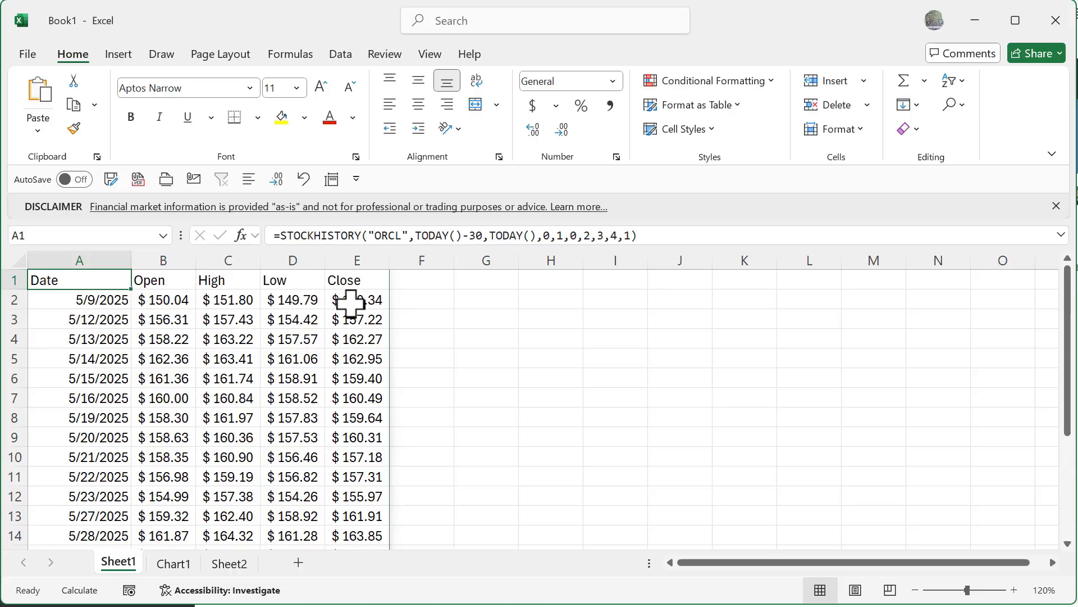
mouse_move(350, 306)
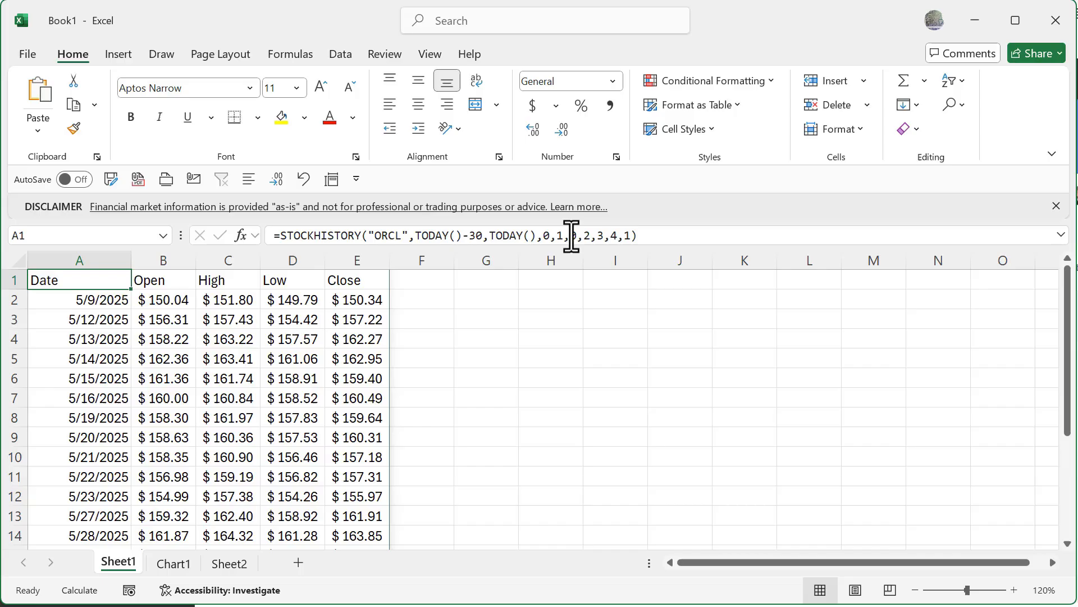
mouse_move(207, 337)
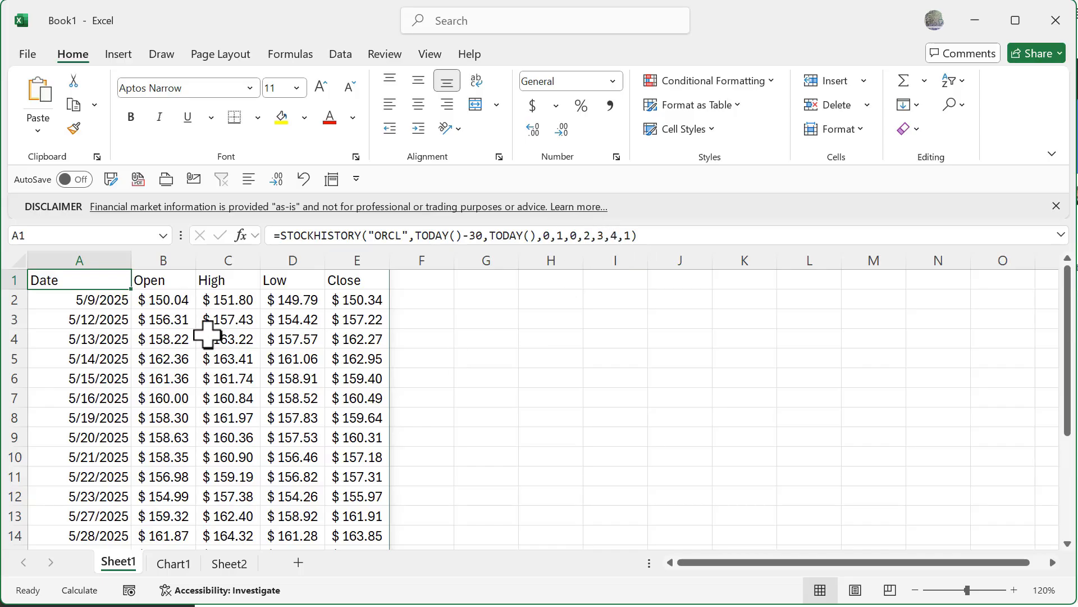
mouse_move(203, 370)
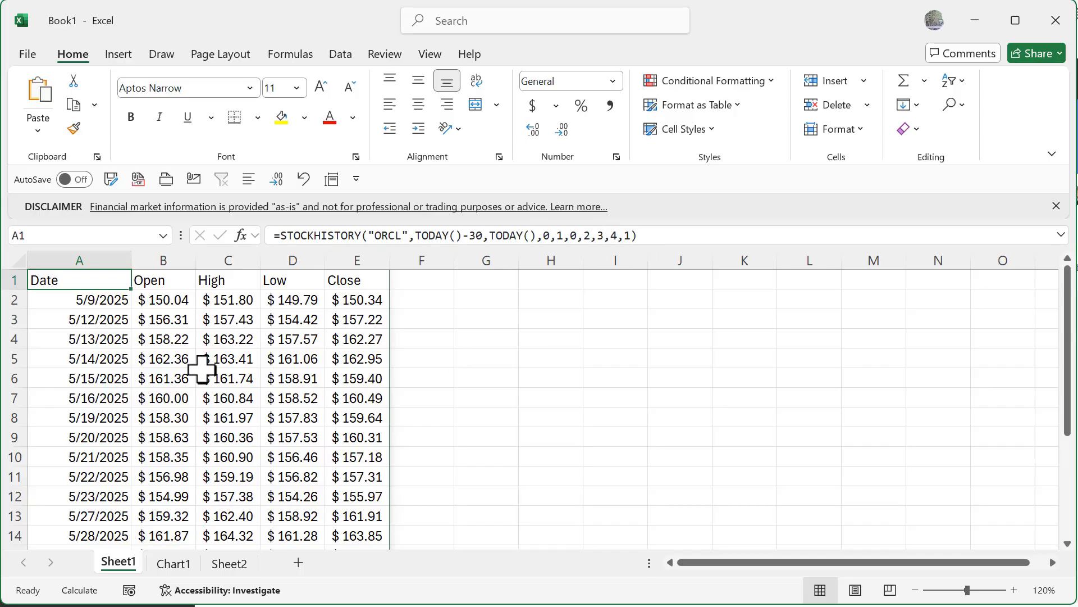
mouse_move(116, 165)
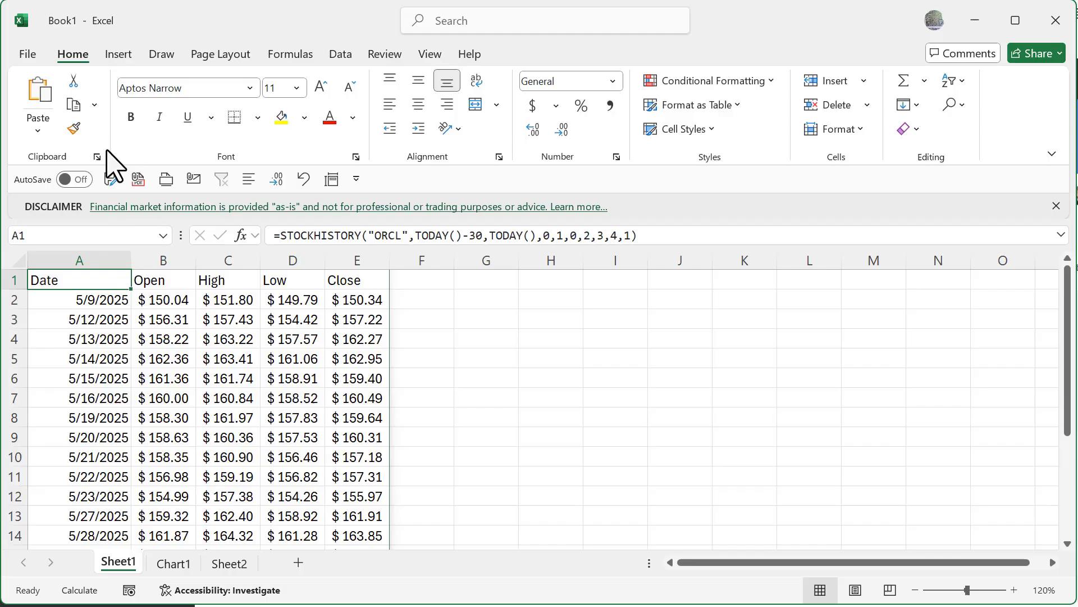
Insert a Stock chart of the Open-High-Low-Close subtype from the ORCL date and price data
click(118, 54)
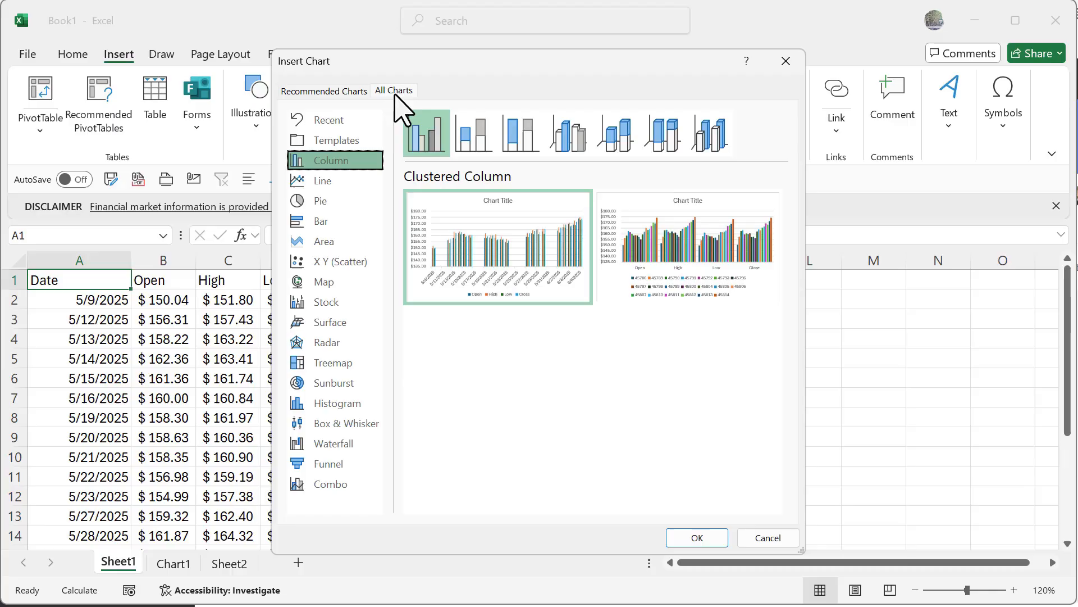
click(330, 301)
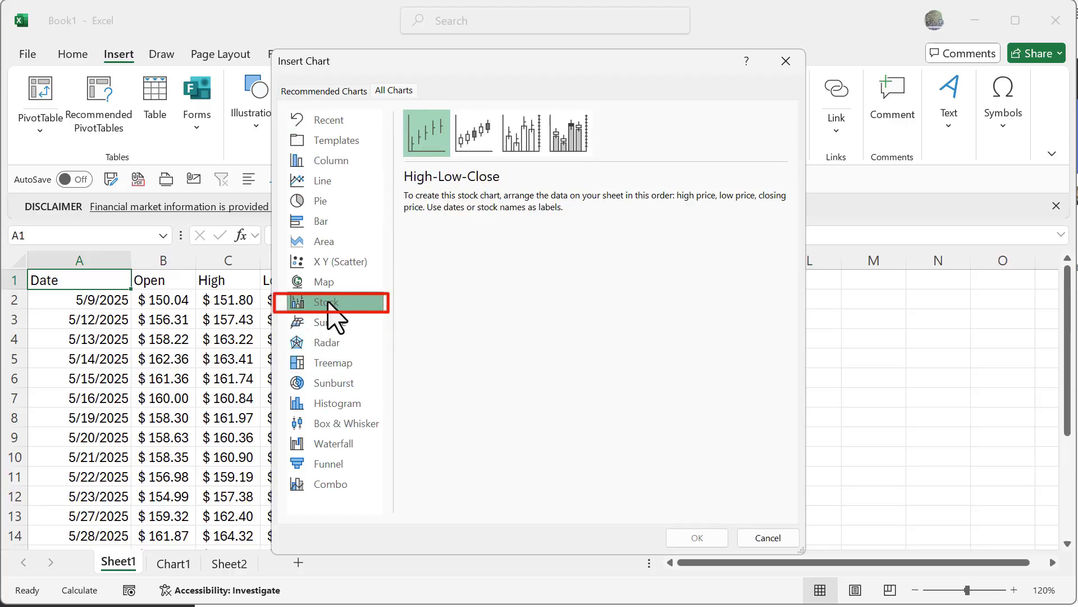
mouse_move(508, 200)
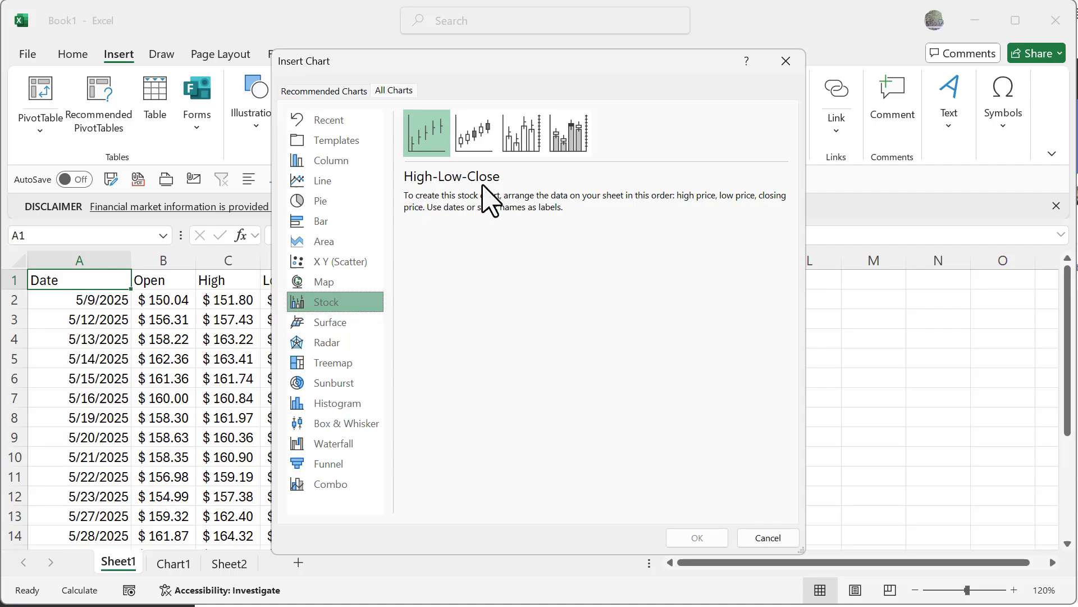
click(473, 133)
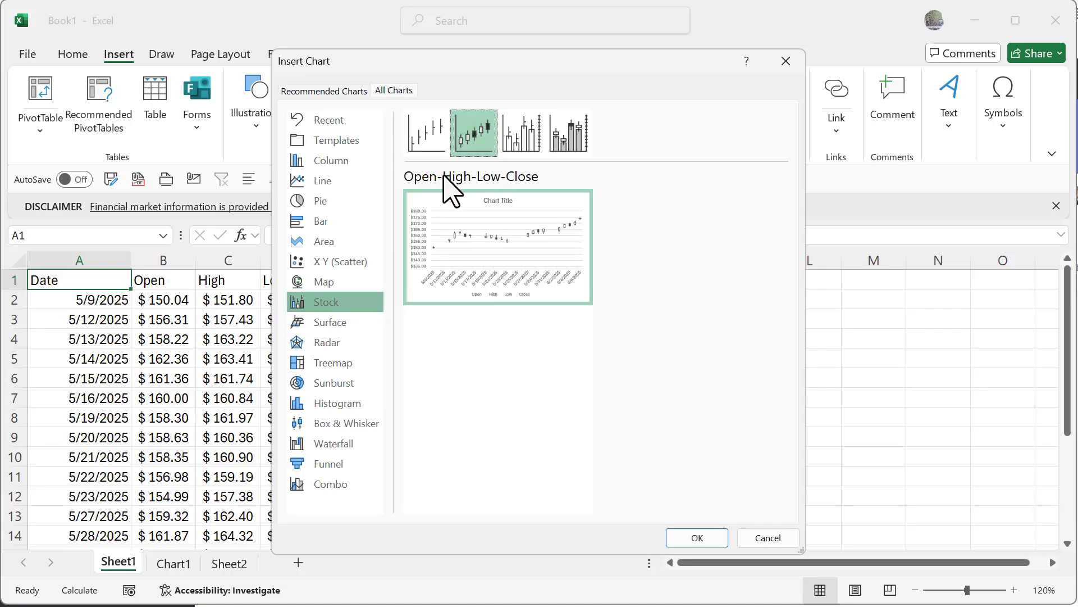
click(521, 132)
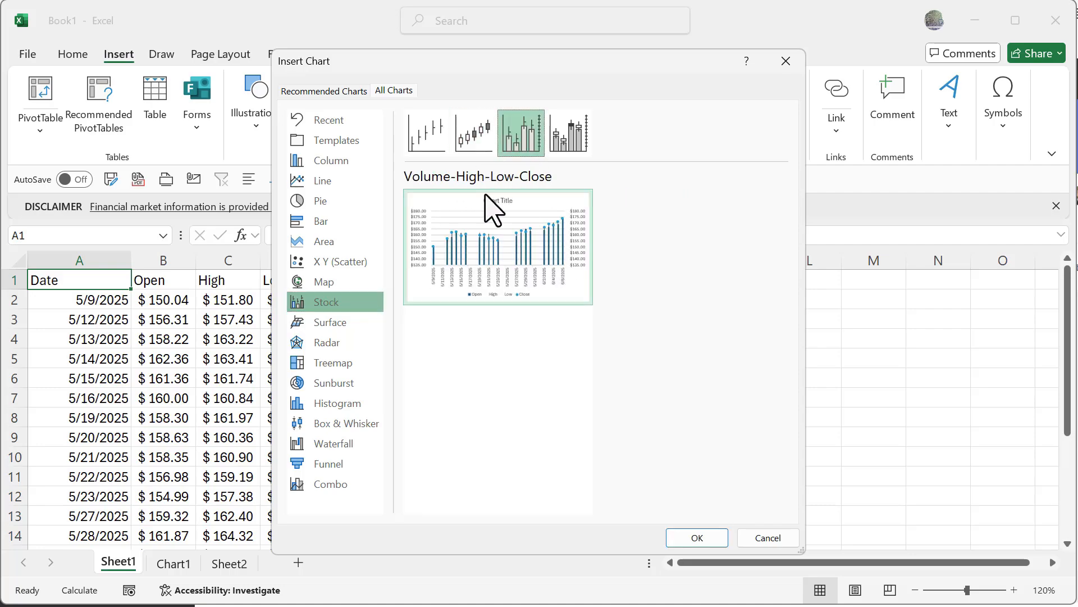
click(569, 132)
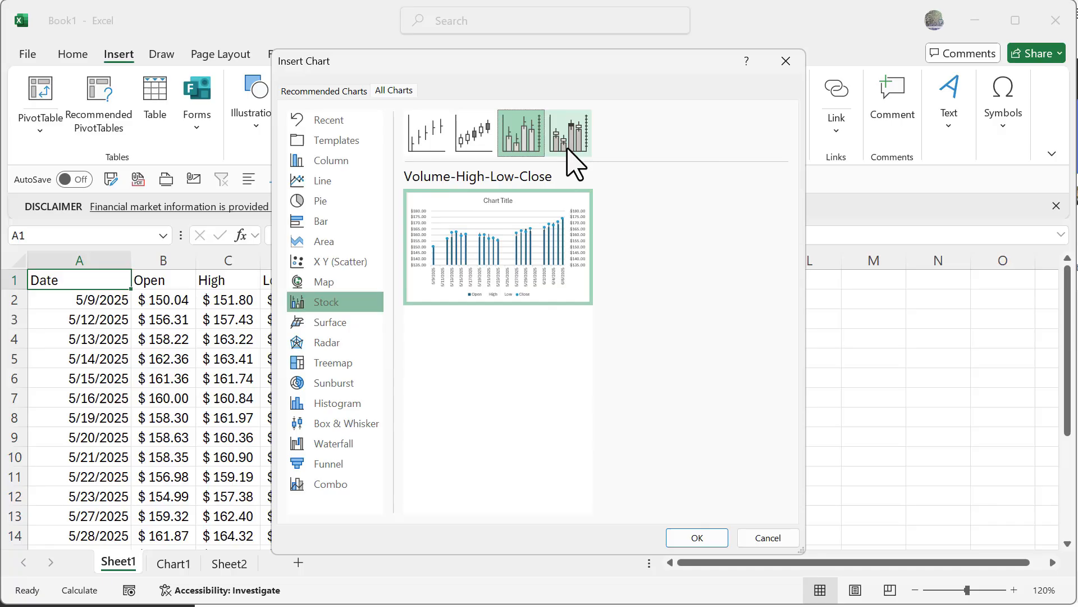
click(568, 133)
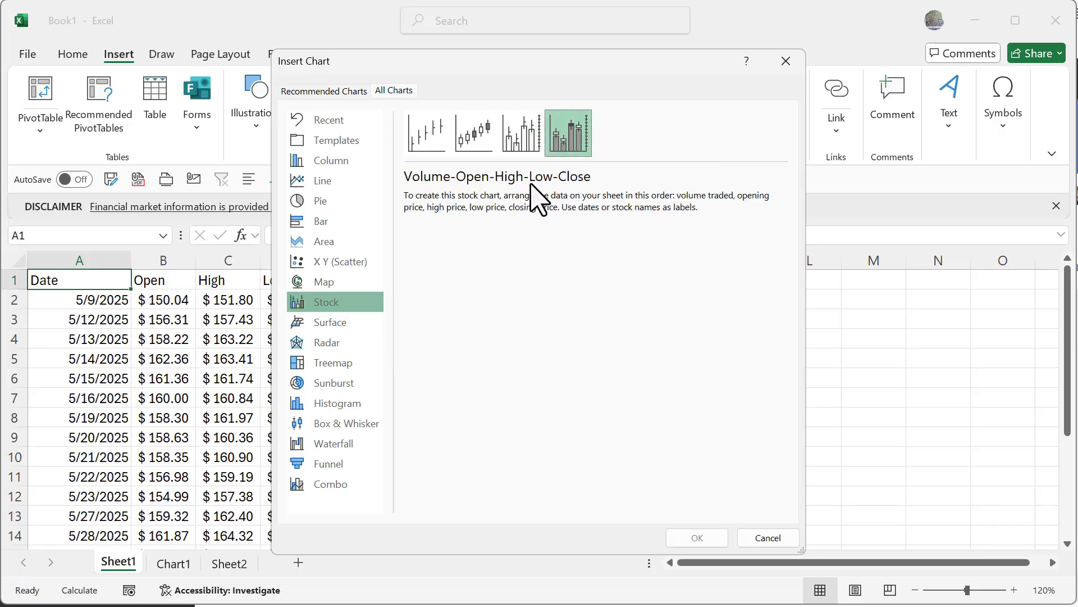
click(473, 133)
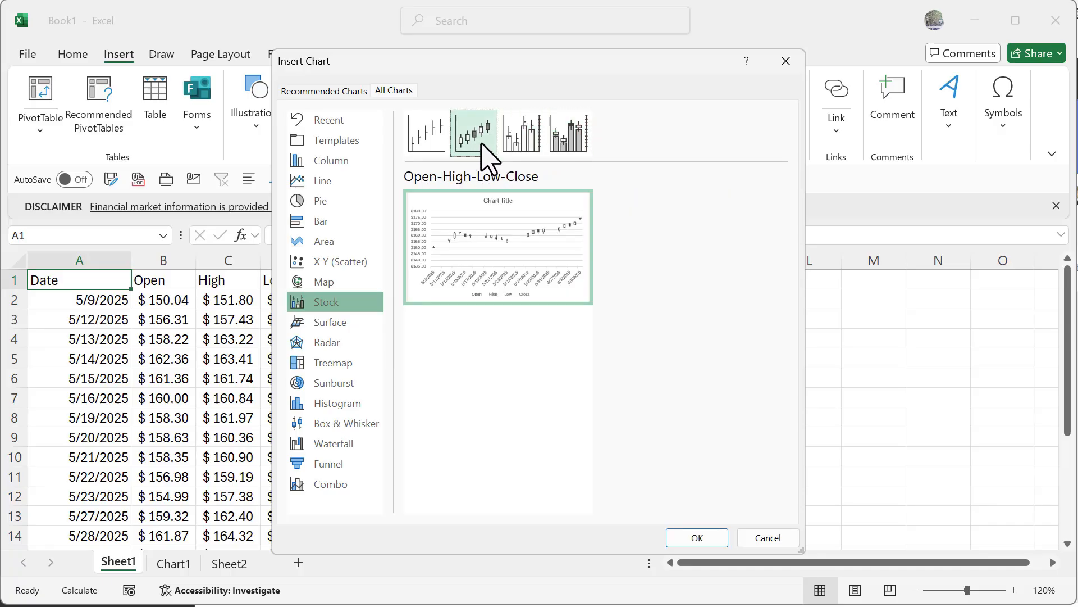
mouse_move(508, 515)
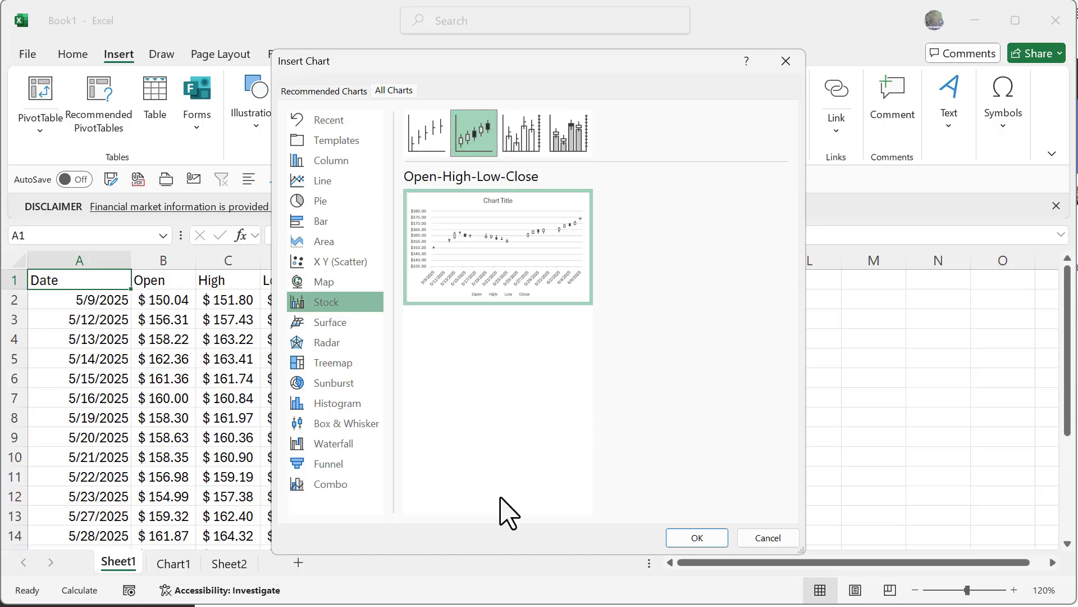
click(696, 537)
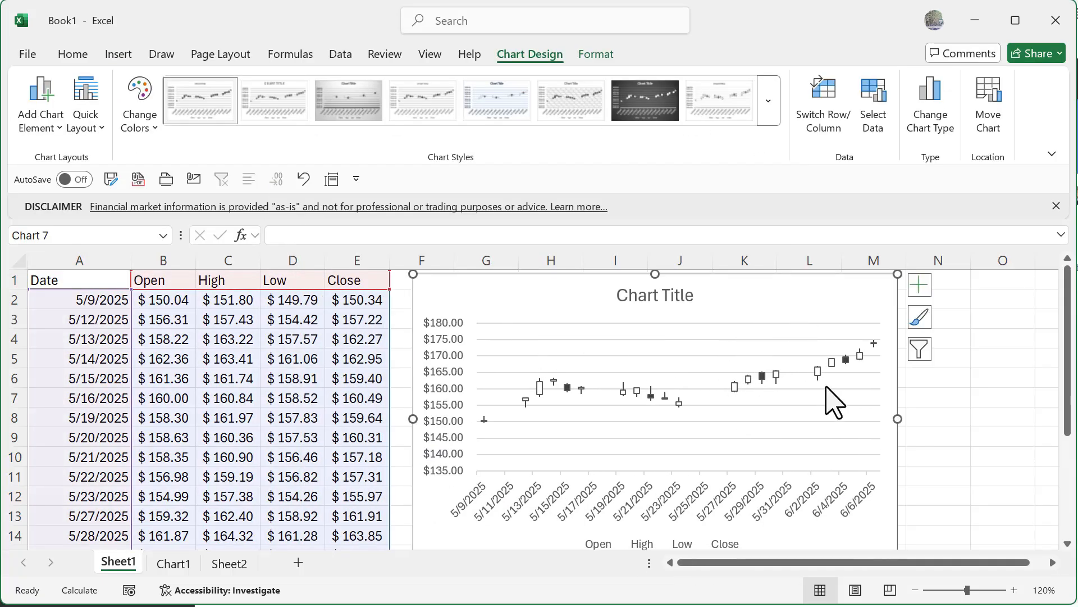
mouse_move(553, 450)
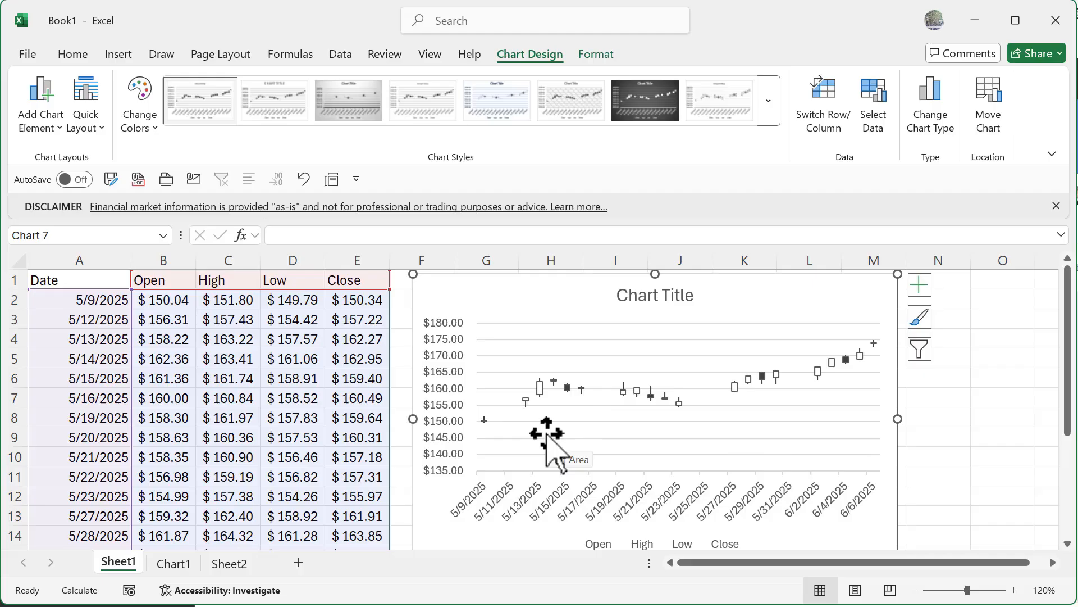
mouse_move(616, 375)
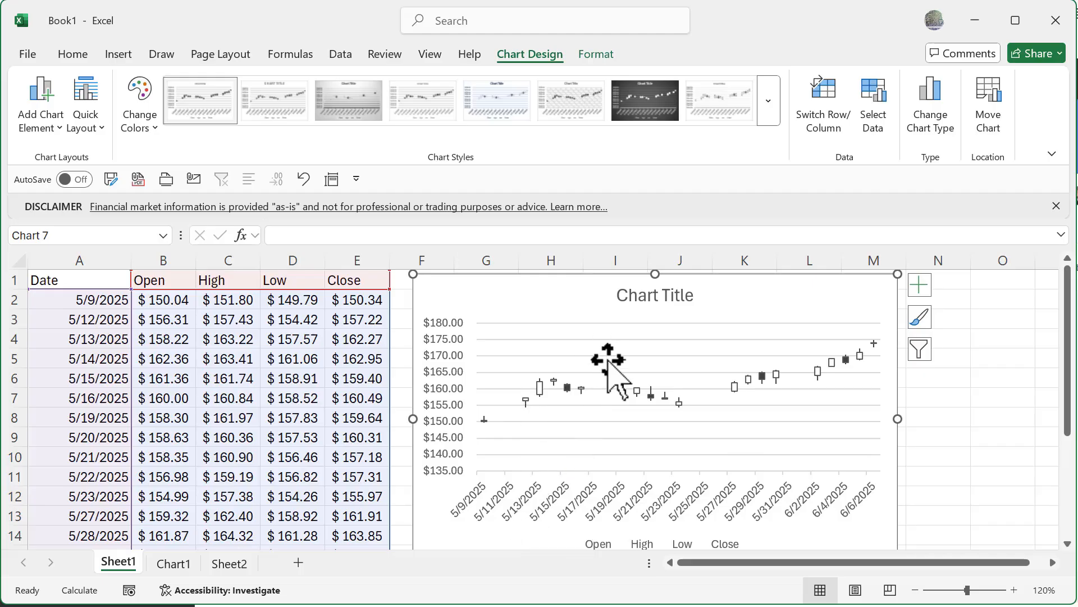
mouse_move(489, 550)
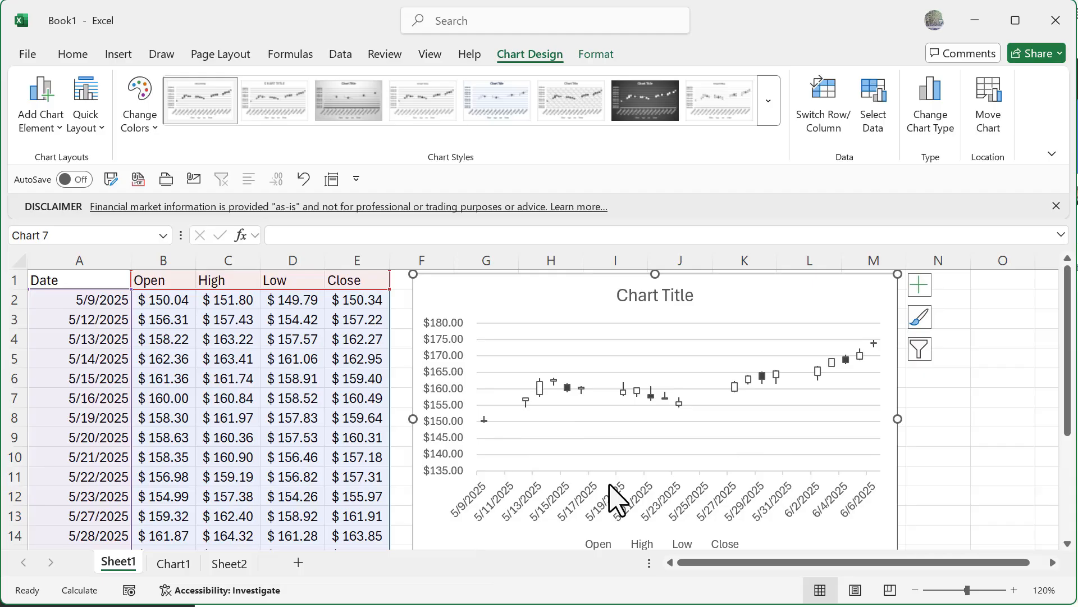
mouse_move(457, 537)
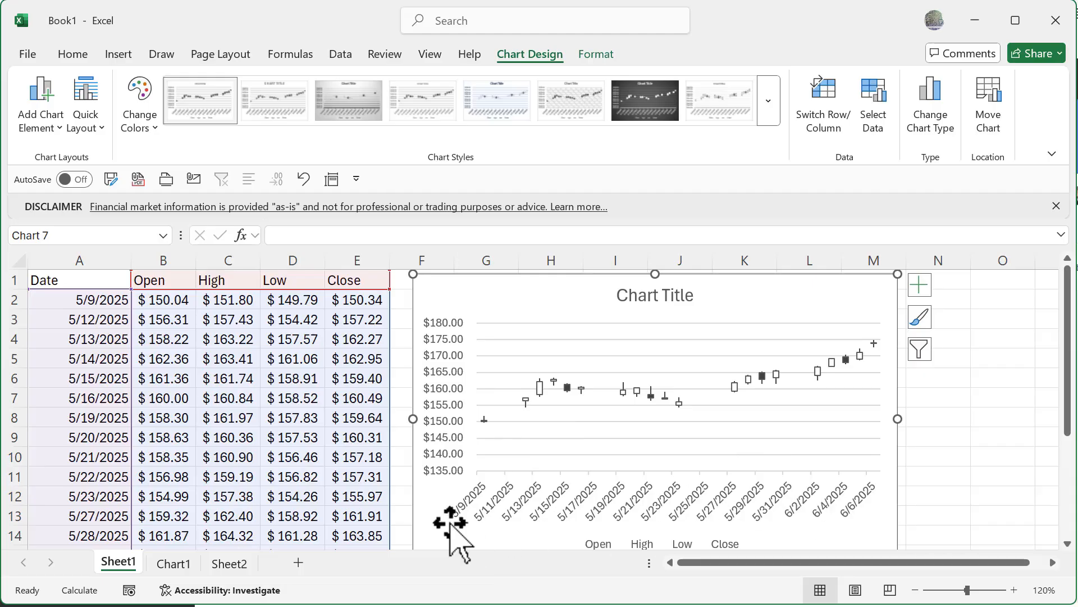
mouse_move(560, 515)
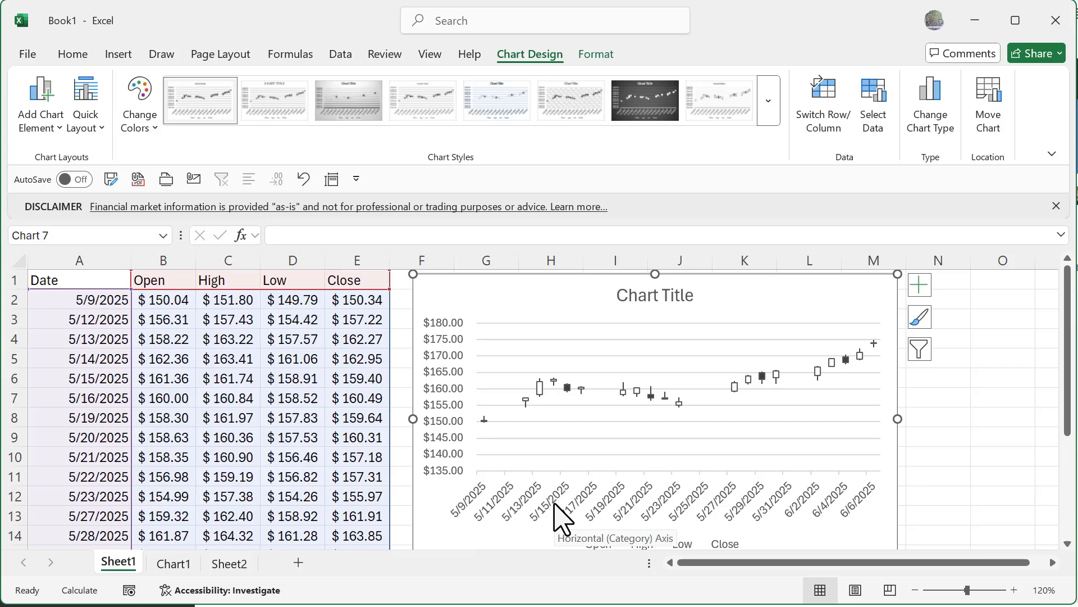
mouse_move(492, 508)
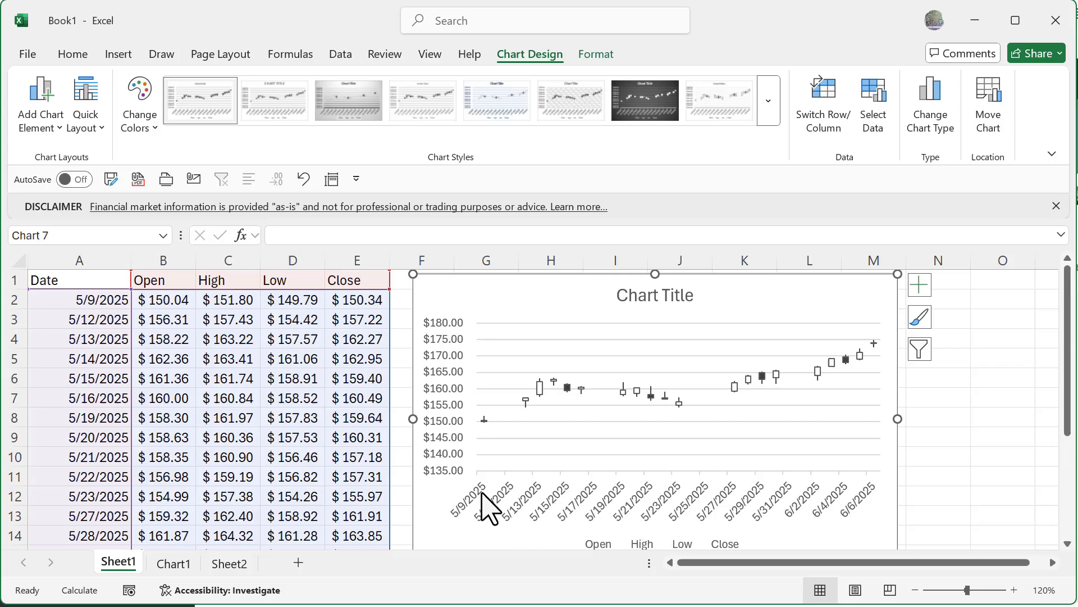
mouse_move(547, 516)
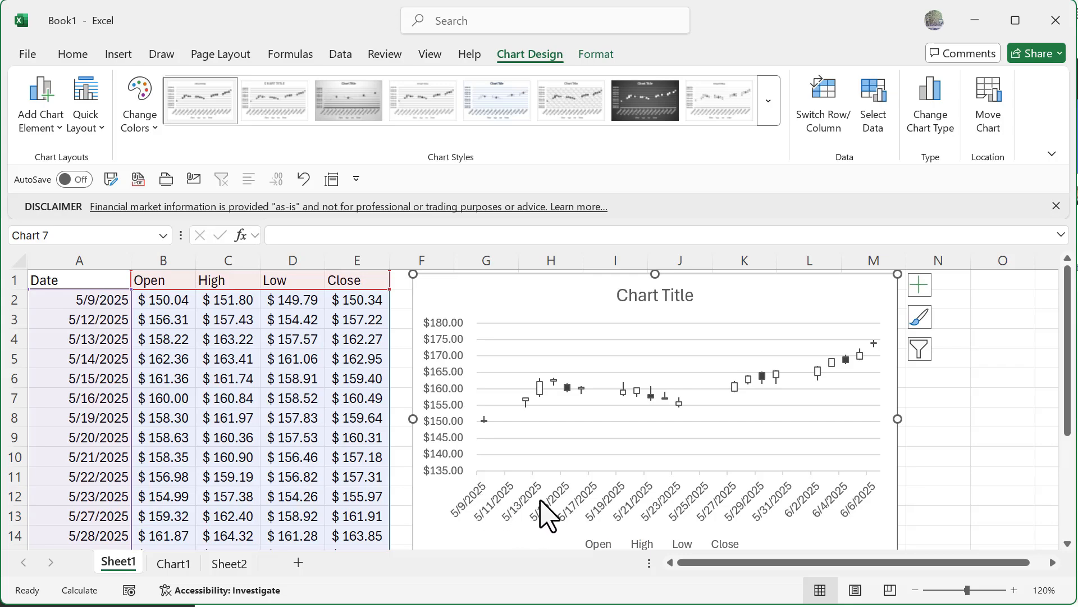
Set the chart's date axis to a Text axis so only trading days appear without gaps
click(506, 502)
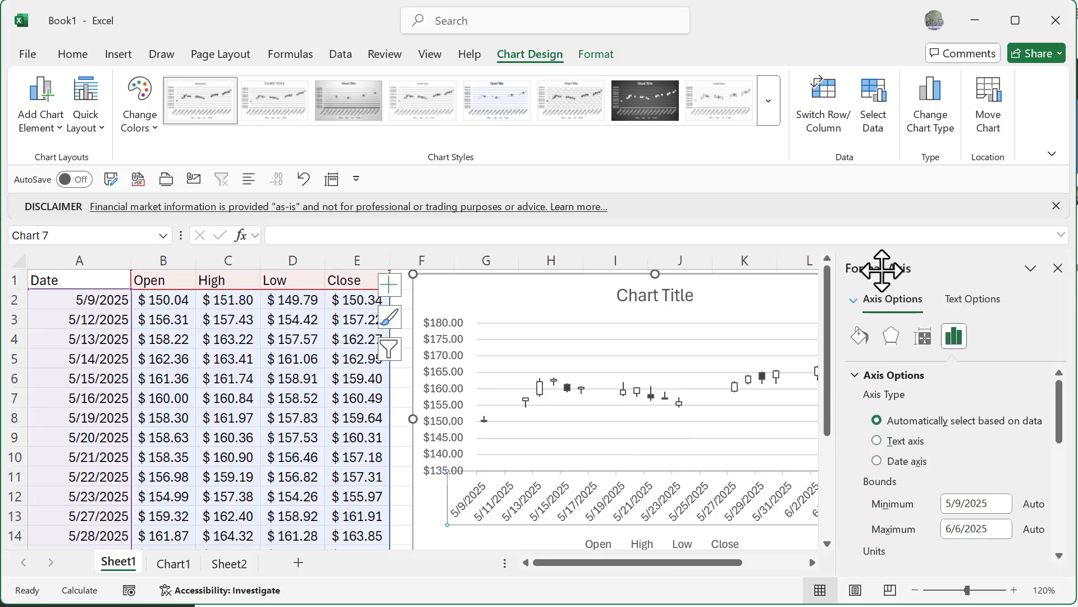
click(879, 441)
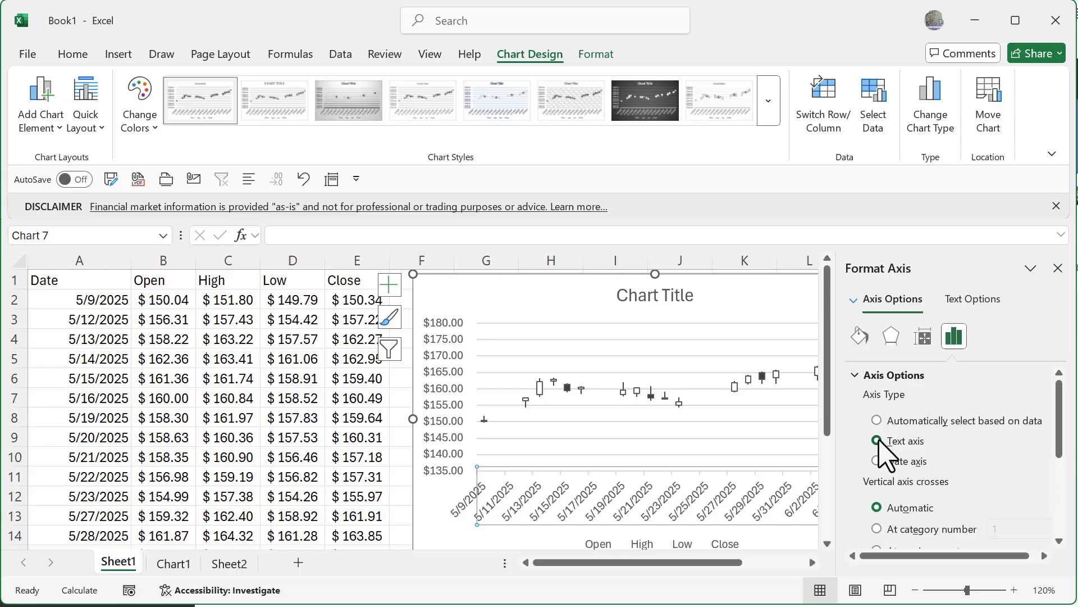
click(1058, 268)
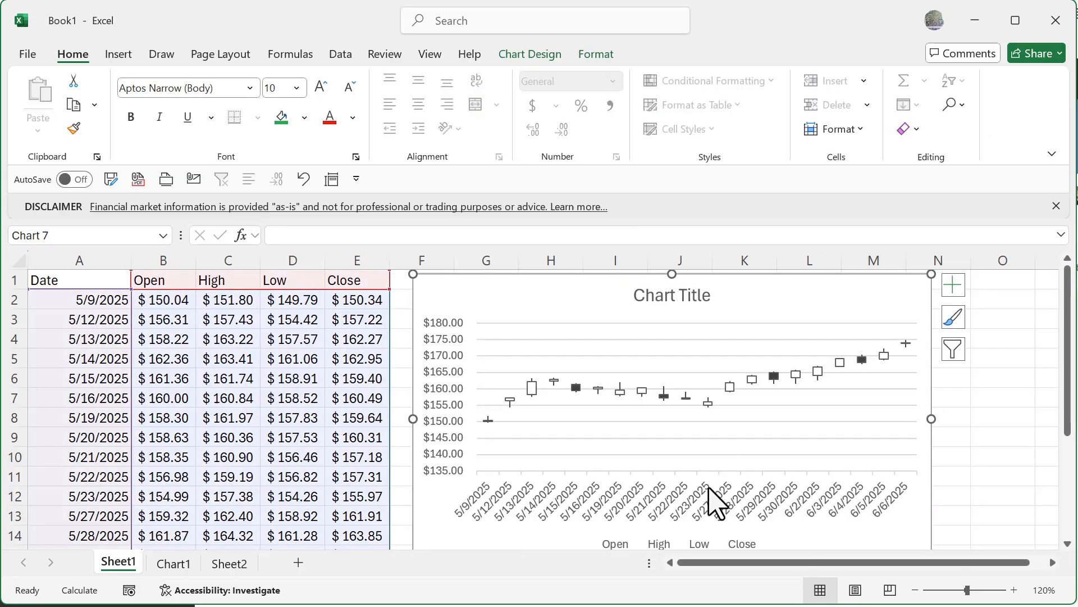
mouse_move(467, 532)
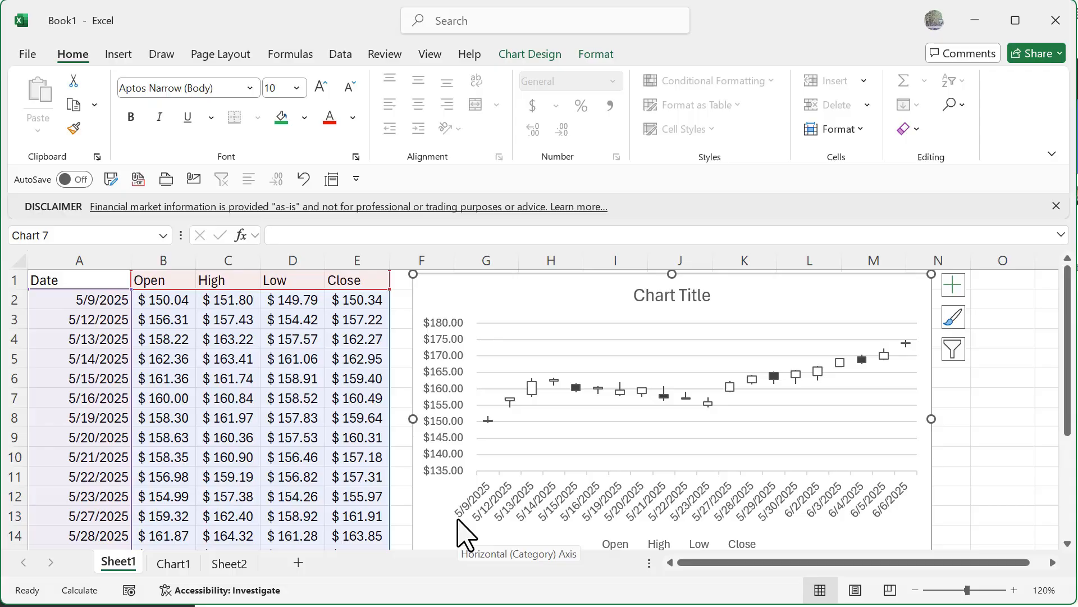
mouse_move(451, 526)
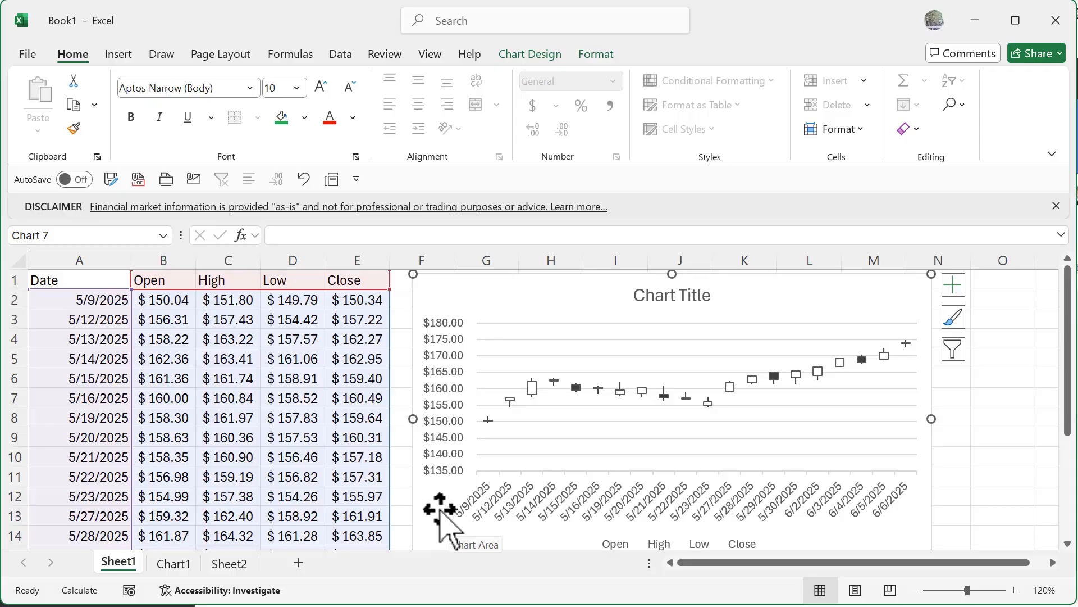
mouse_move(469, 479)
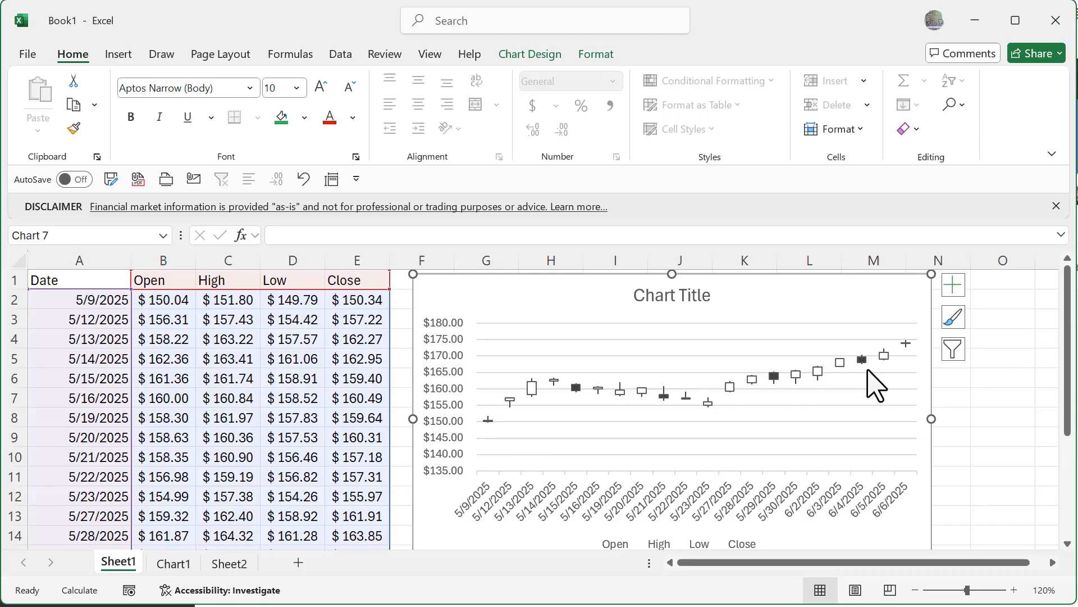
mouse_move(582, 388)
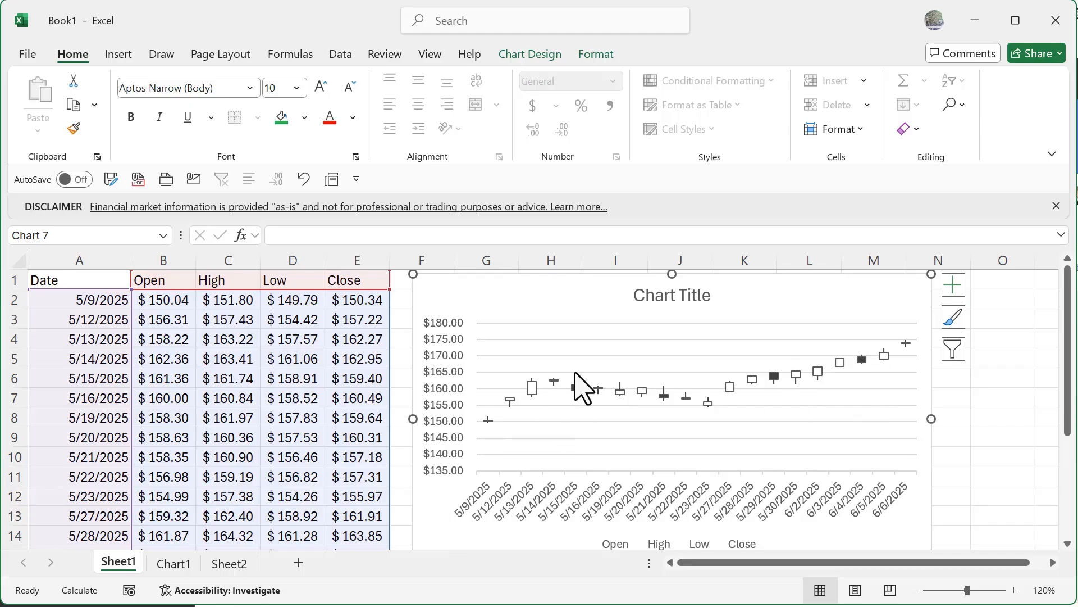
mouse_move(467, 464)
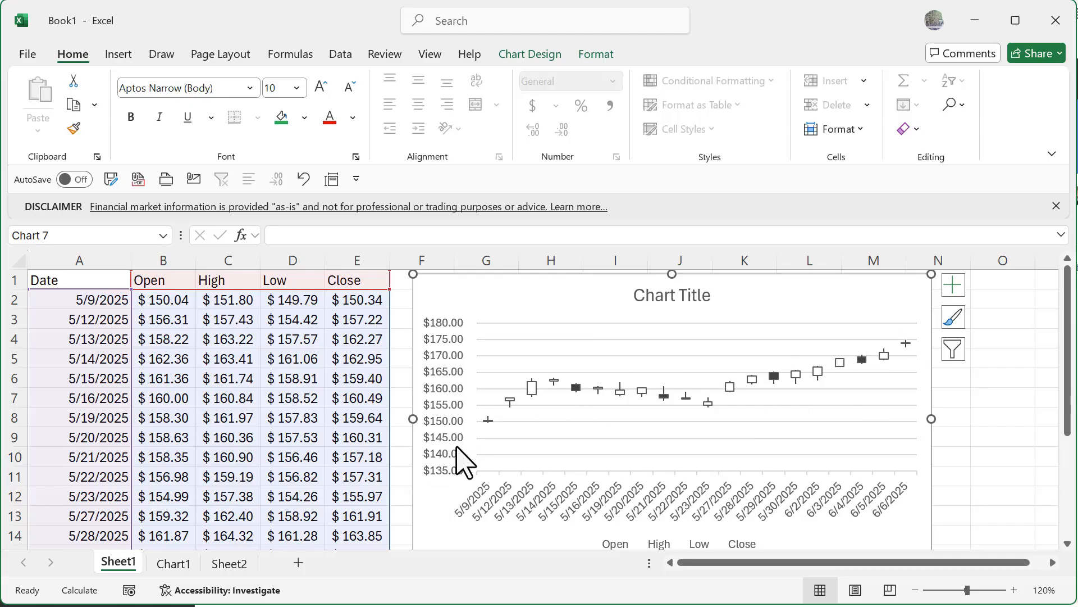
mouse_move(464, 470)
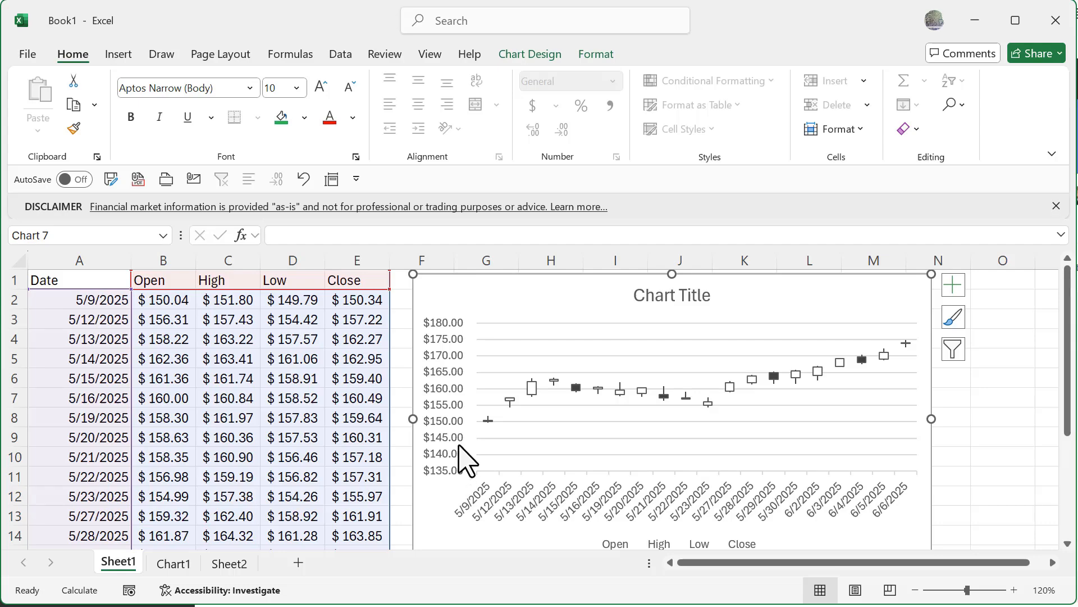
mouse_move(535, 486)
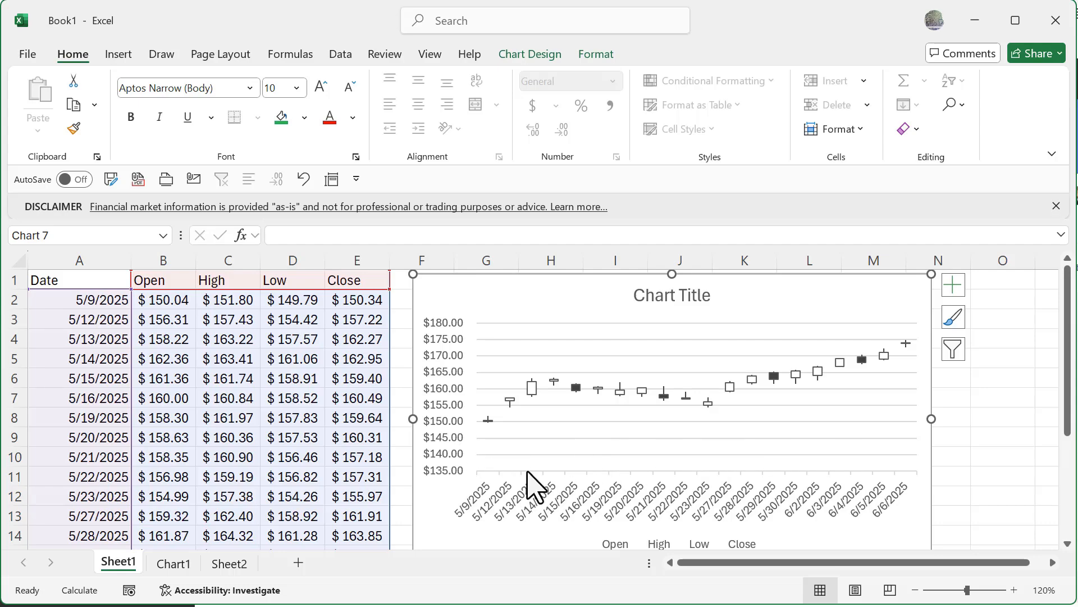
mouse_move(450, 485)
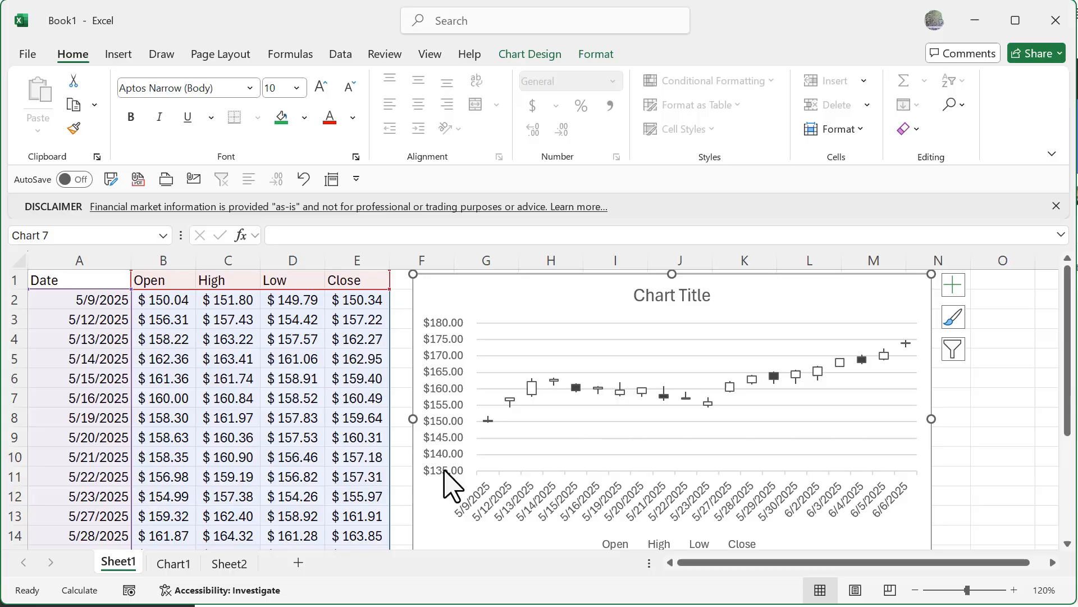
Set the price axis bounds to a minimum of 148 and maximum of 175
double_click(444, 387)
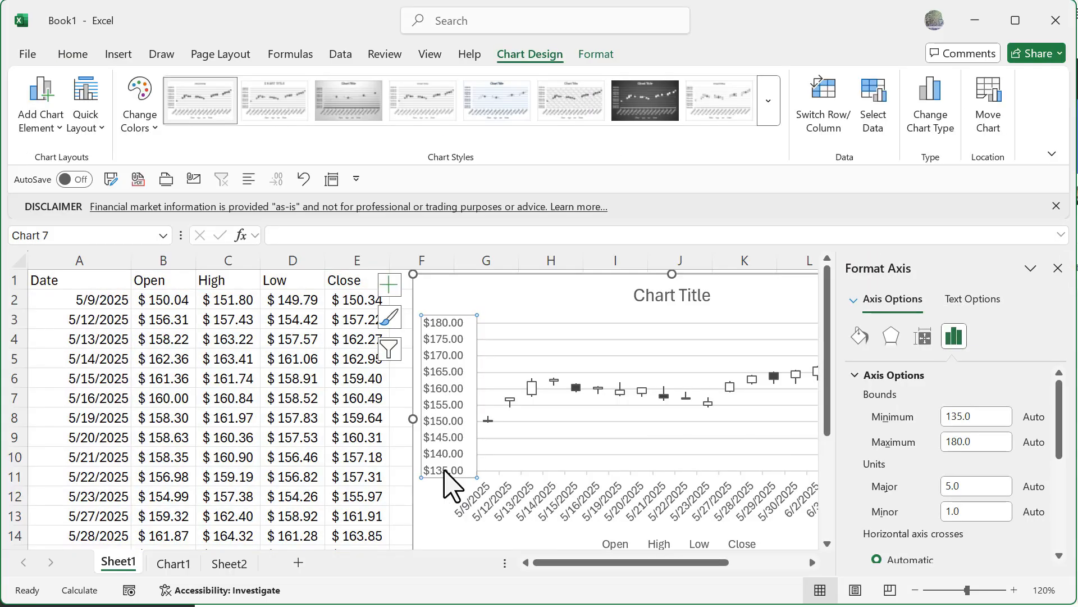
triple_click(975, 415)
text(148)
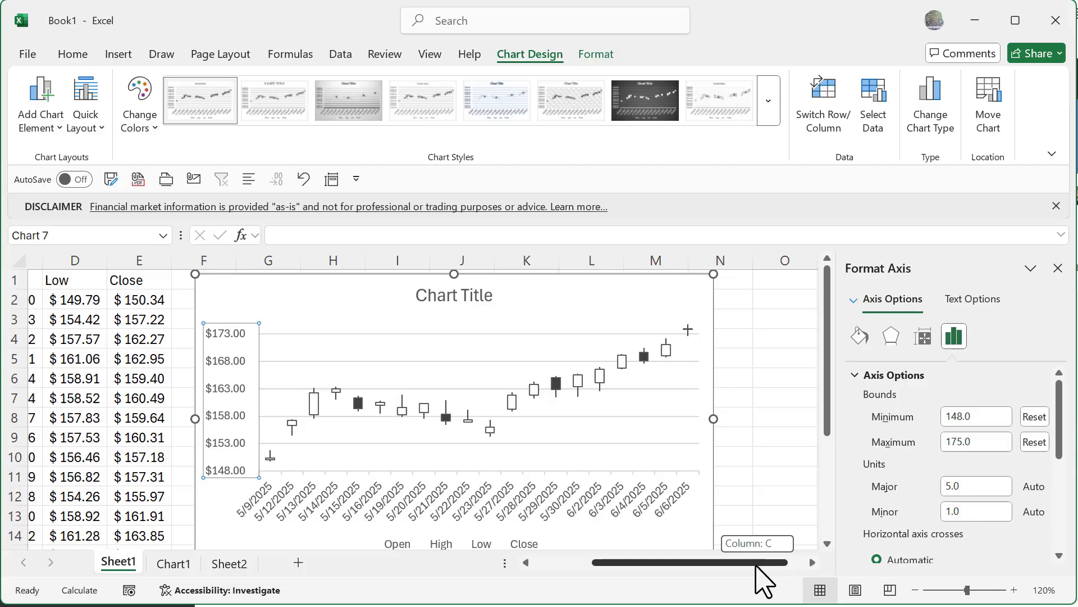
scroll(left, 3)
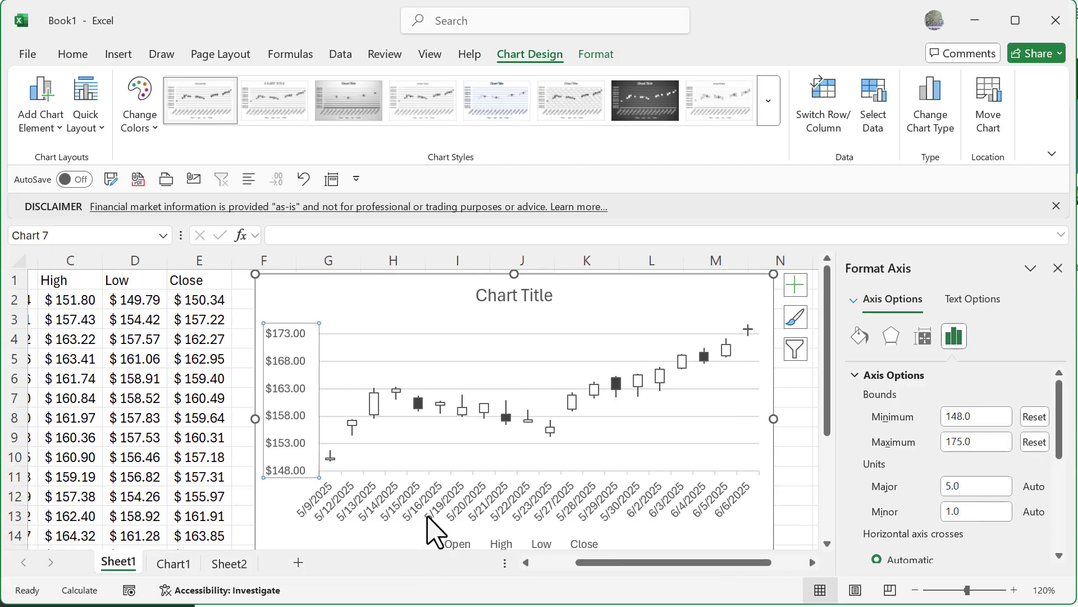
mouse_move(364, 528)
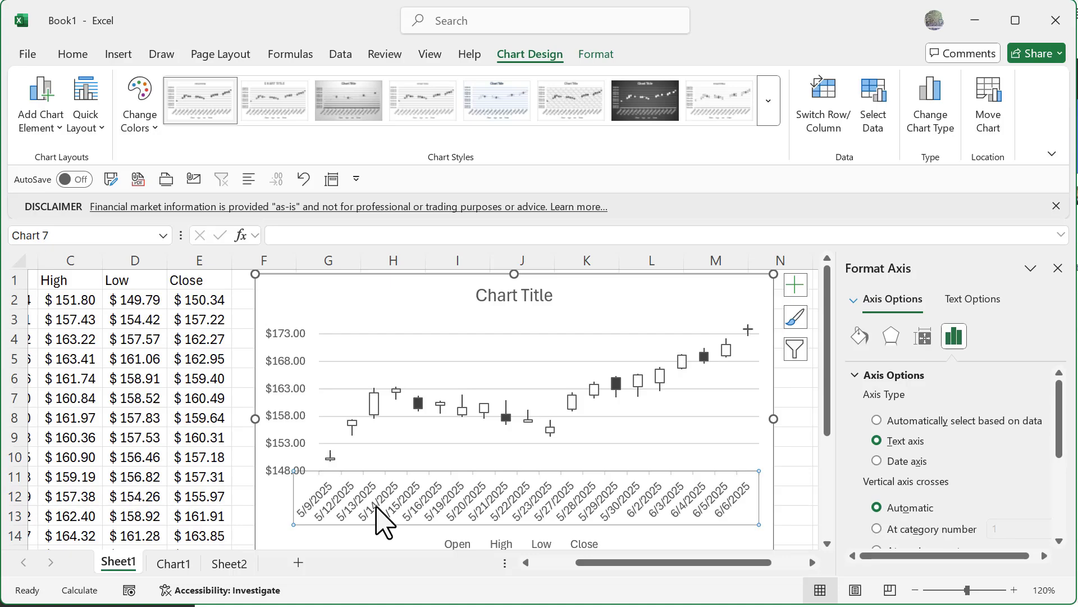
Format the date axis labels with the short 3/14 month/day date type
scroll(down, 3)
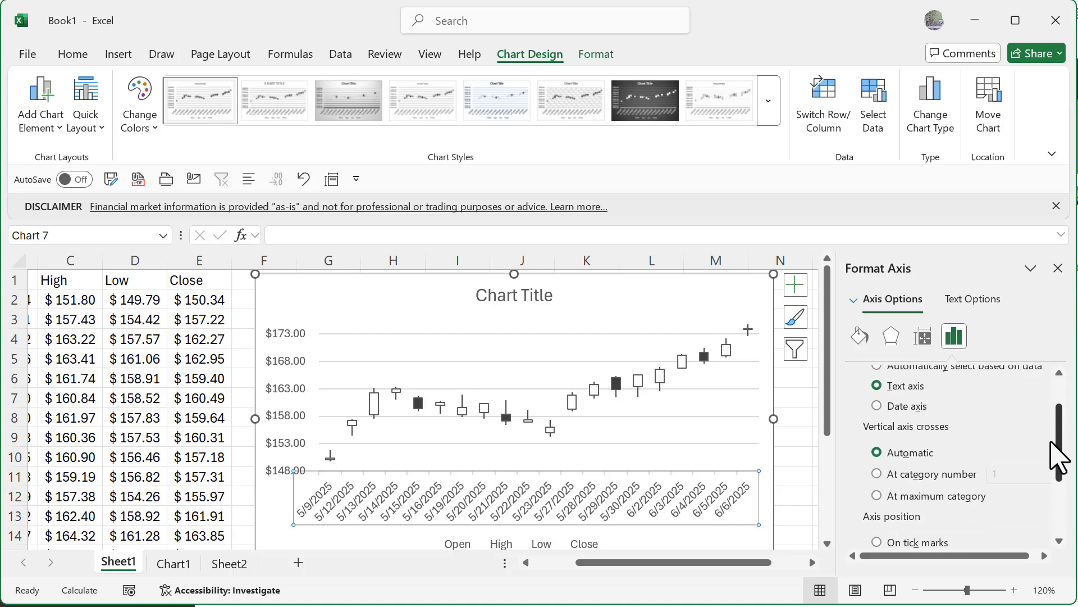
scroll(down, 3)
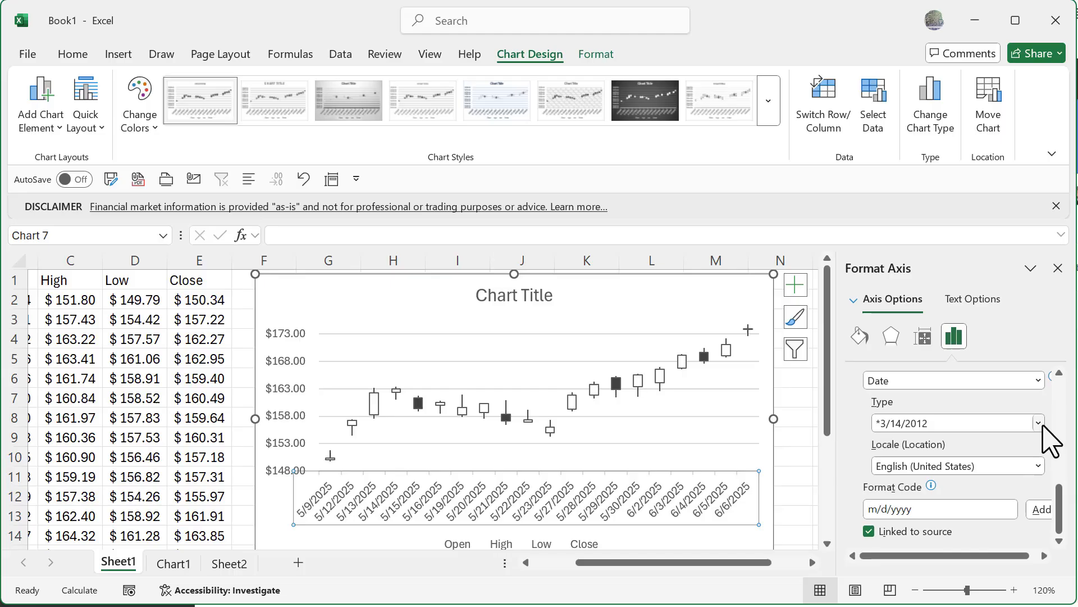
click(1038, 424)
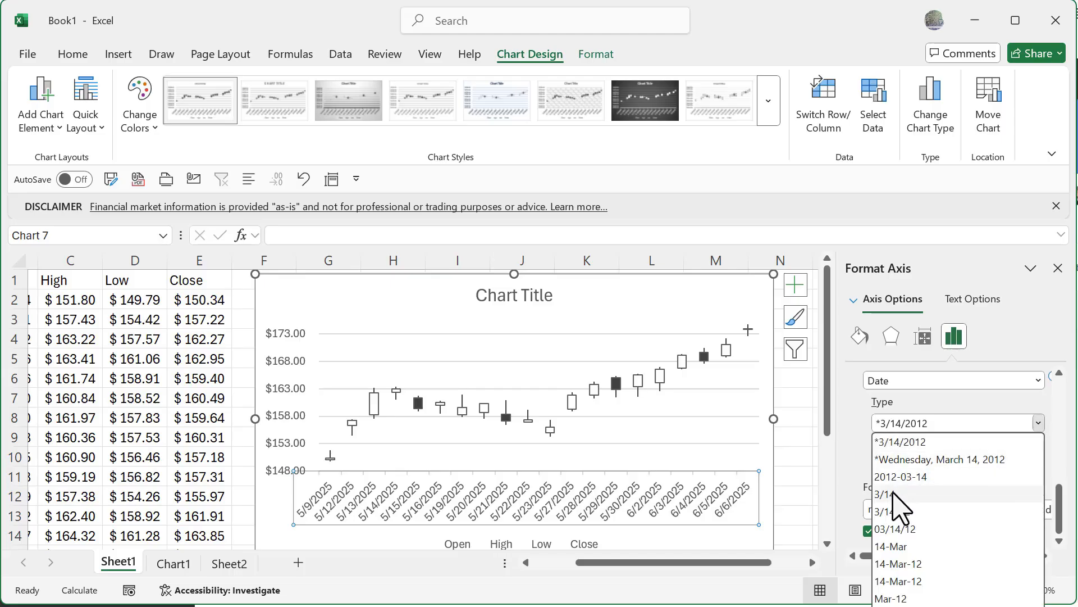
click(891, 495)
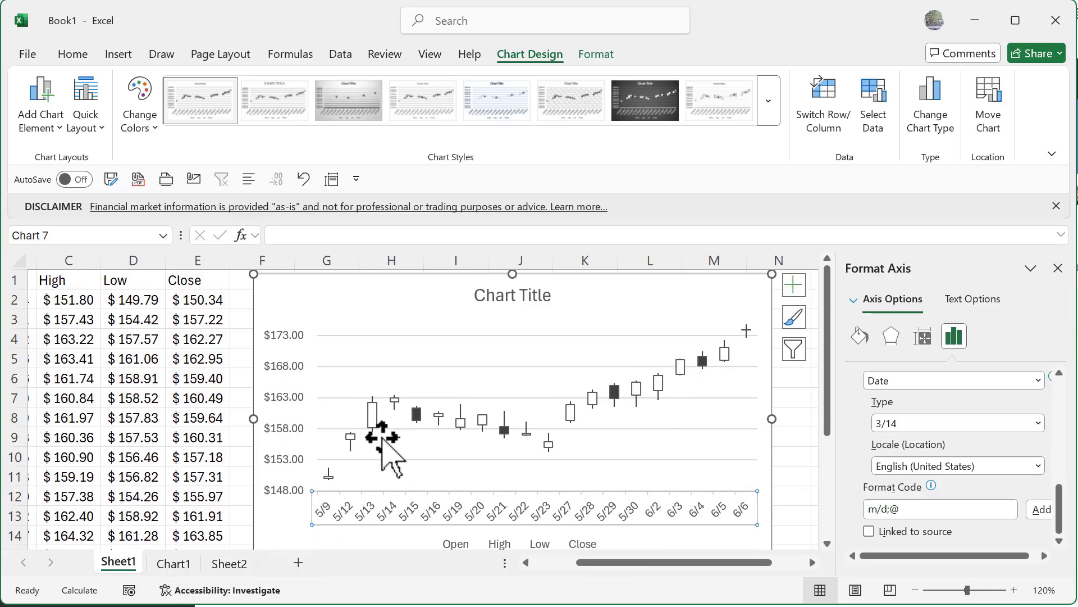
mouse_move(379, 434)
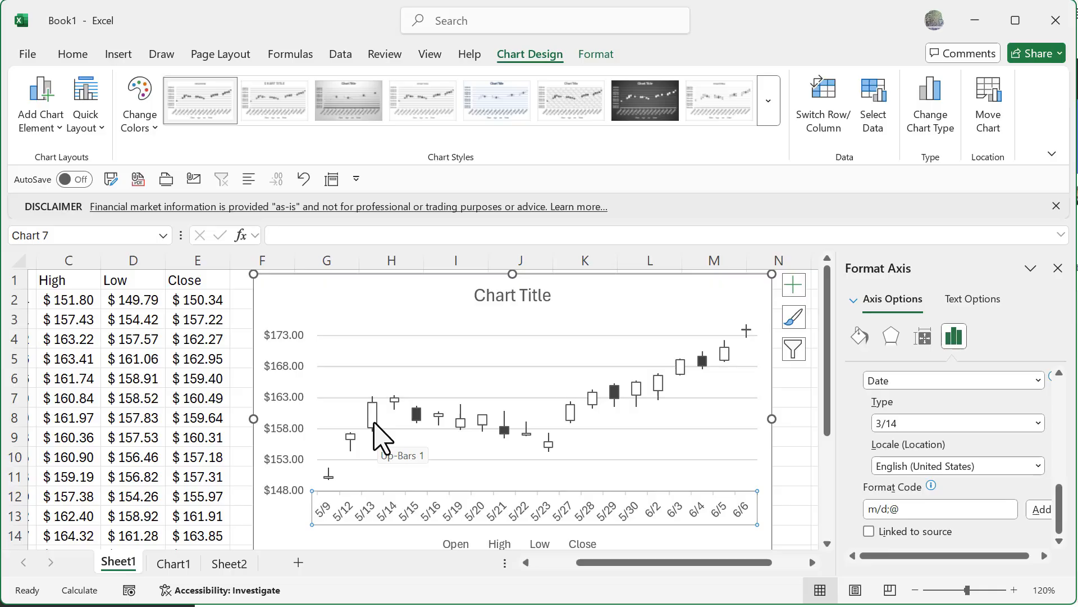
mouse_move(380, 437)
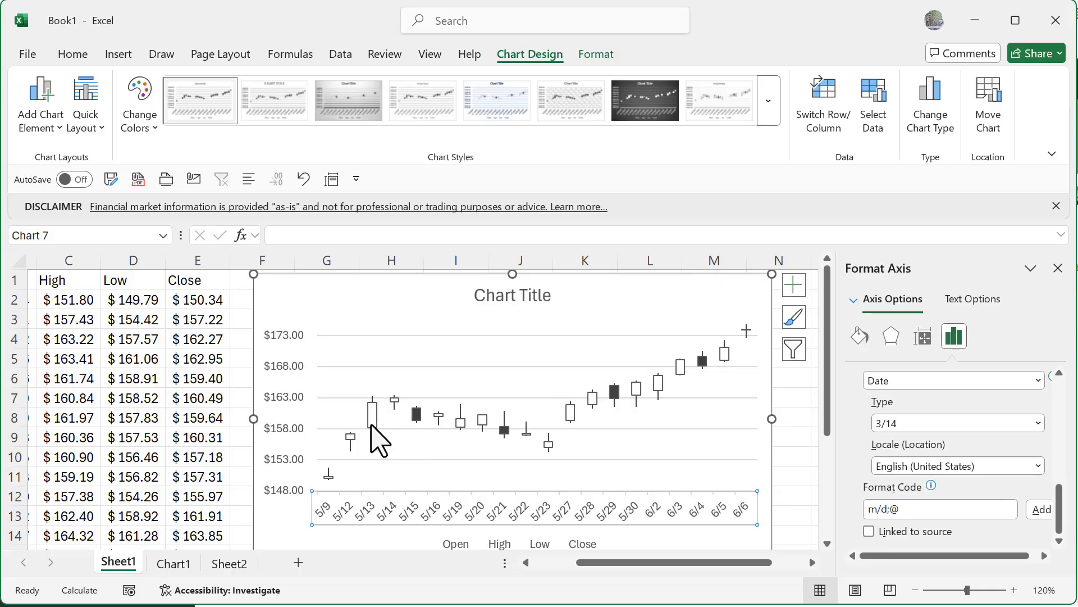
mouse_move(423, 434)
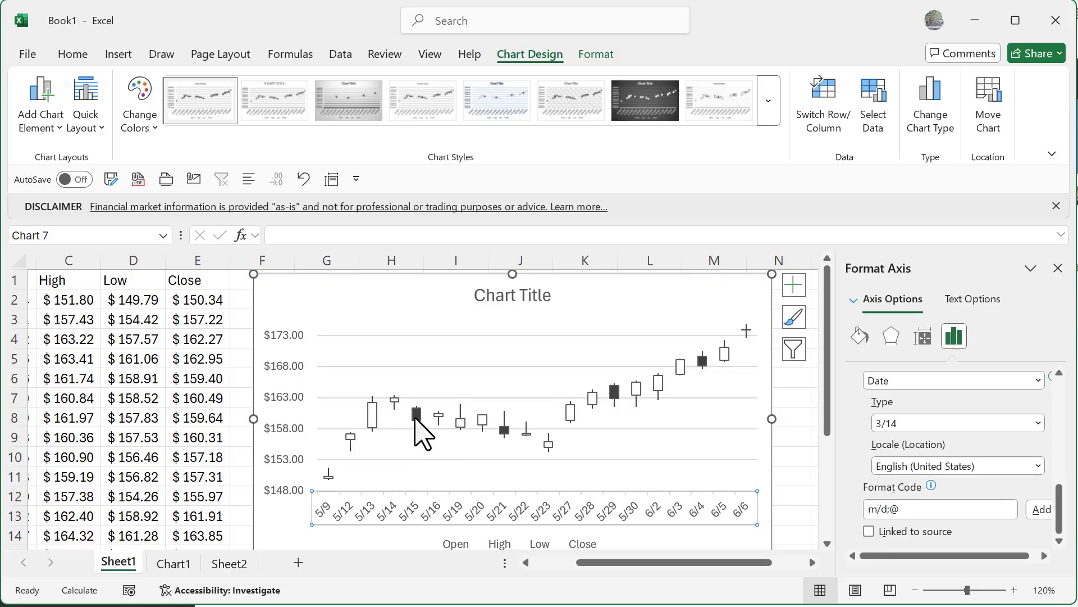
mouse_move(415, 414)
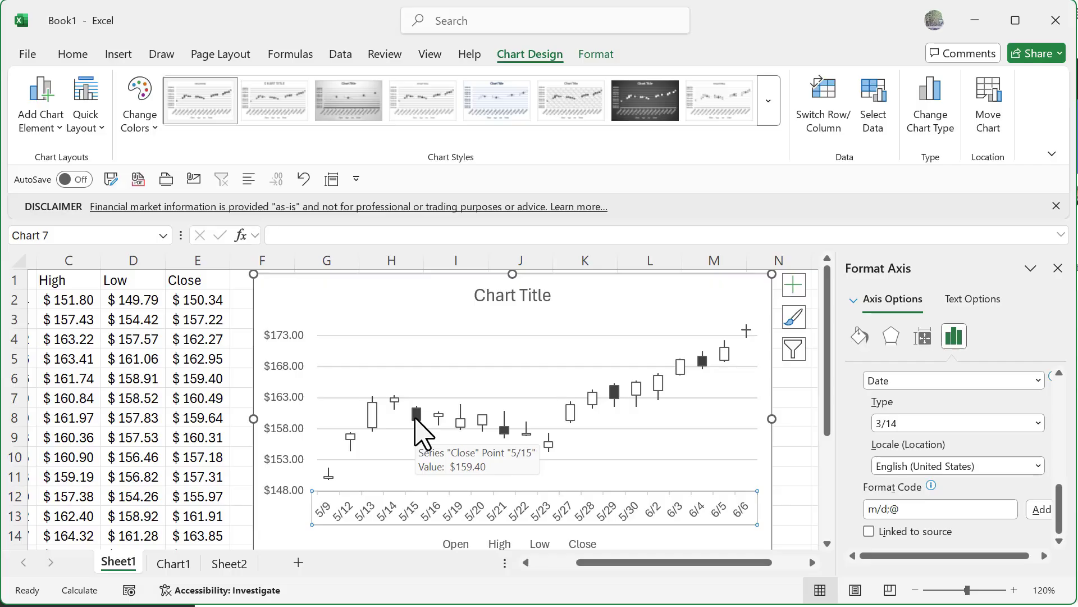
click(372, 418)
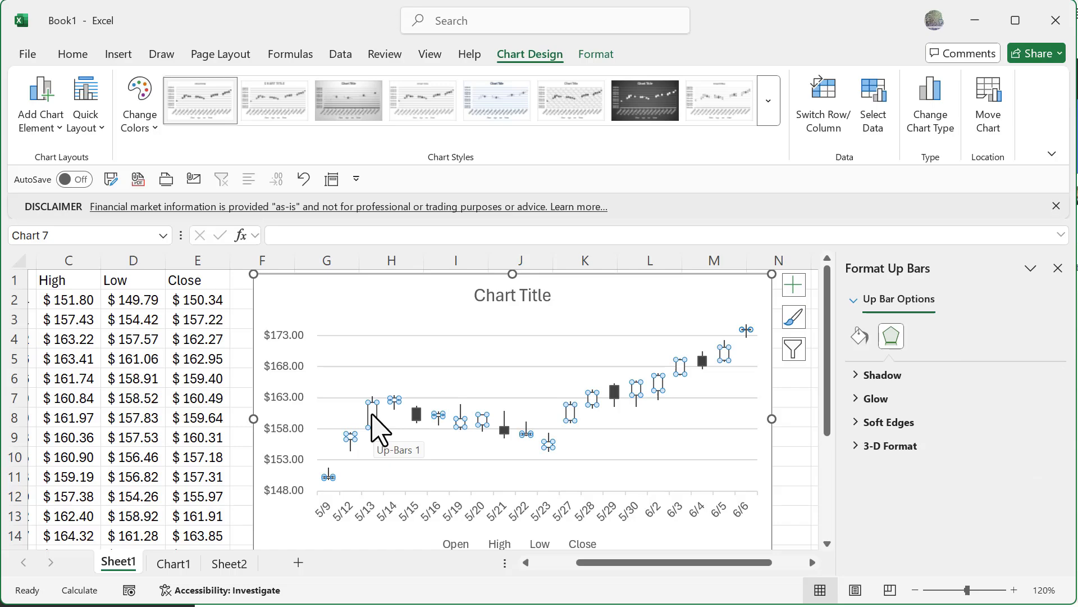
mouse_move(464, 437)
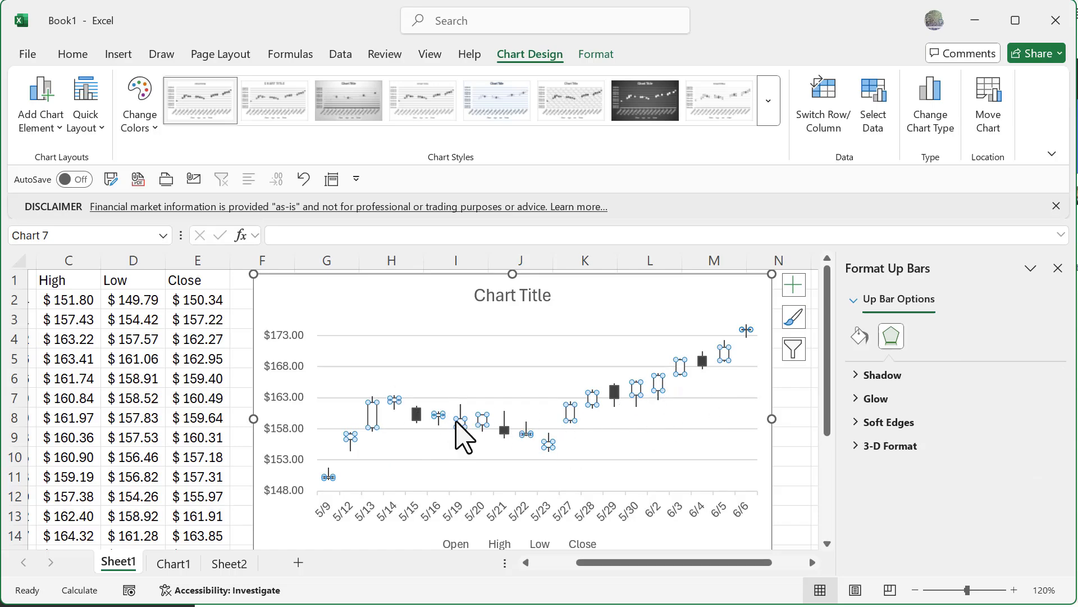
mouse_move(603, 97)
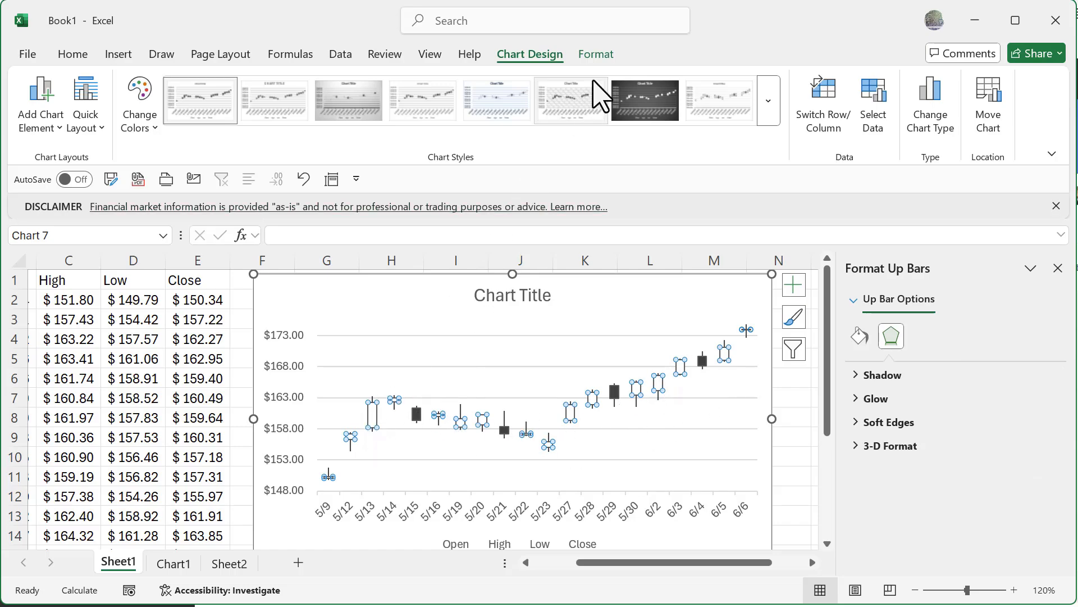
Fill the rising candlestick bodies green and the falling bodies red
click(596, 55)
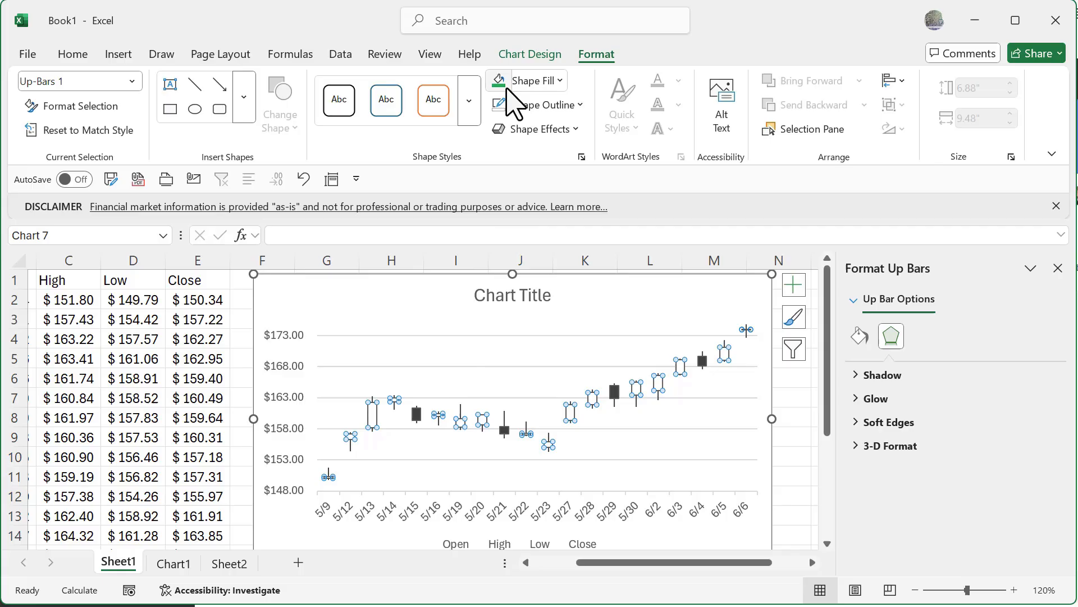
click(526, 80)
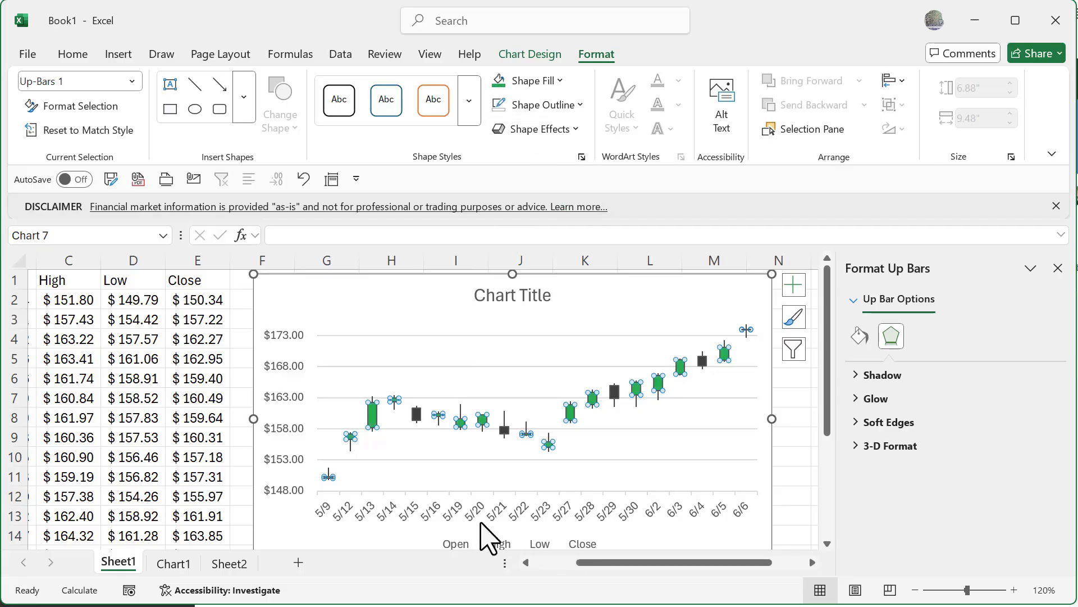
click(419, 412)
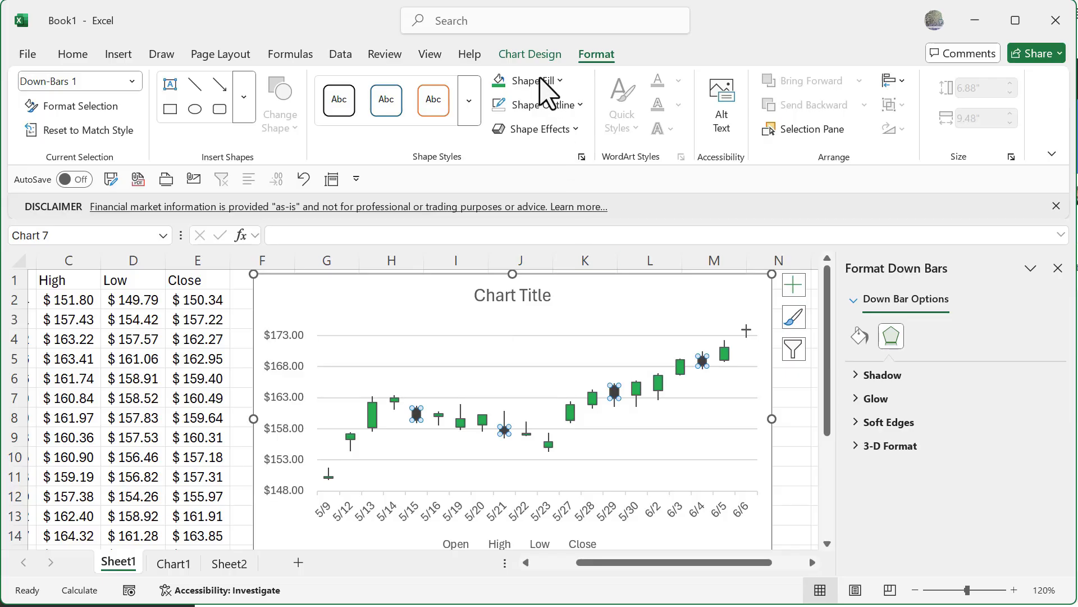
click(533, 81)
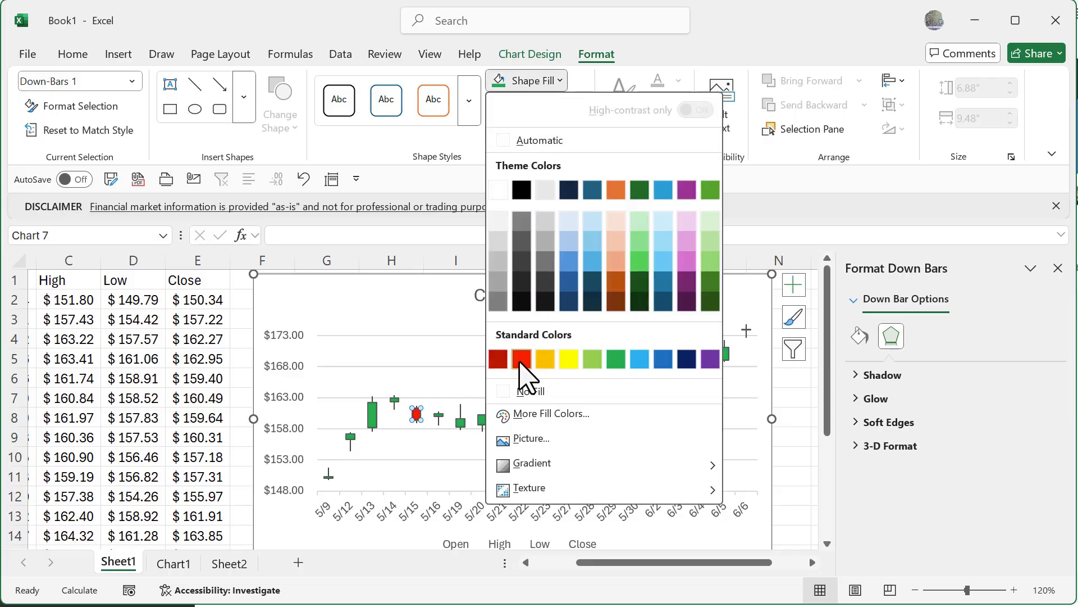
click(521, 358)
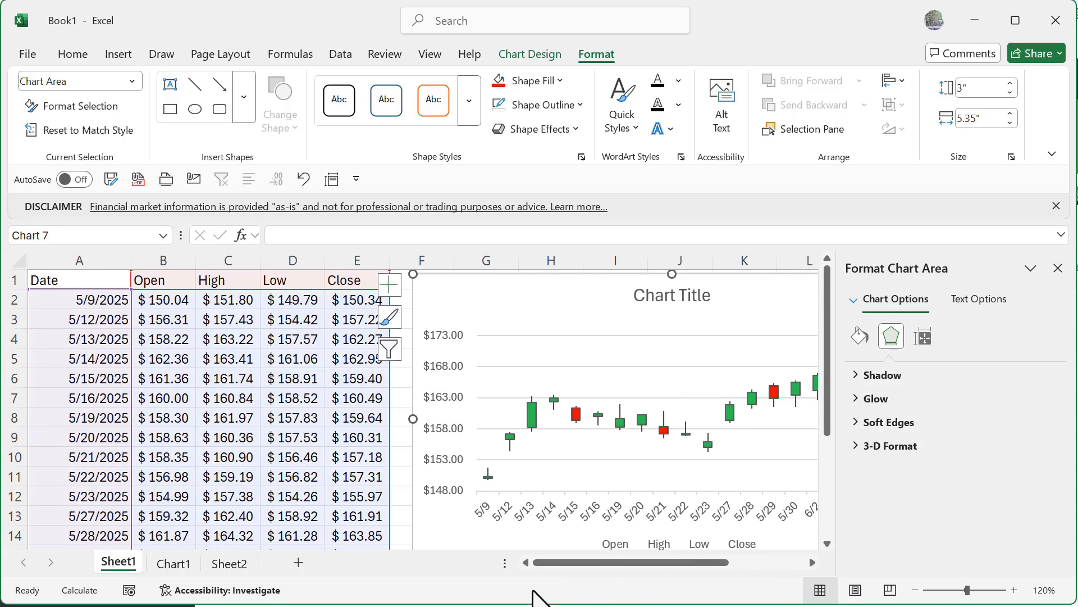
mouse_move(513, 530)
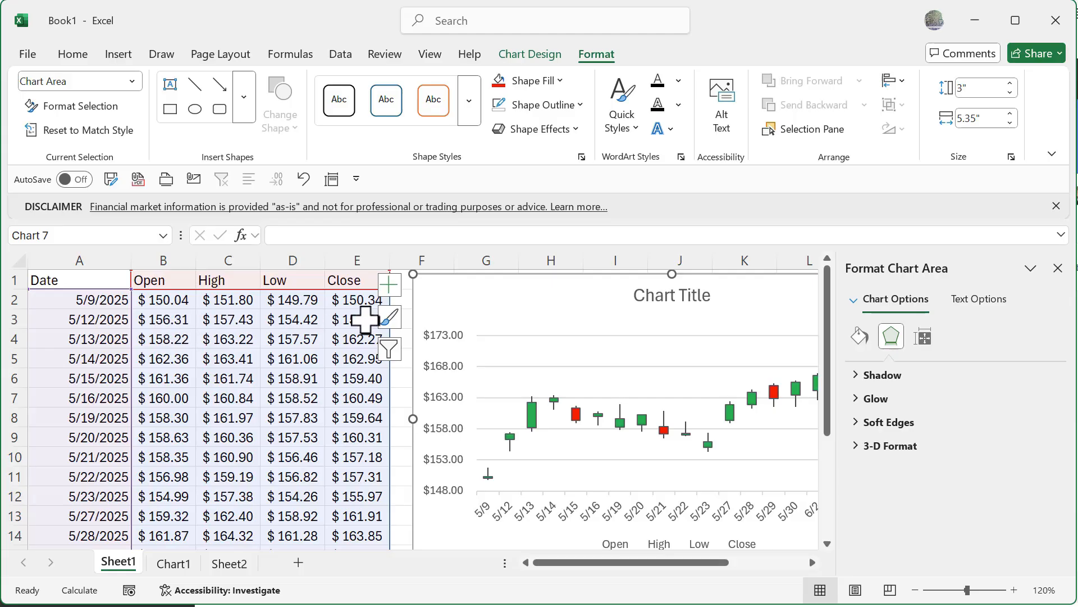
mouse_move(515, 471)
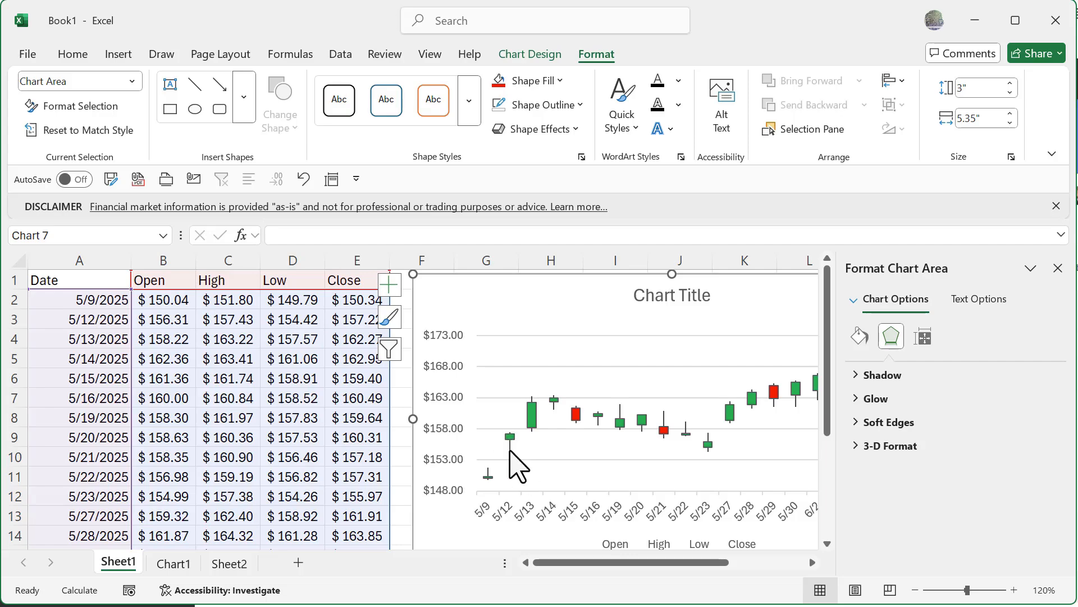
mouse_move(512, 447)
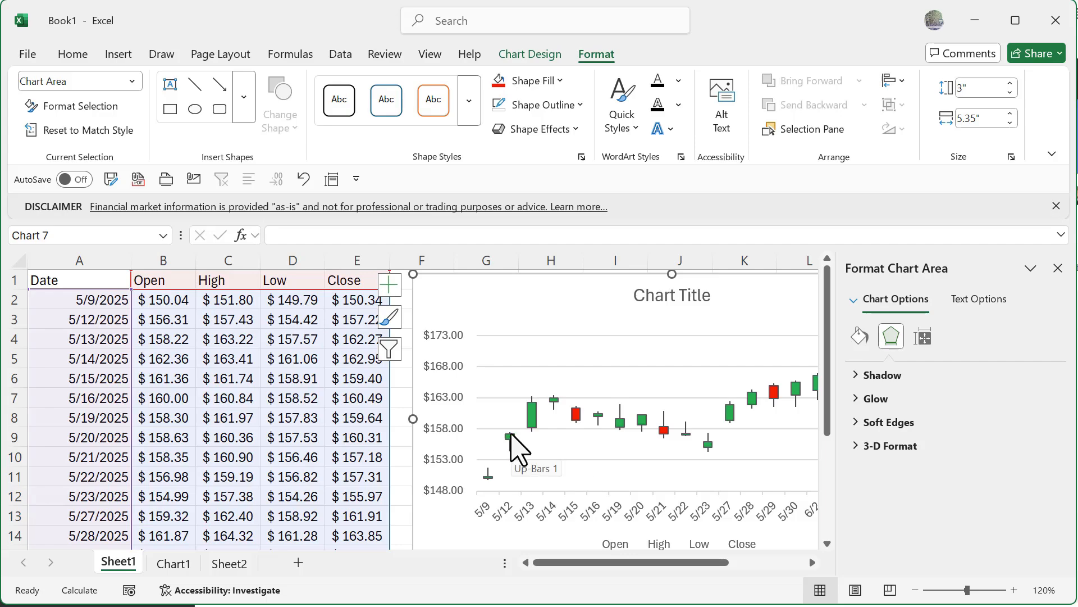
mouse_move(310, 331)
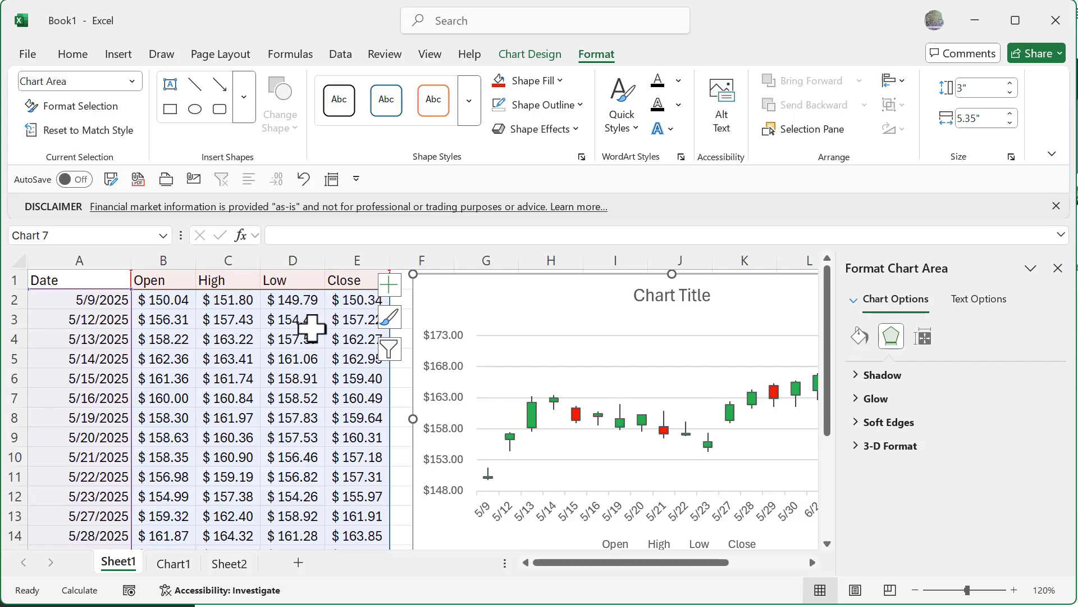
mouse_move(192, 376)
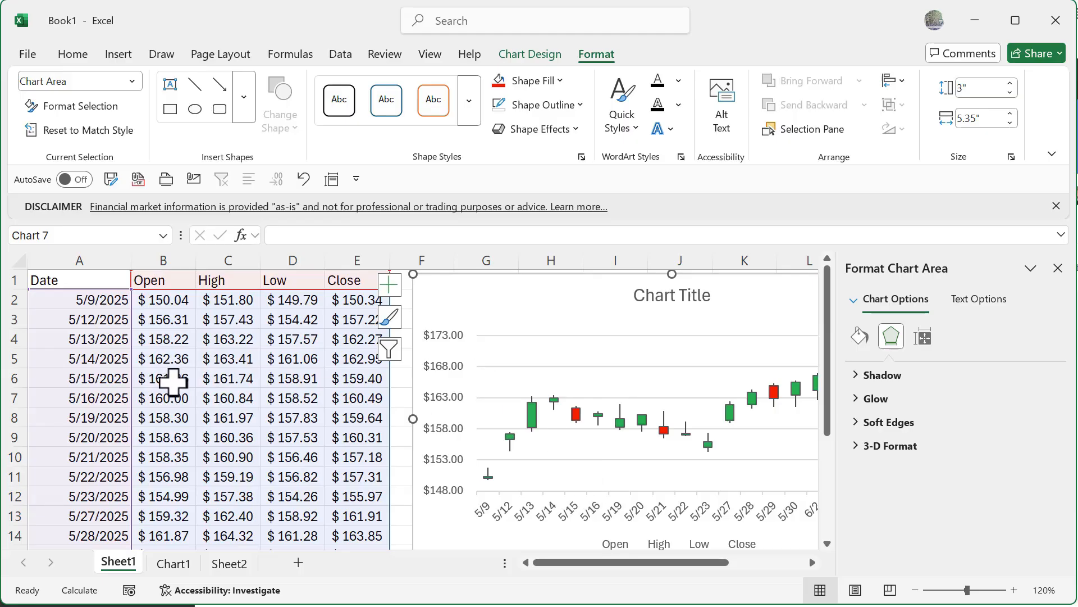
mouse_move(421, 394)
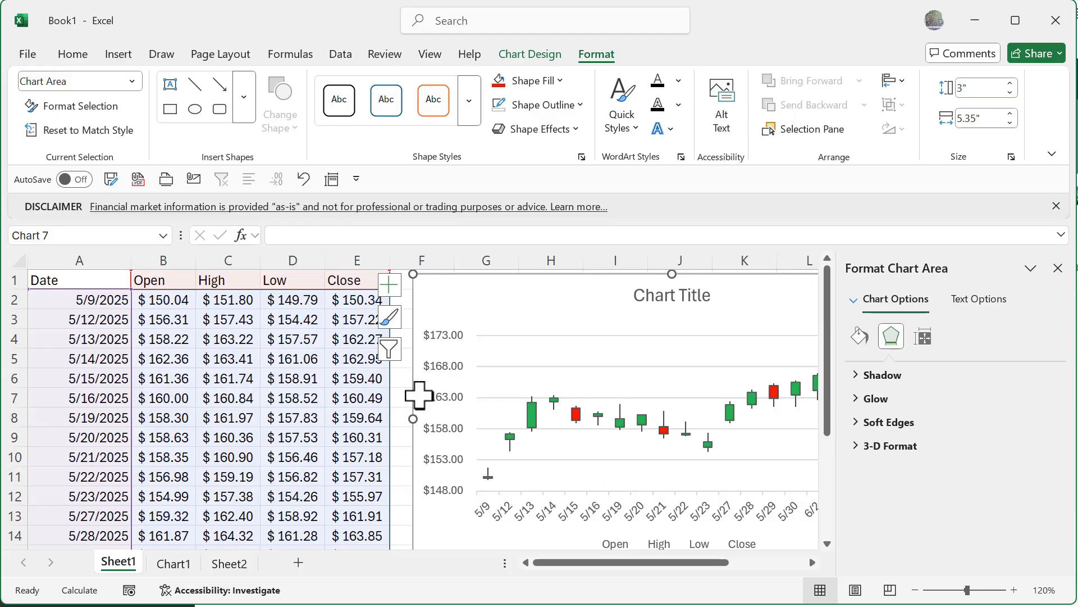
mouse_move(447, 526)
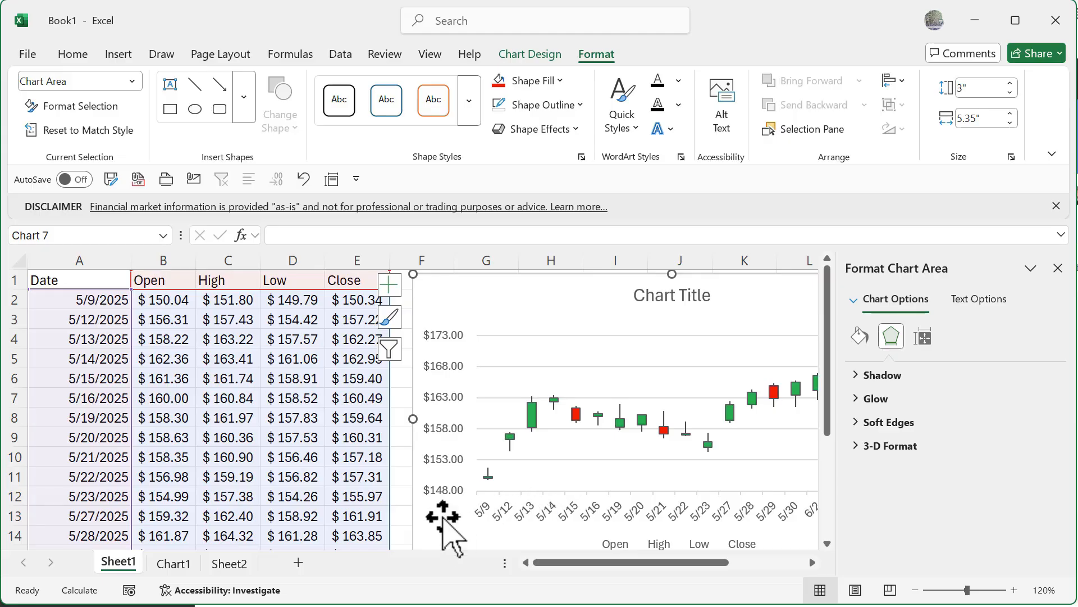
mouse_move(451, 537)
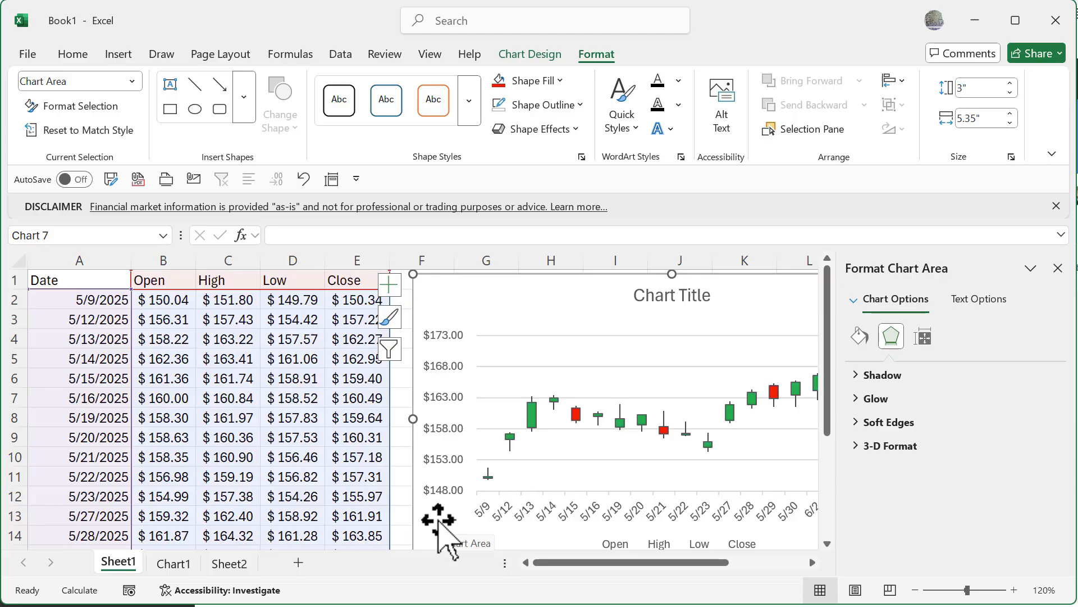
Move the chart onto its own new chart sheet, Chart2
click(529, 54)
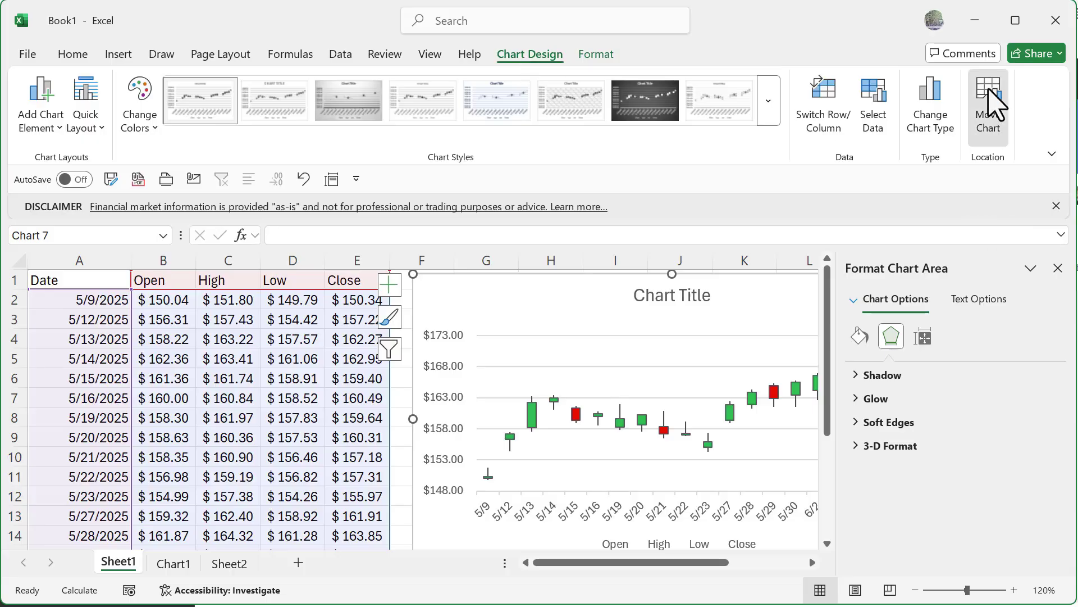
click(989, 103)
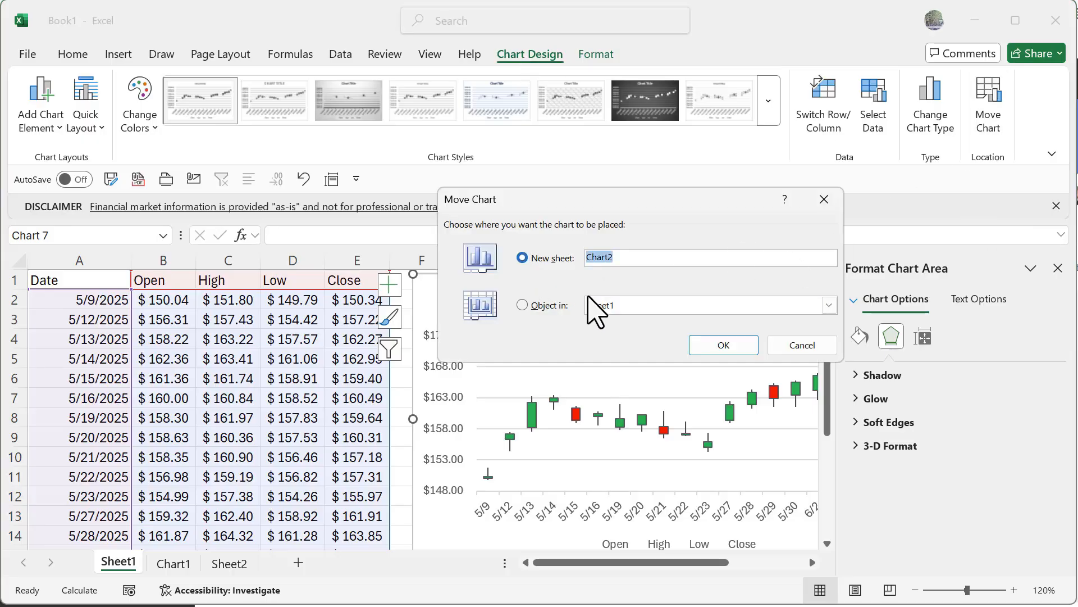
click(722, 345)
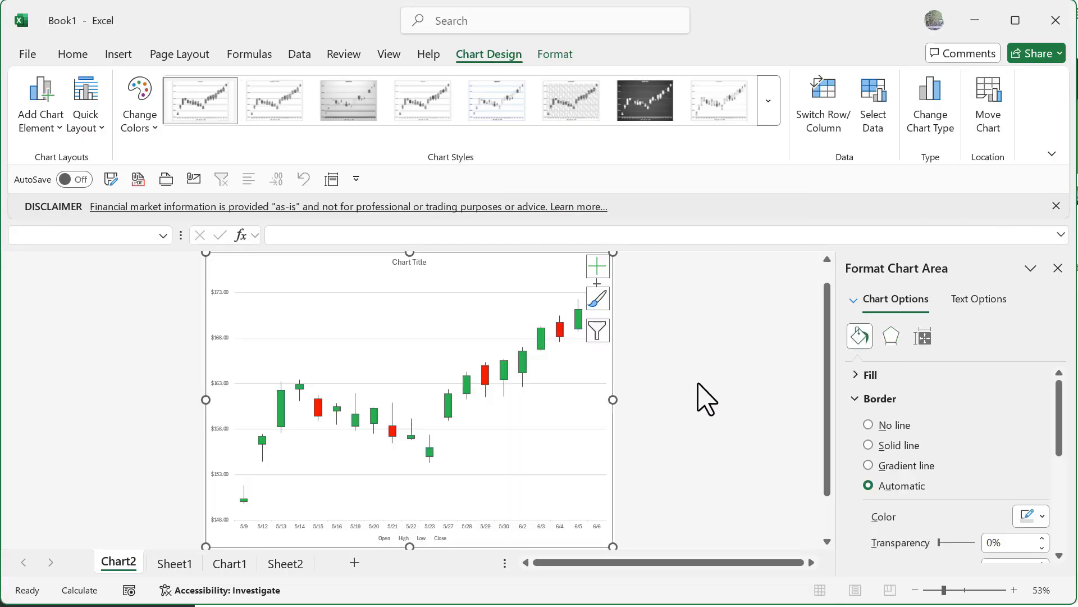
mouse_move(333, 487)
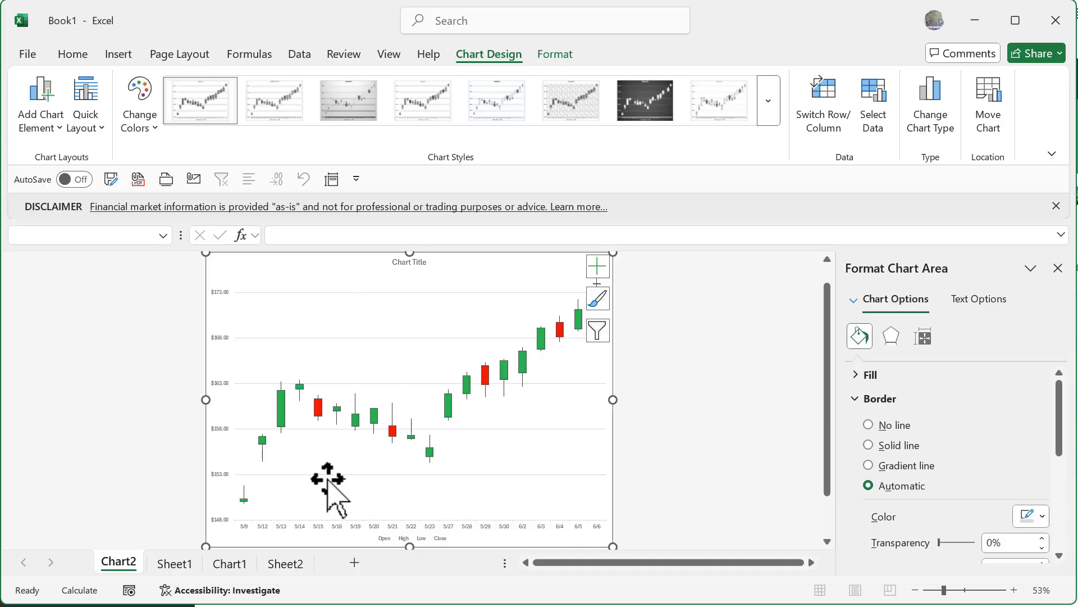
mouse_move(507, 379)
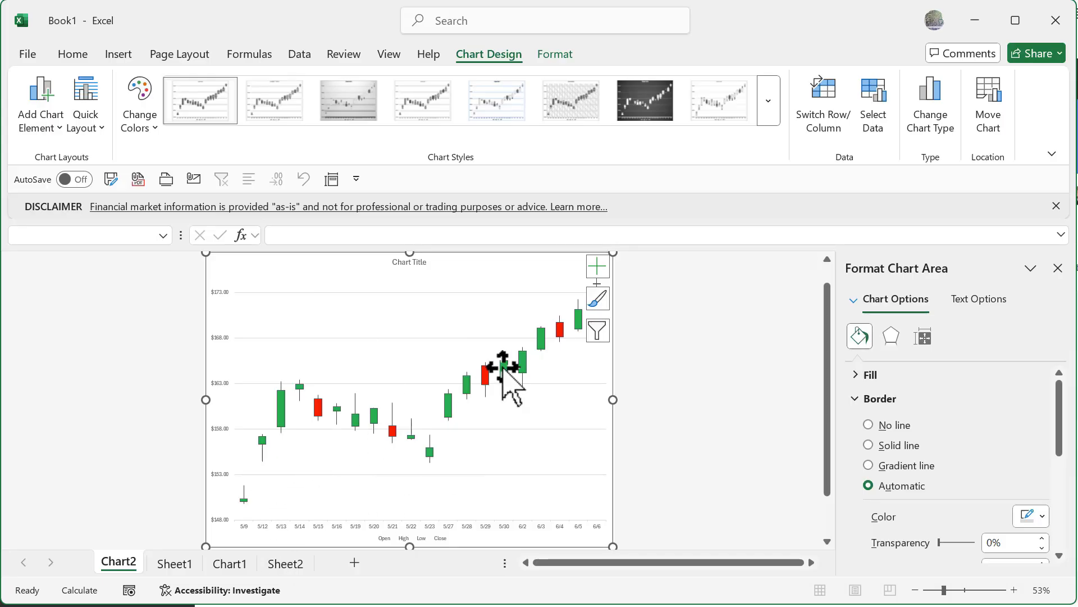
mouse_move(765, 528)
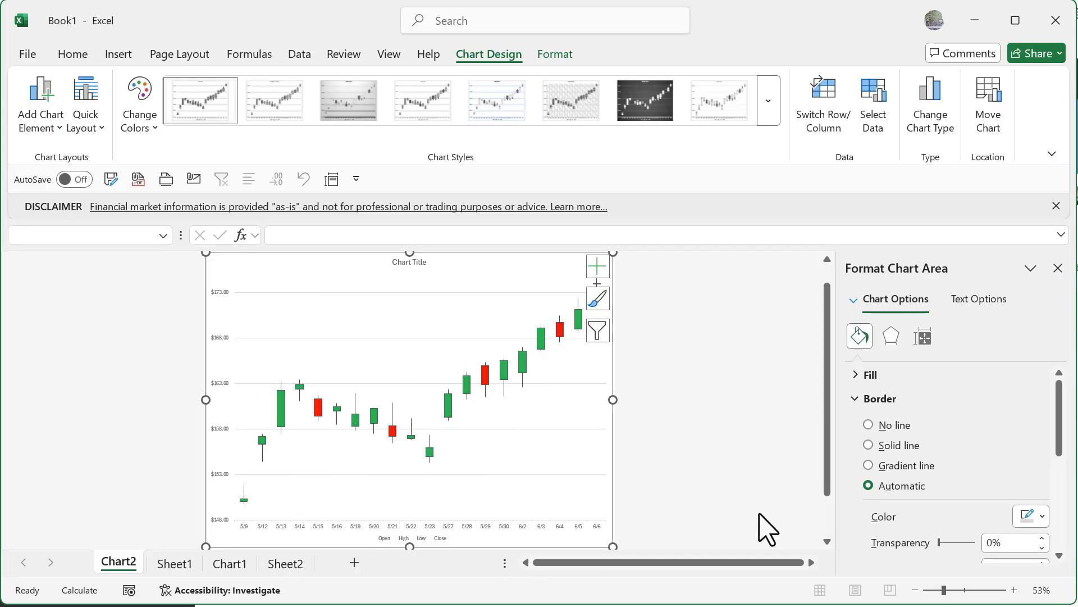
mouse_move(496, 230)
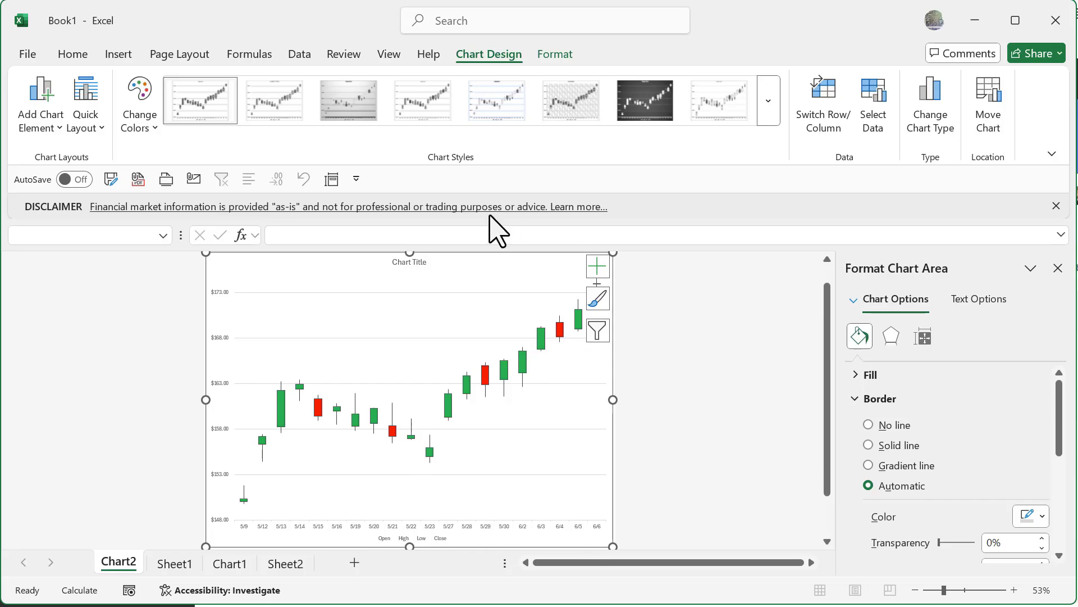
mouse_move(470, 174)
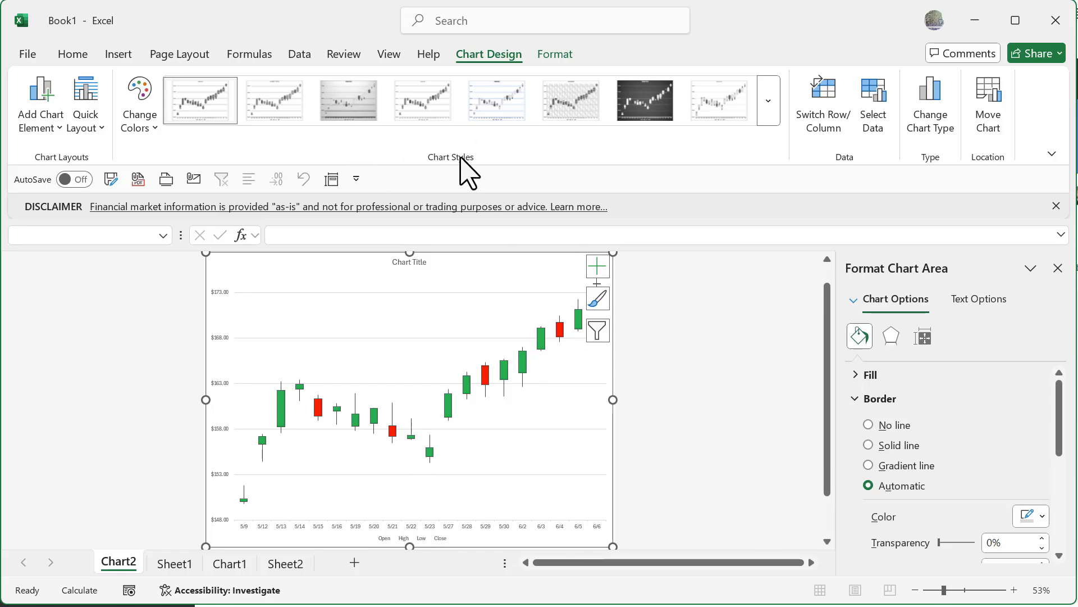
mouse_move(348, 100)
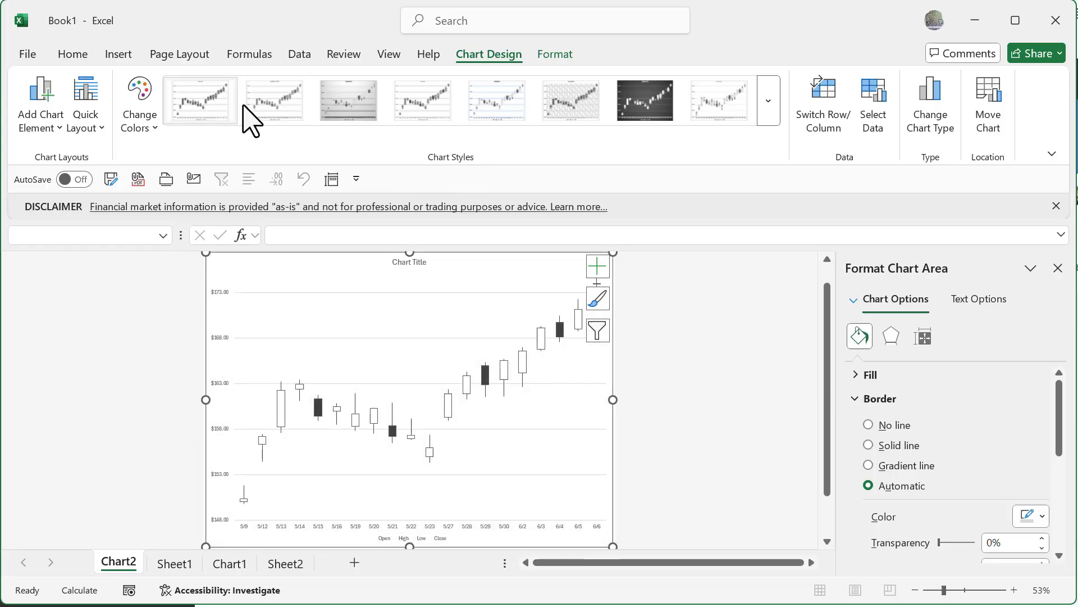
click(200, 100)
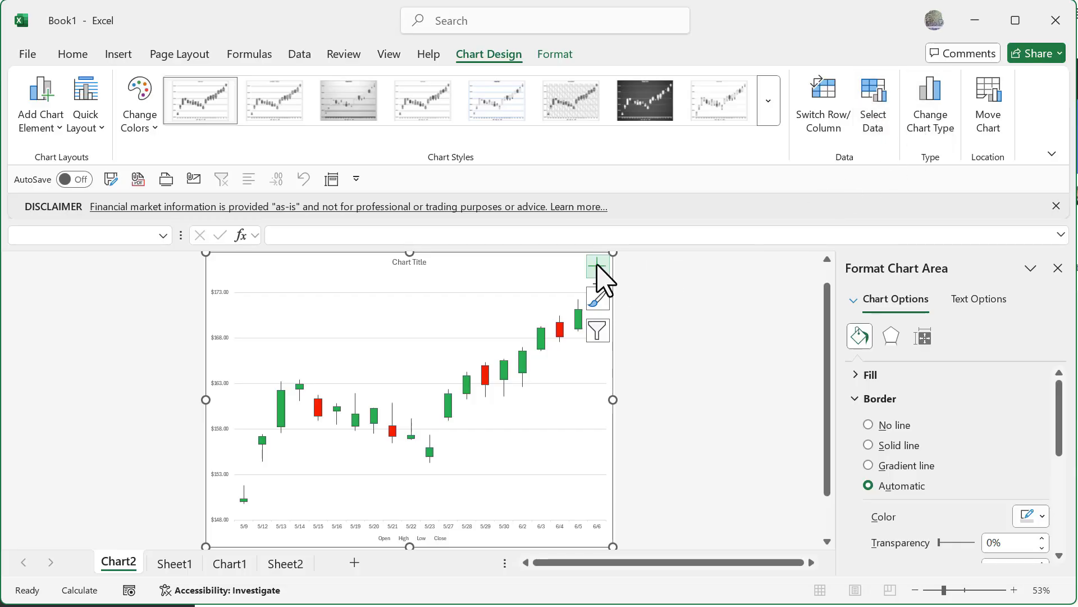
Add a linear trendline based on the Close series via Chart Elements
click(595, 267)
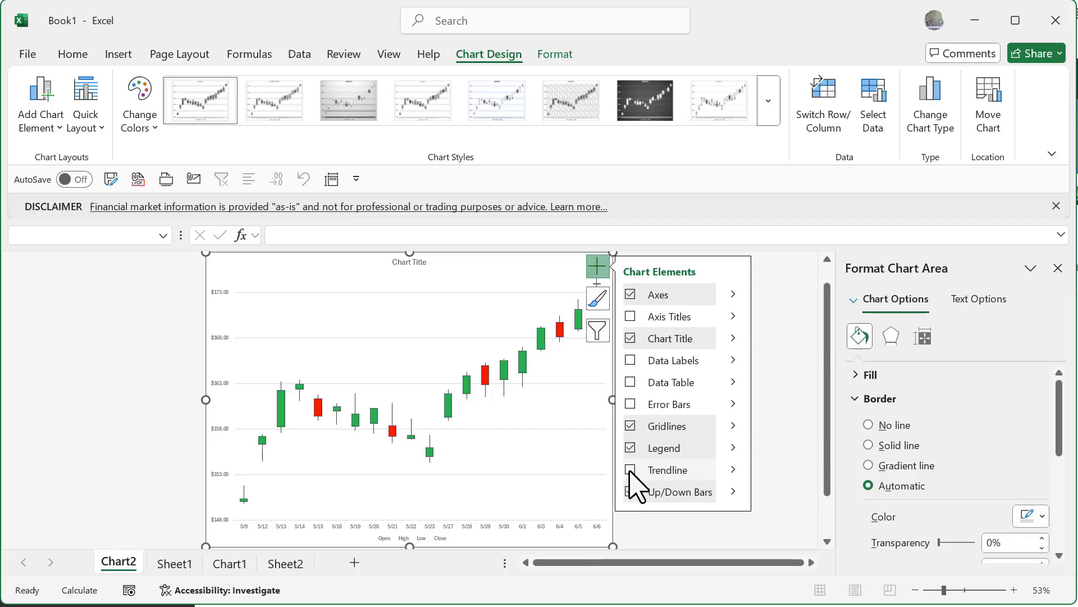
click(630, 470)
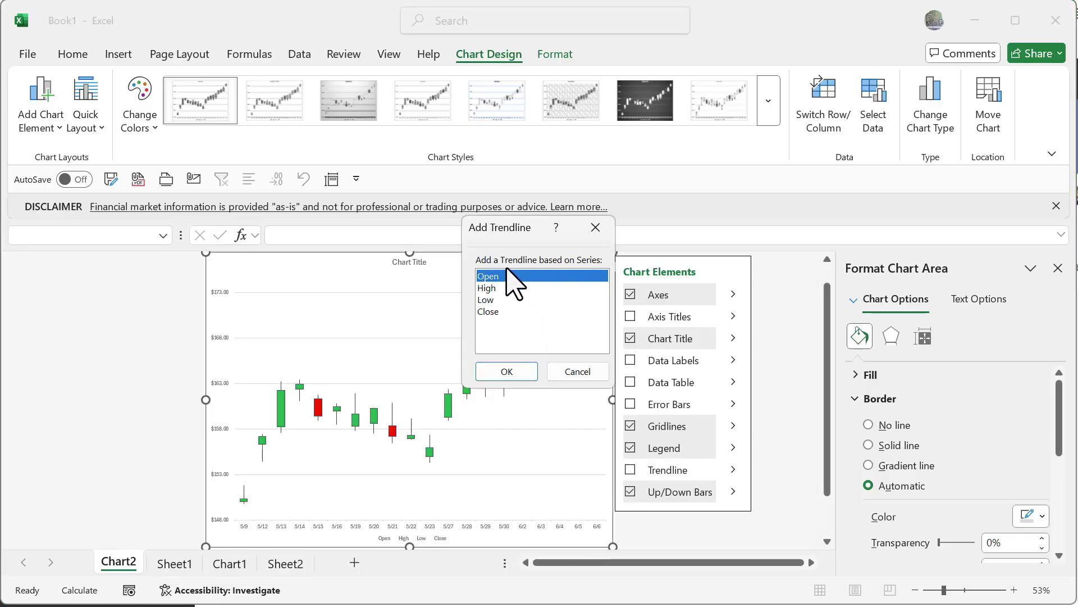
click(489, 311)
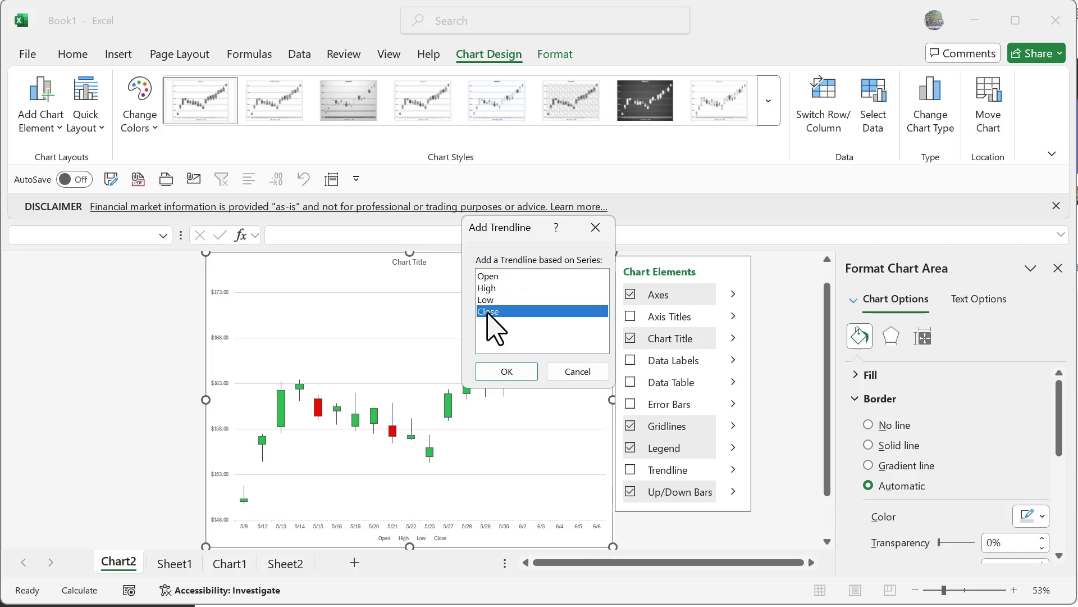
click(507, 371)
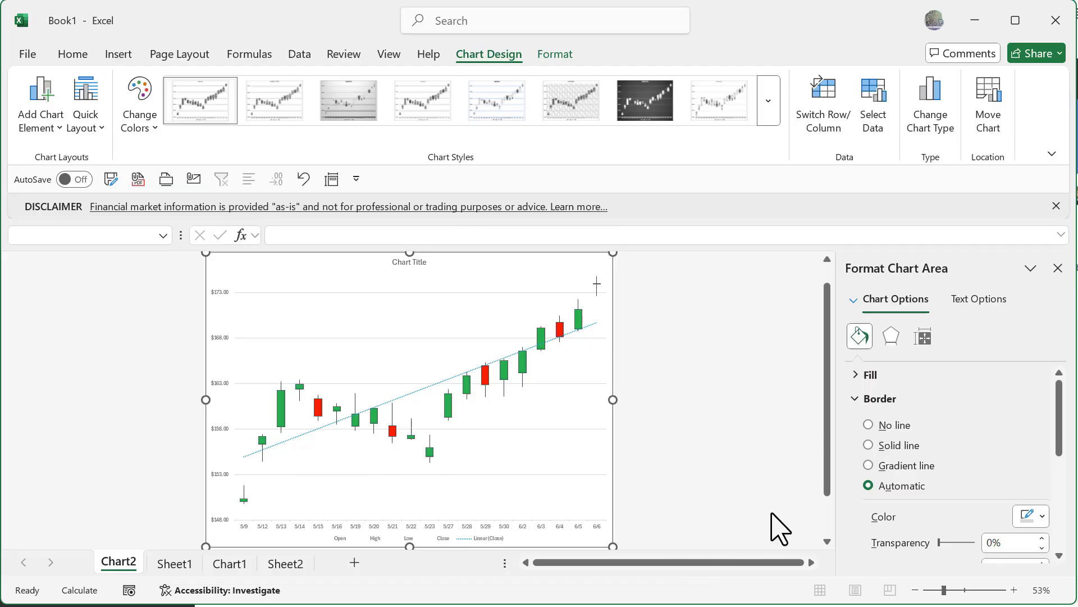
Inspect the STOCKHISTORY formula in A1 on Sheet1, then return to the Chart2 sheet
click(174, 563)
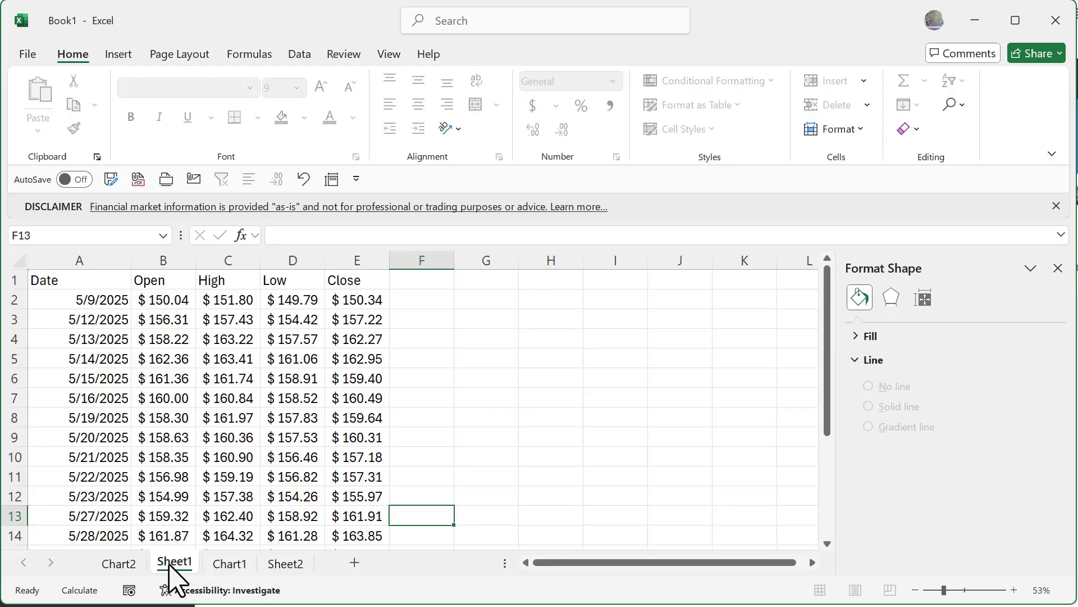
click(79, 279)
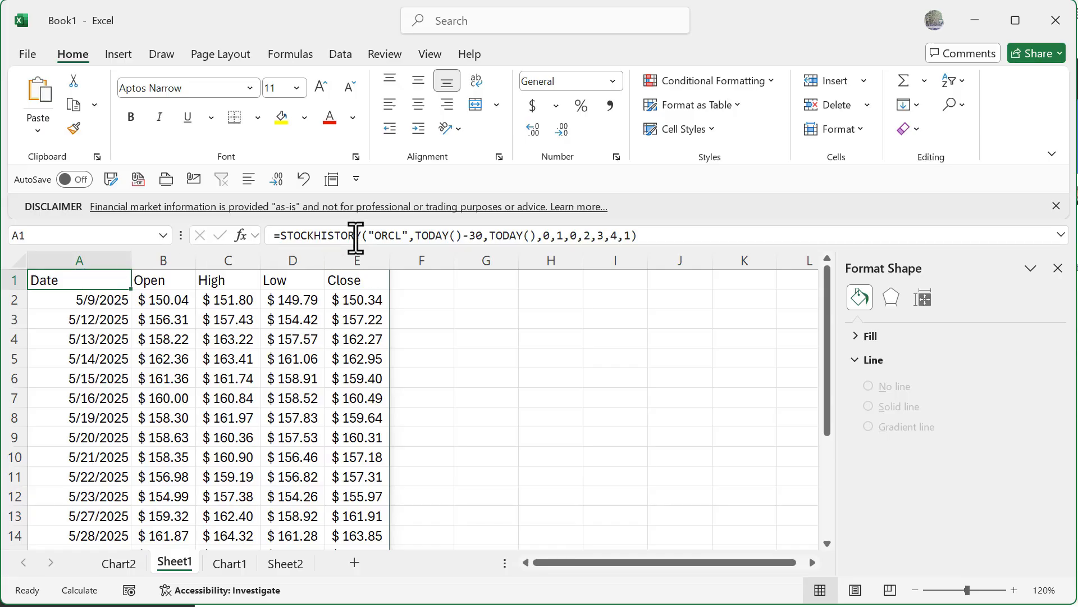
mouse_move(440, 235)
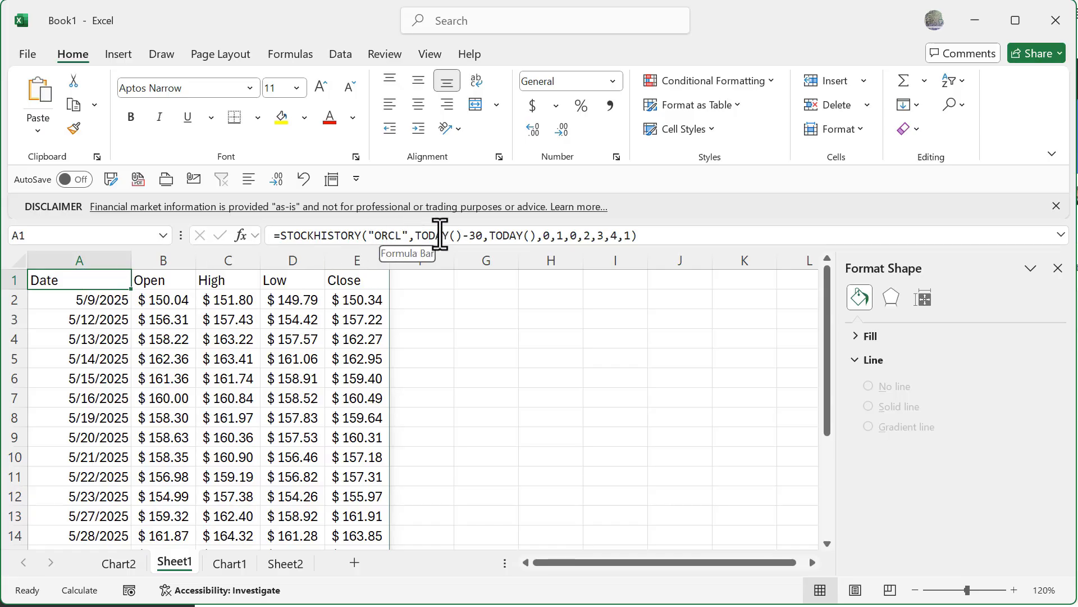
mouse_move(477, 235)
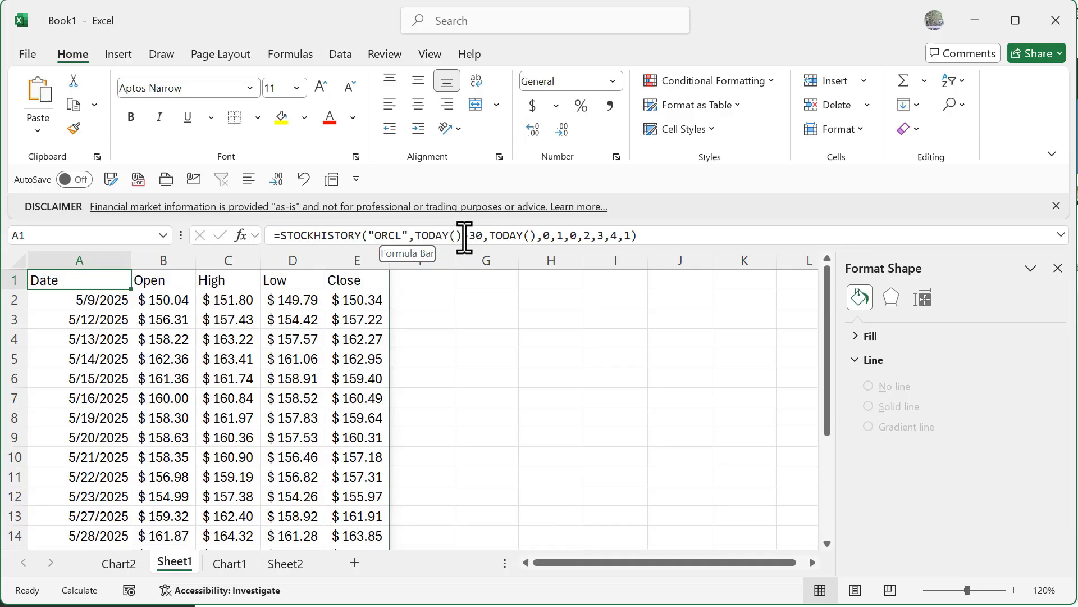
mouse_move(392, 235)
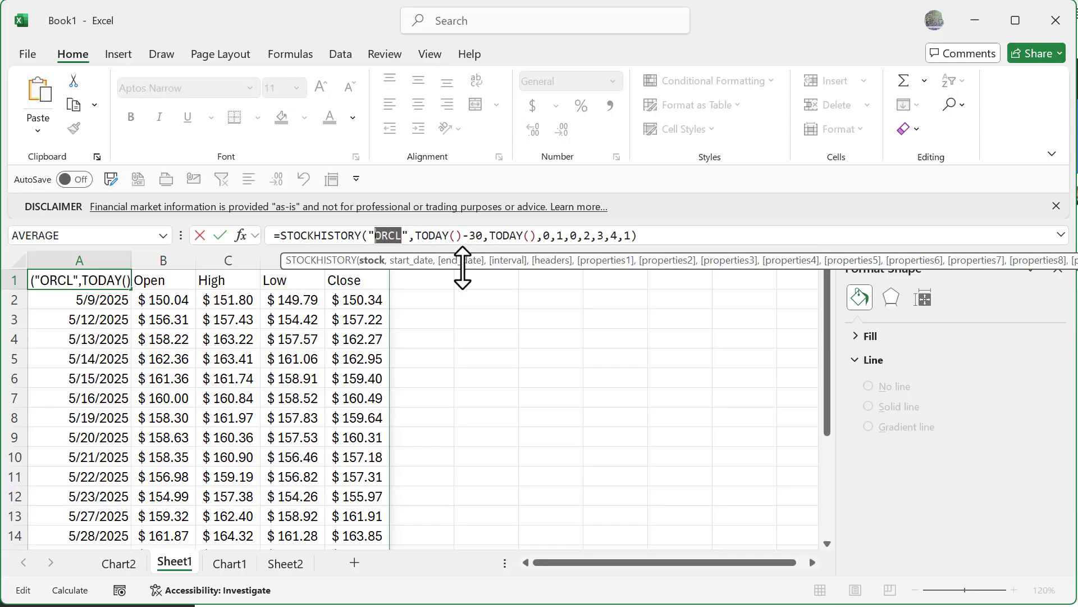
click(118, 562)
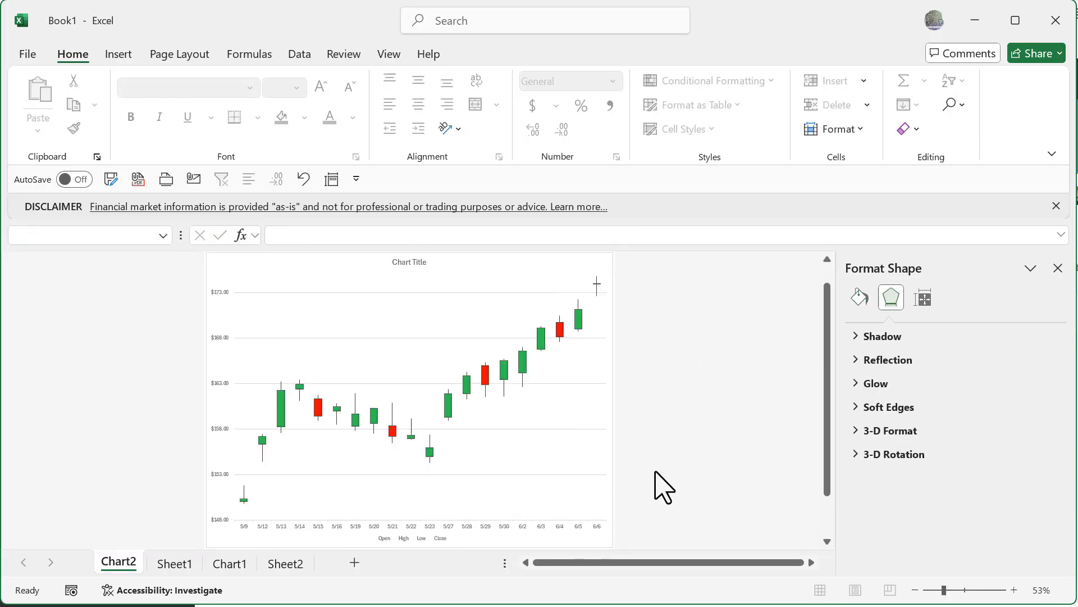
Remove the chart title and legend and add a Close-series trendline via Chart Elements
click(408, 262)
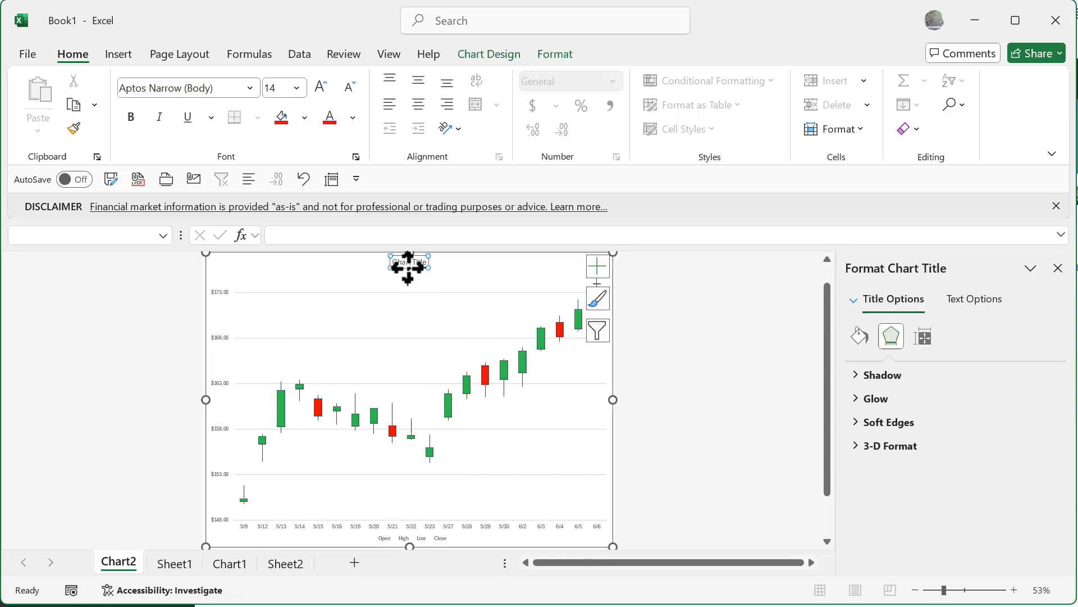
click(596, 266)
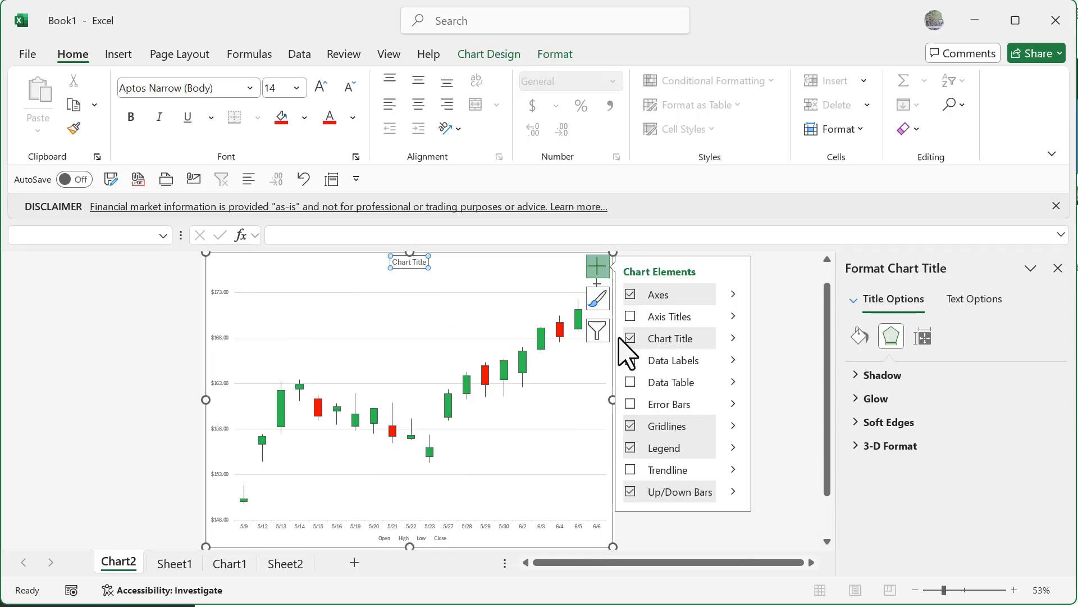
click(630, 338)
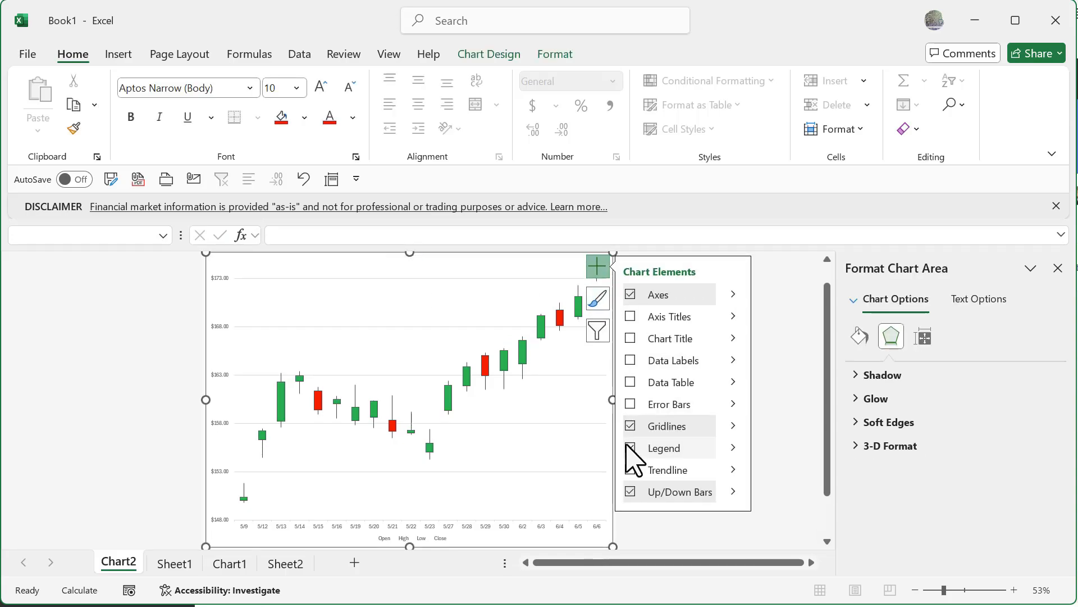
click(412, 413)
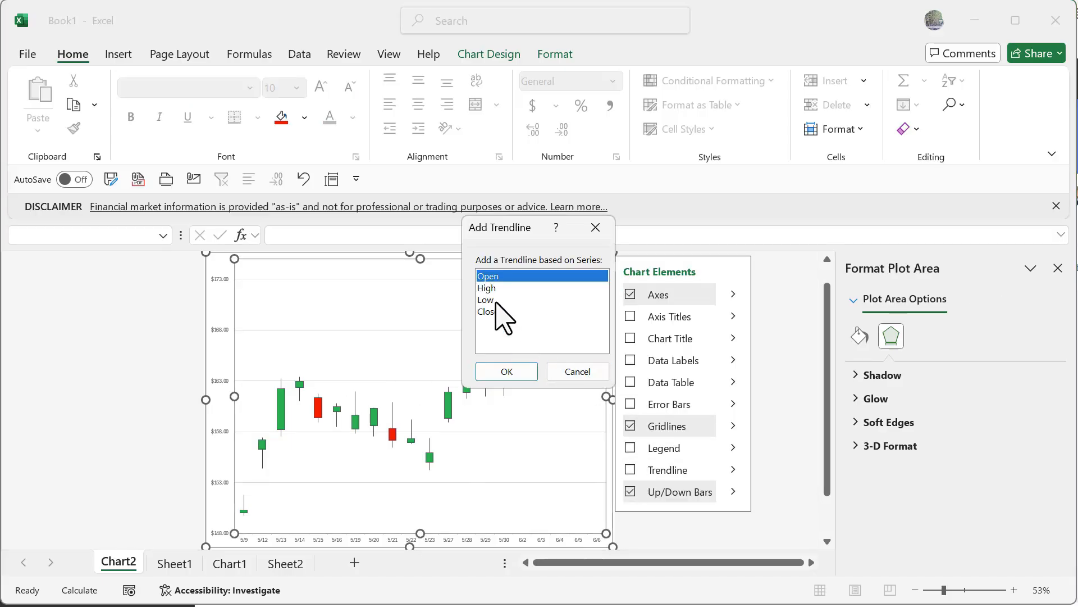
click(507, 371)
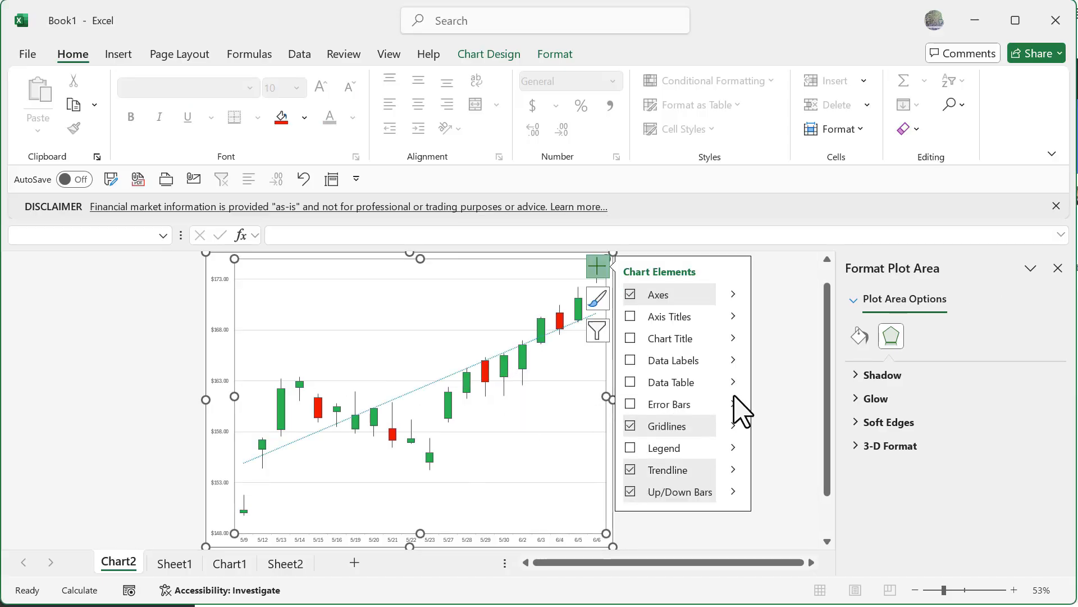
click(126, 364)
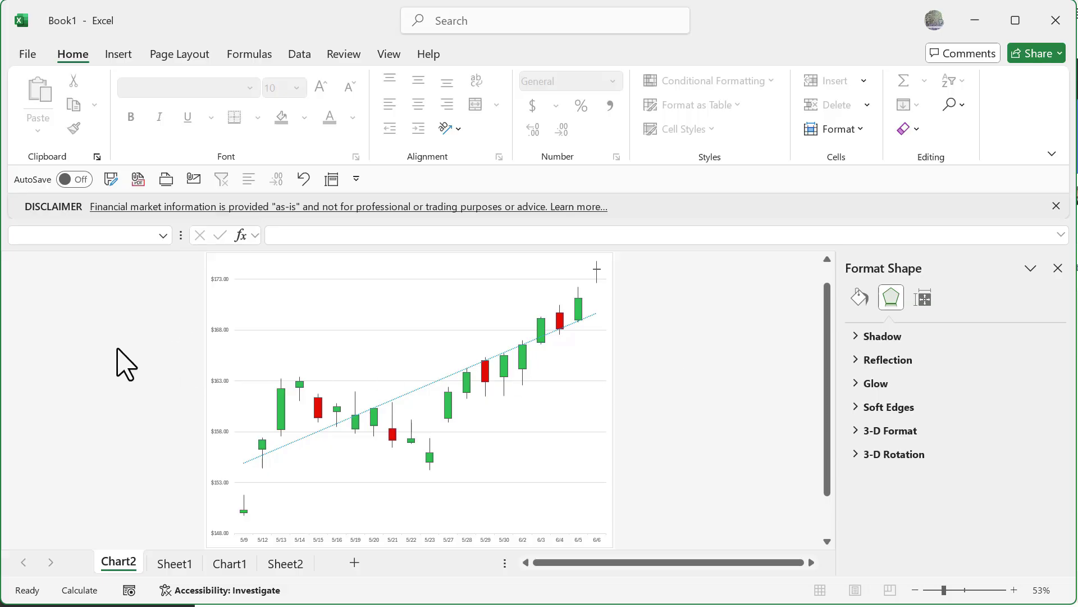